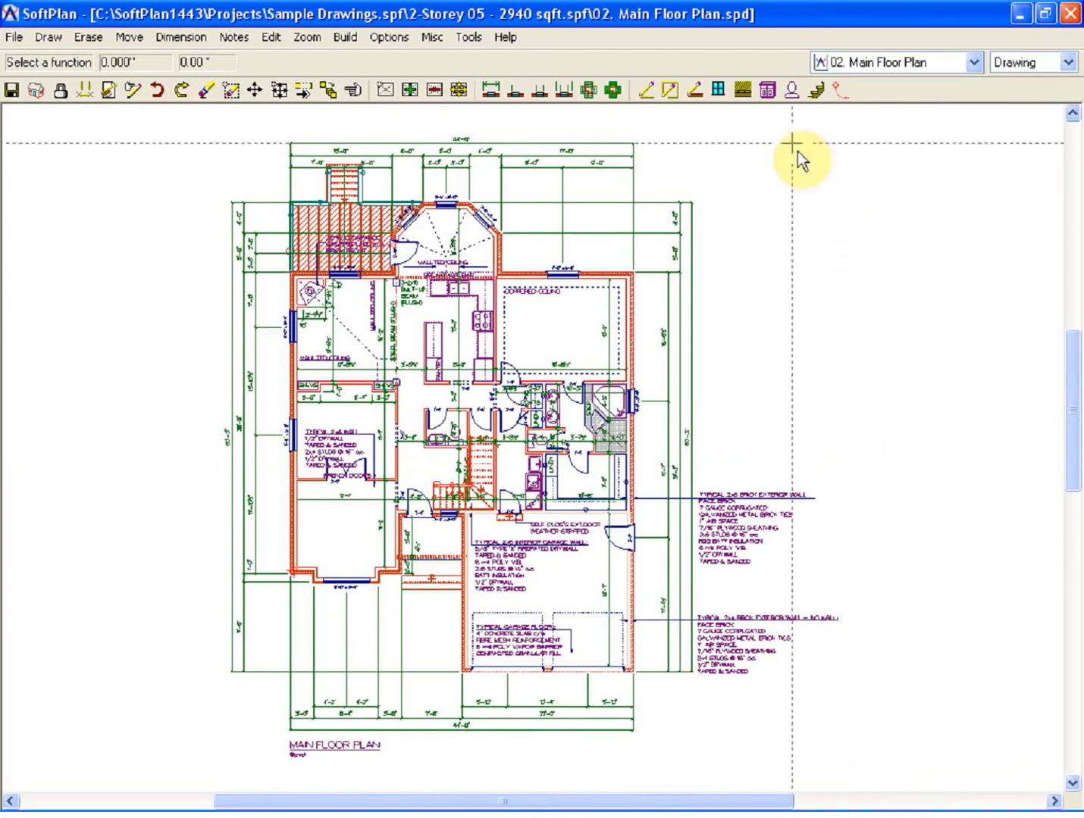
pyautogui.moveTo(705, 34)
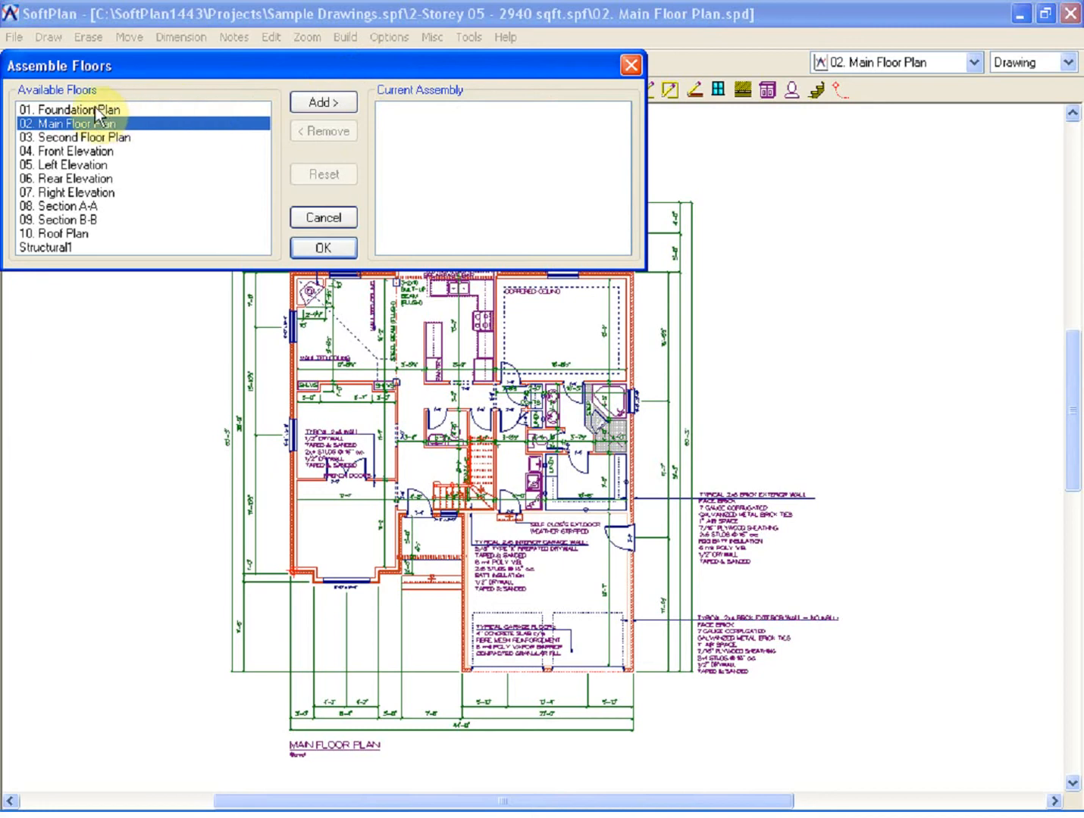
# Add the Foundation, Main Floor and Second Floor Plans to the assembly.
pyautogui.click(323, 102)
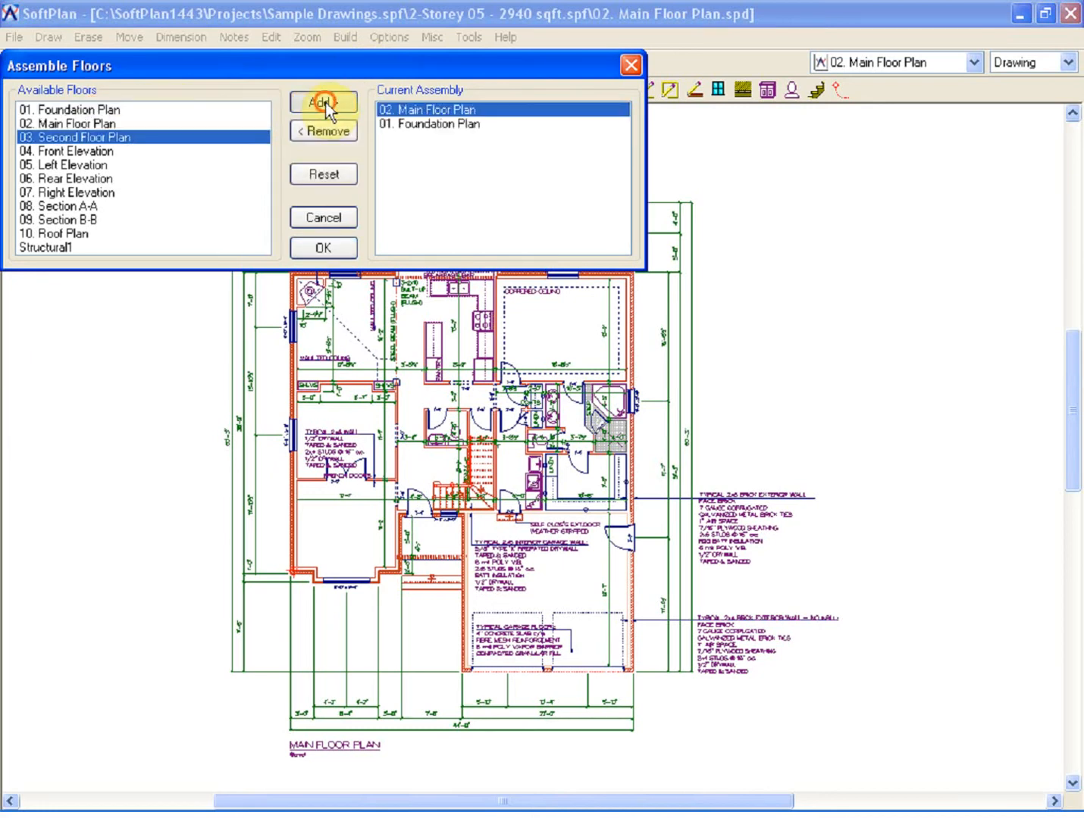
pyautogui.click(323, 103)
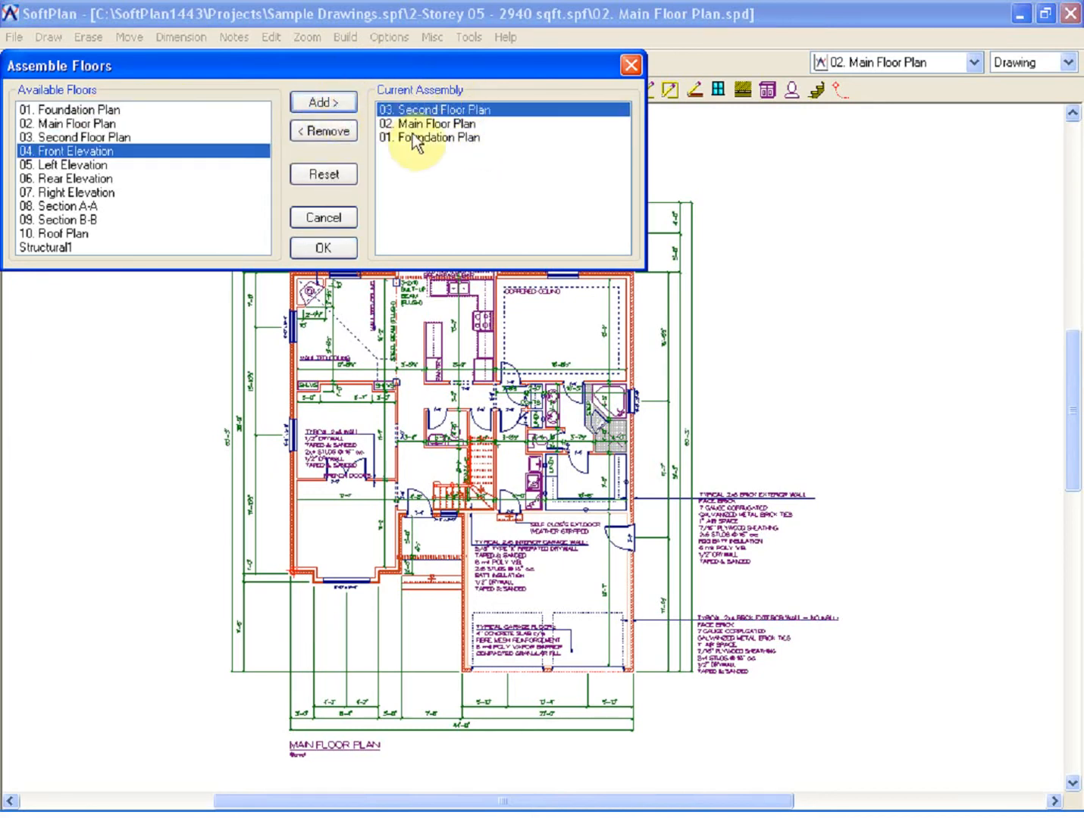
pyautogui.moveTo(445, 146)
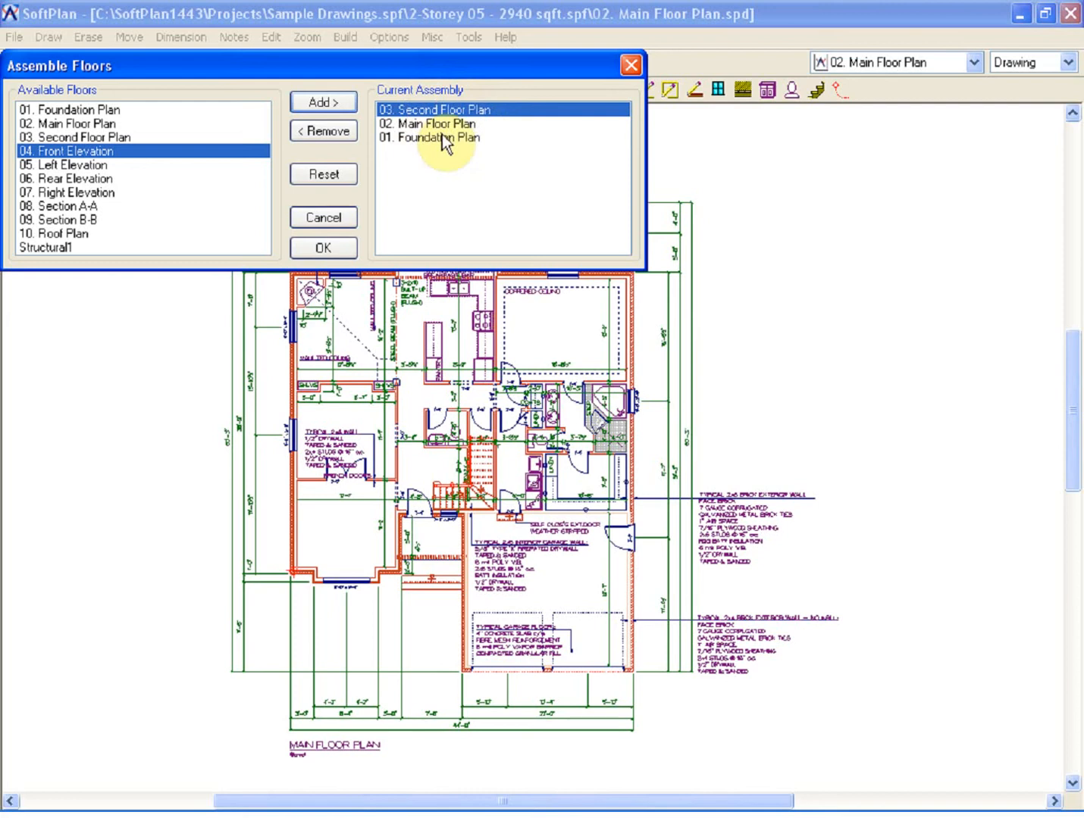
pyautogui.moveTo(420, 147)
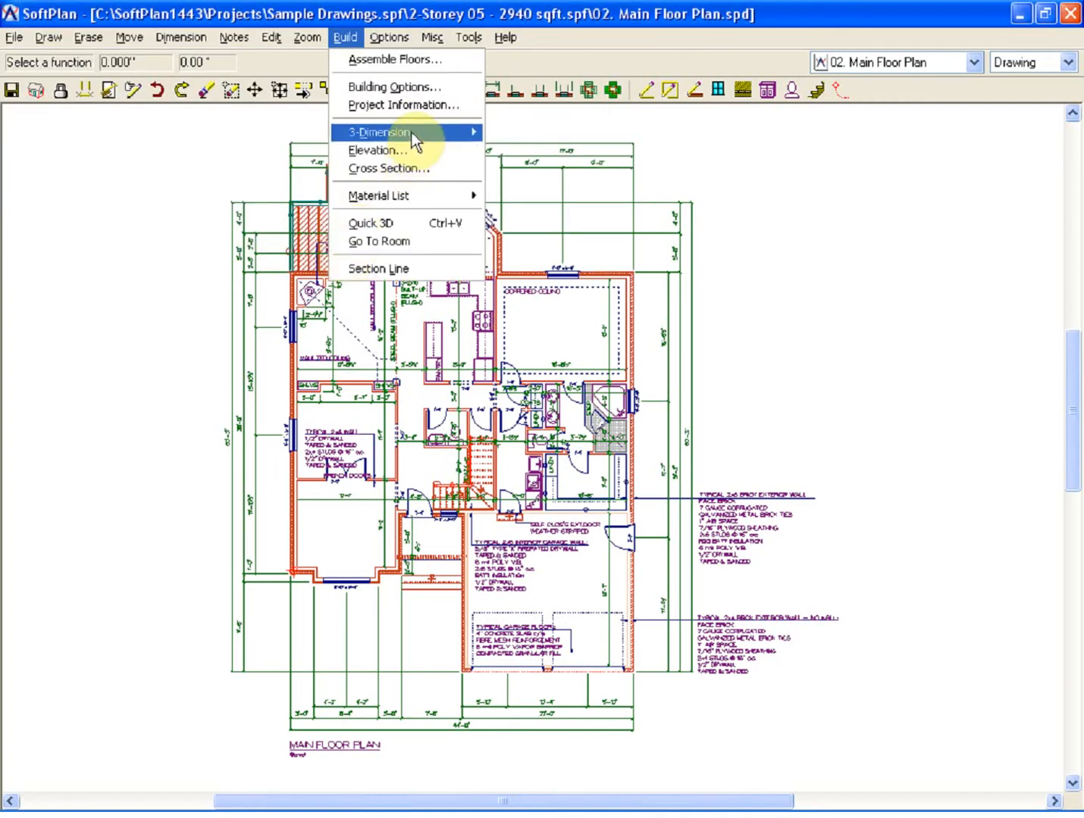
pyautogui.moveTo(402, 132)
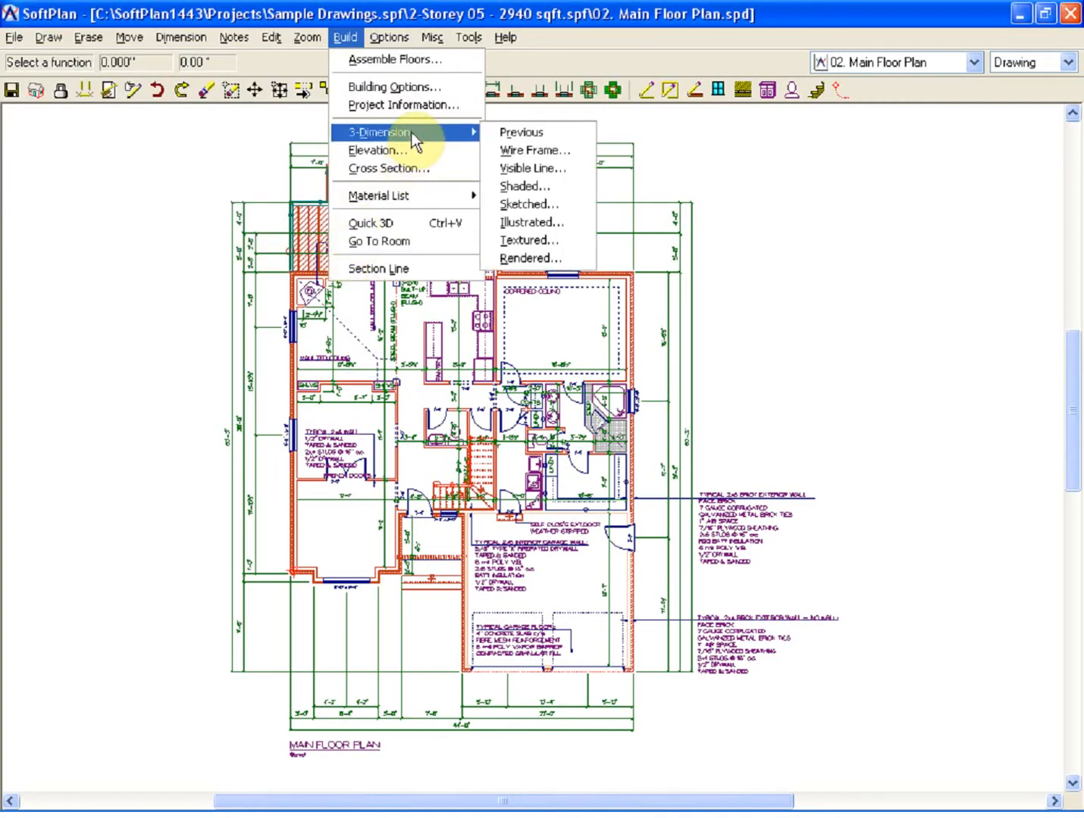
pyautogui.moveTo(527, 186)
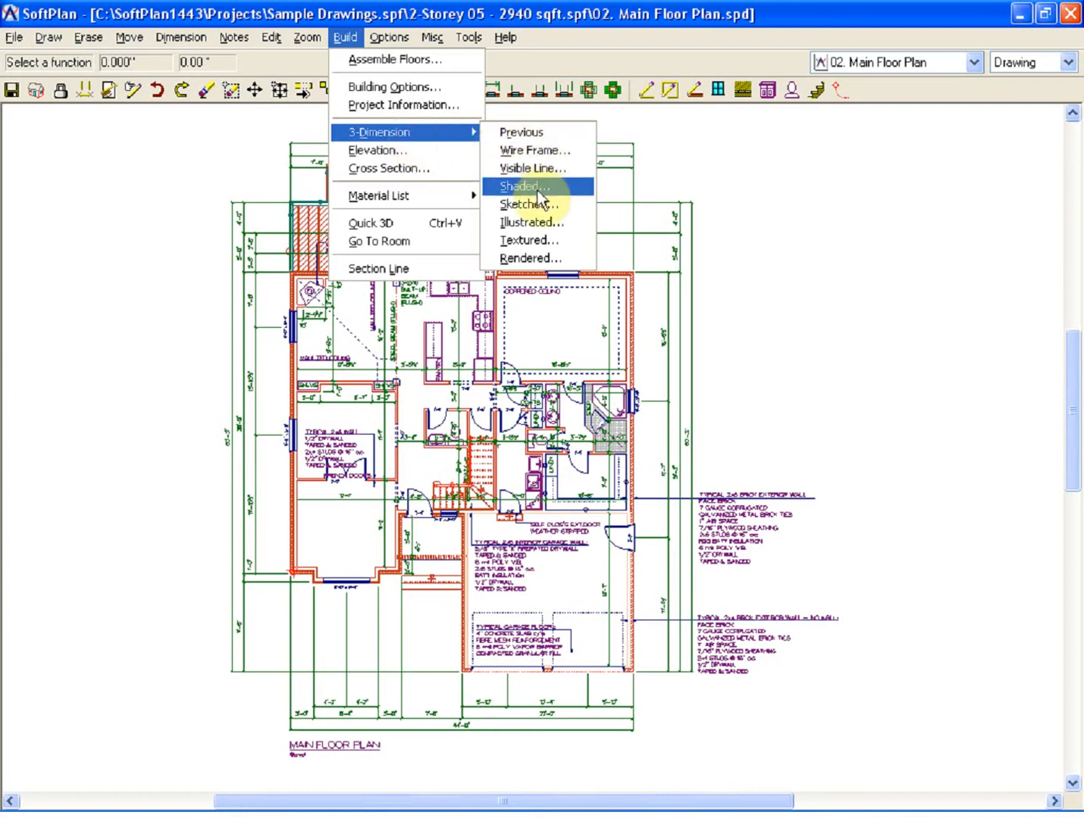
# Build a sketched 3D model of the house, accepting the default extraction options.
pyautogui.click(520, 186)
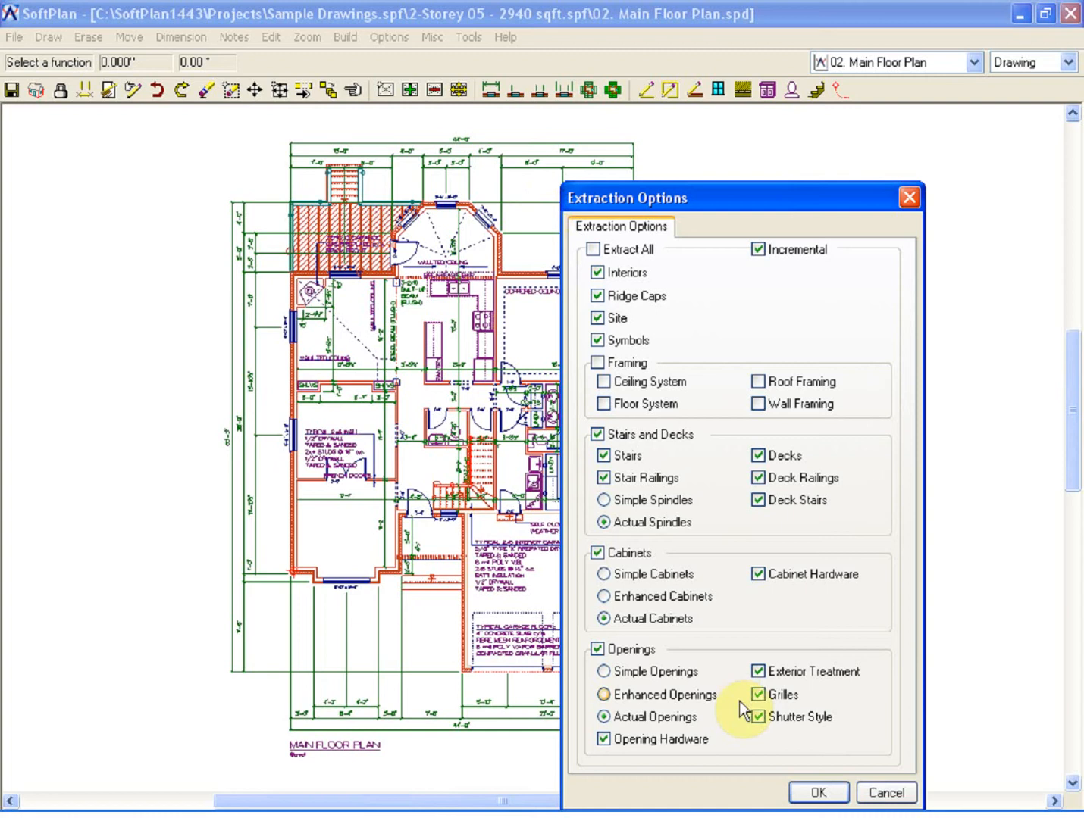
pyautogui.click(822, 792)
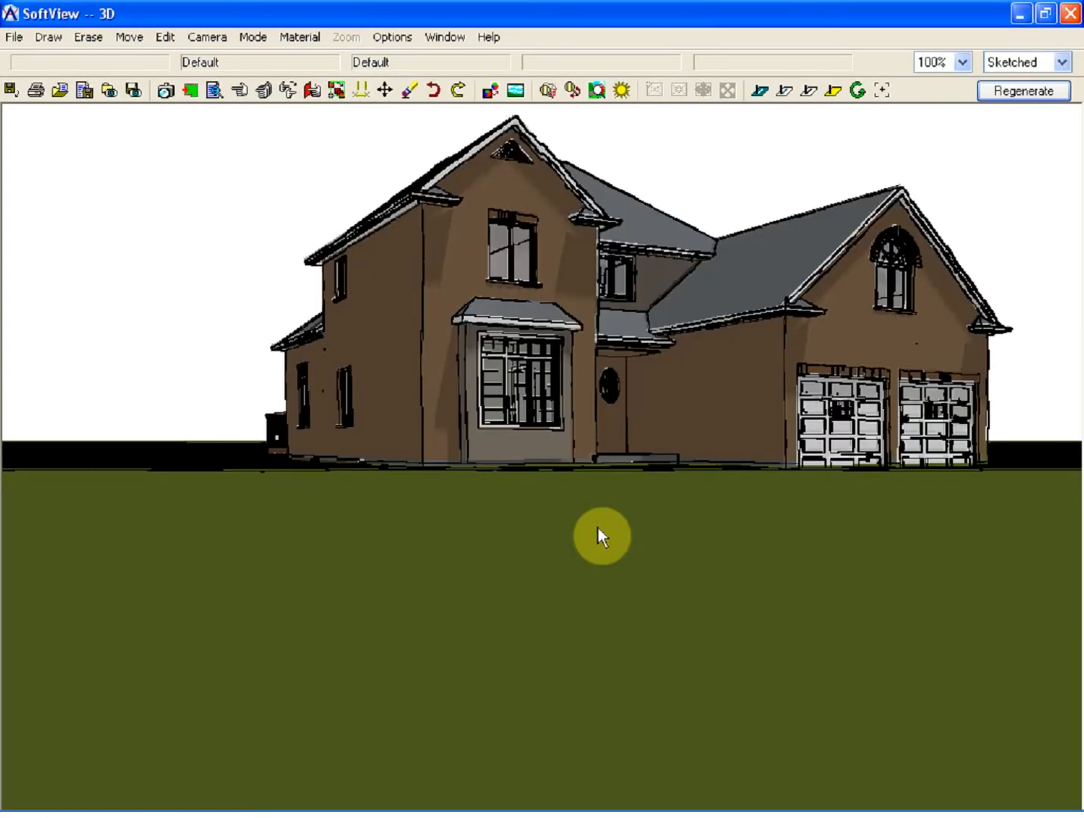
pyautogui.moveTo(168, 510)
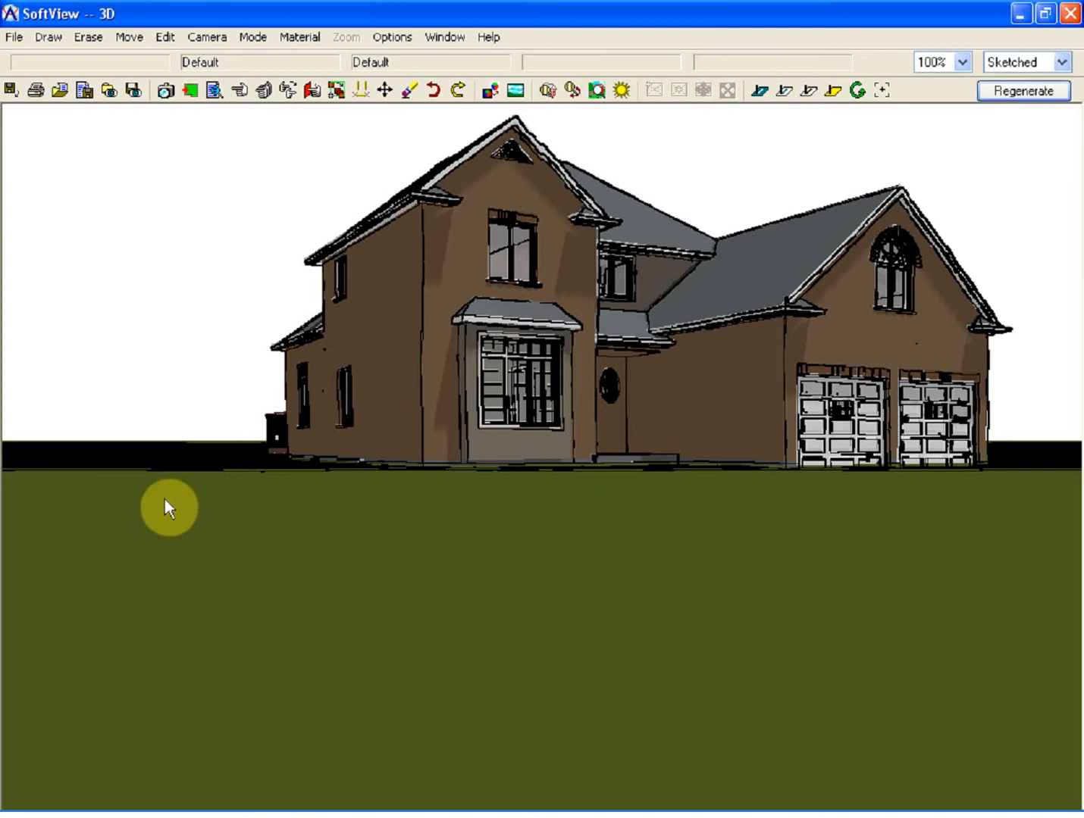
pyautogui.moveTo(772, 527)
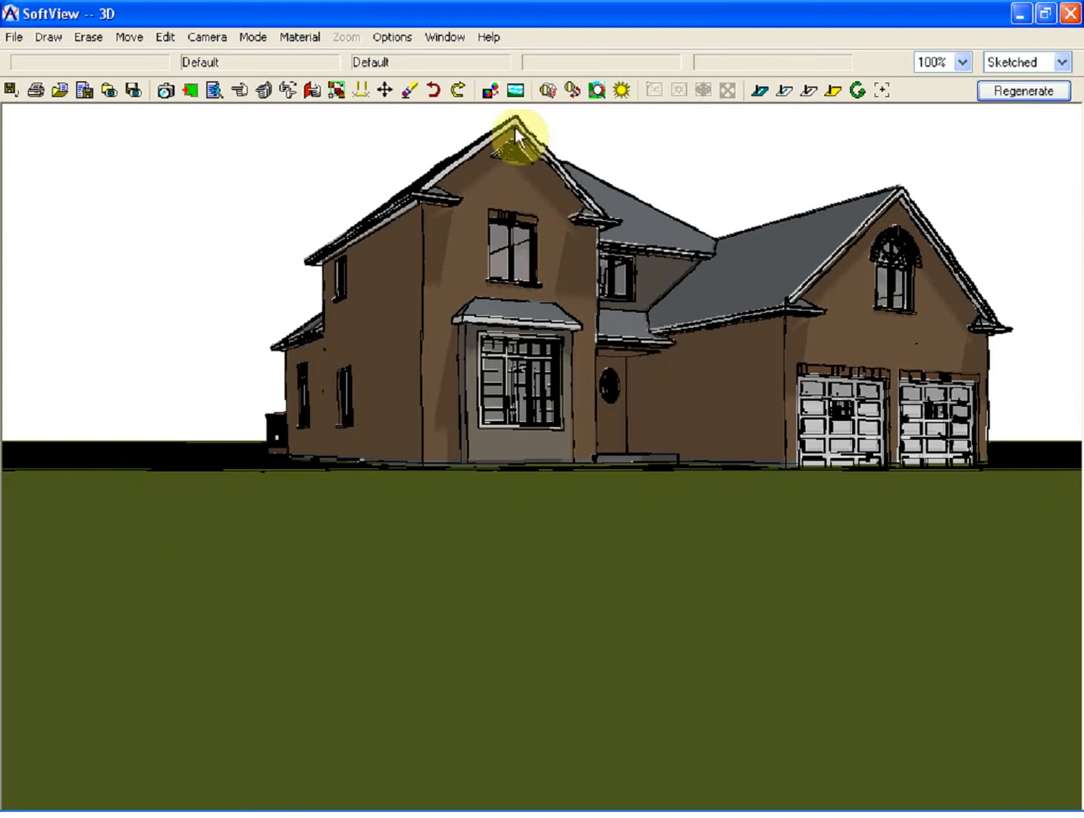
# Open SoftView Options on the Sketched renderer settings.
pyautogui.click(391, 36)
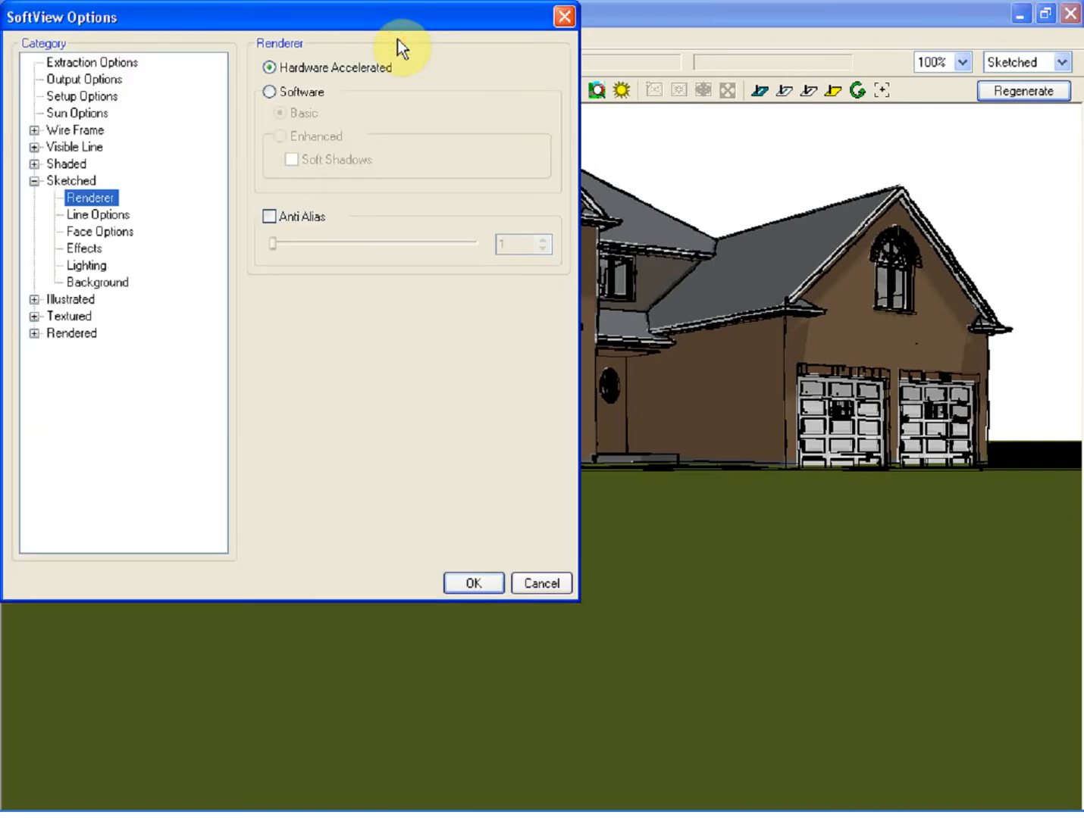
# Close the SoftView Options dialog after reviewing the Sketched renderer settings.
pyautogui.click(81, 96)
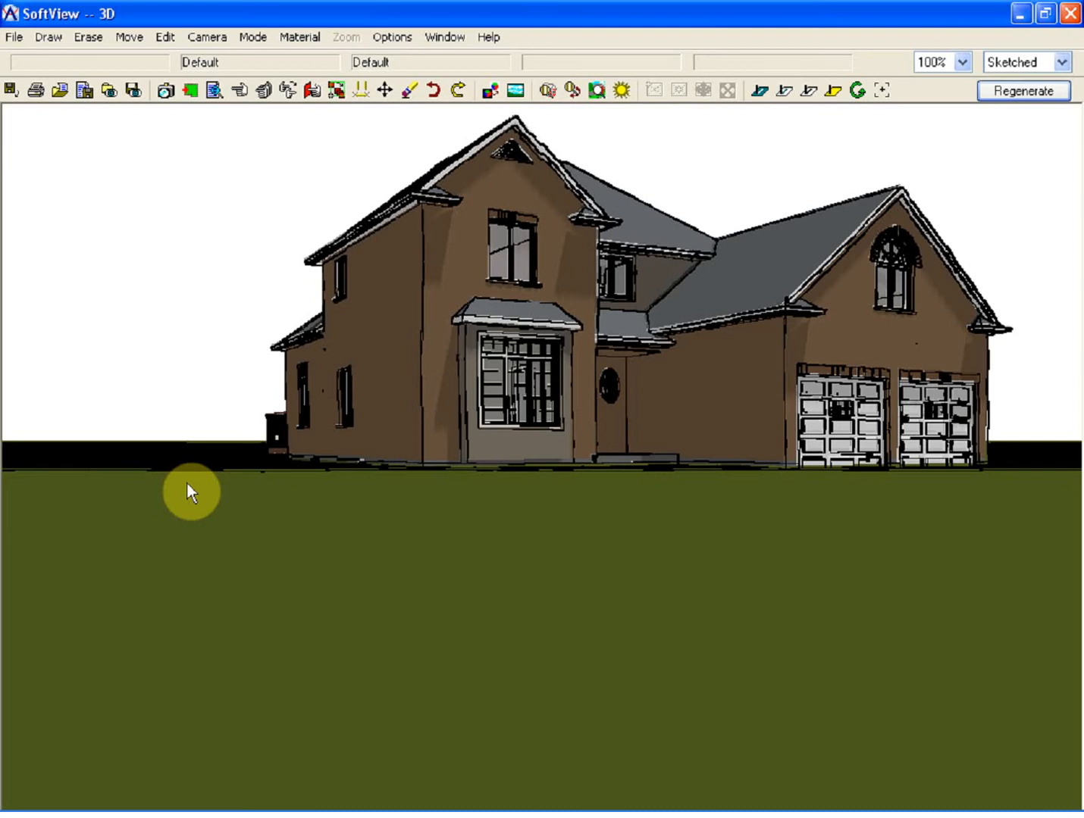
pyautogui.moveTo(209, 515)
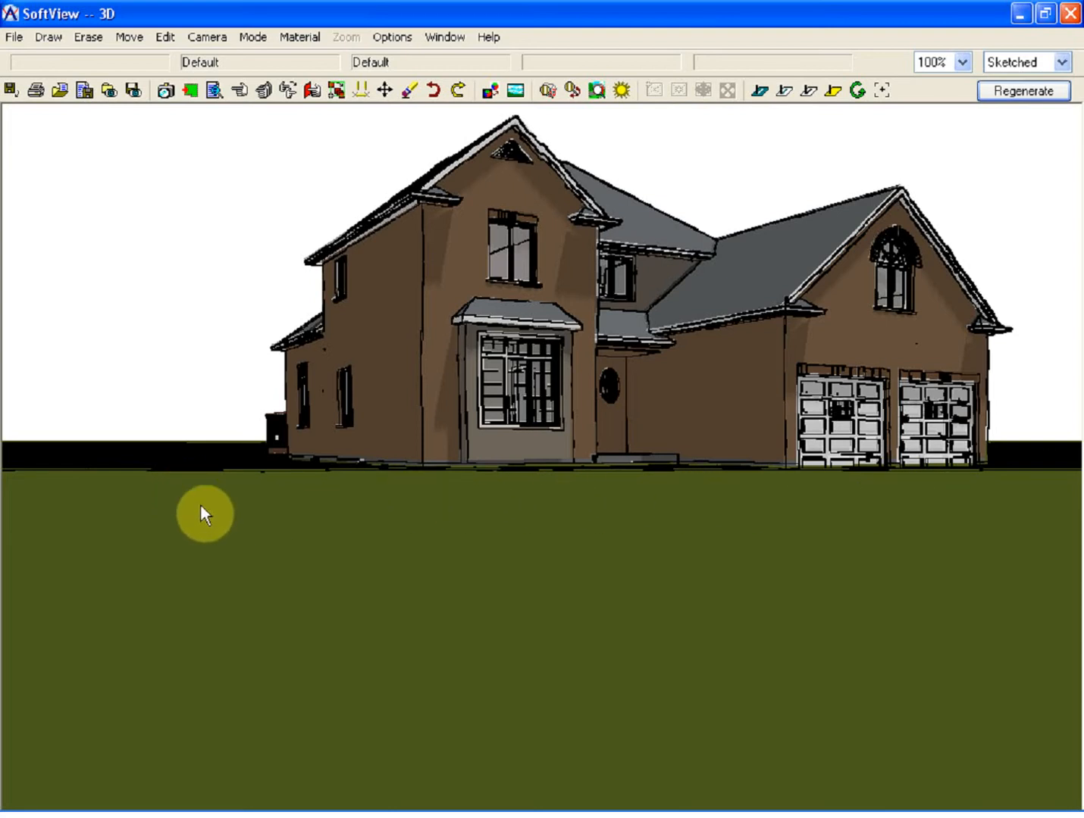
pyautogui.moveTo(205, 513); pyautogui.dragTo(174, 522)
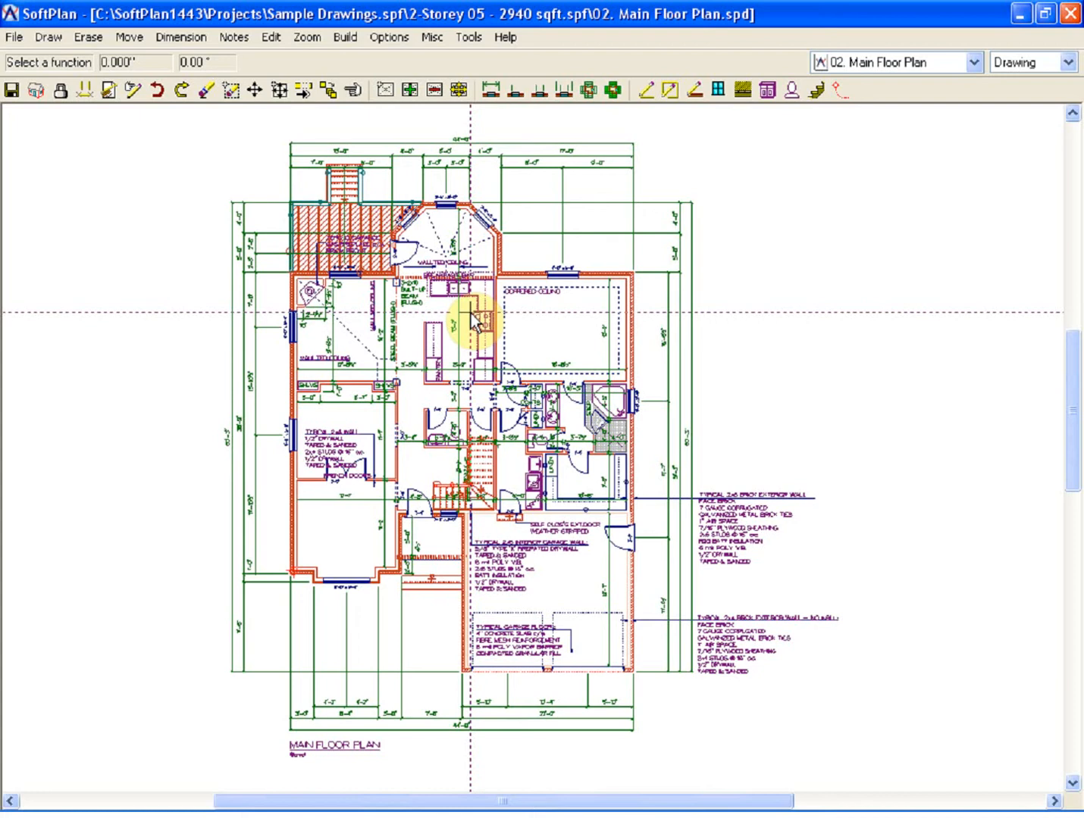
pyautogui.moveTo(1044, 68)
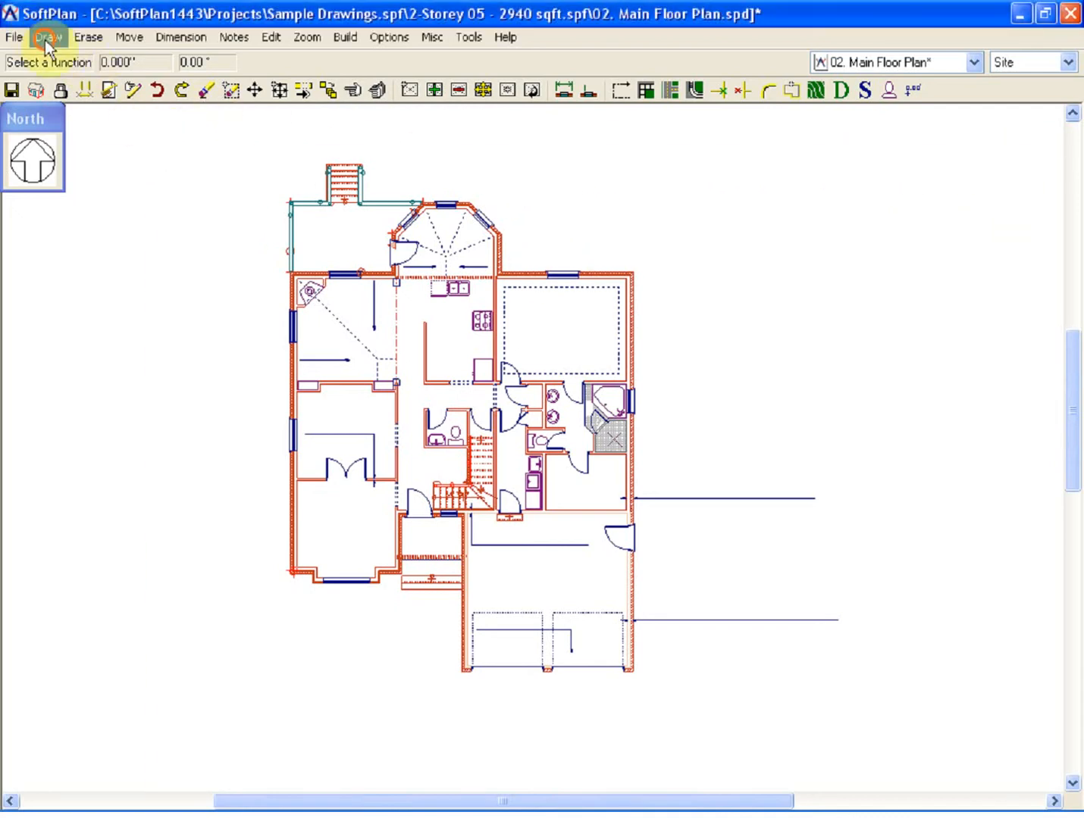
# Generate the building outline and save it as a new drawing named 'Site Plan'.
pyautogui.click(48, 37)
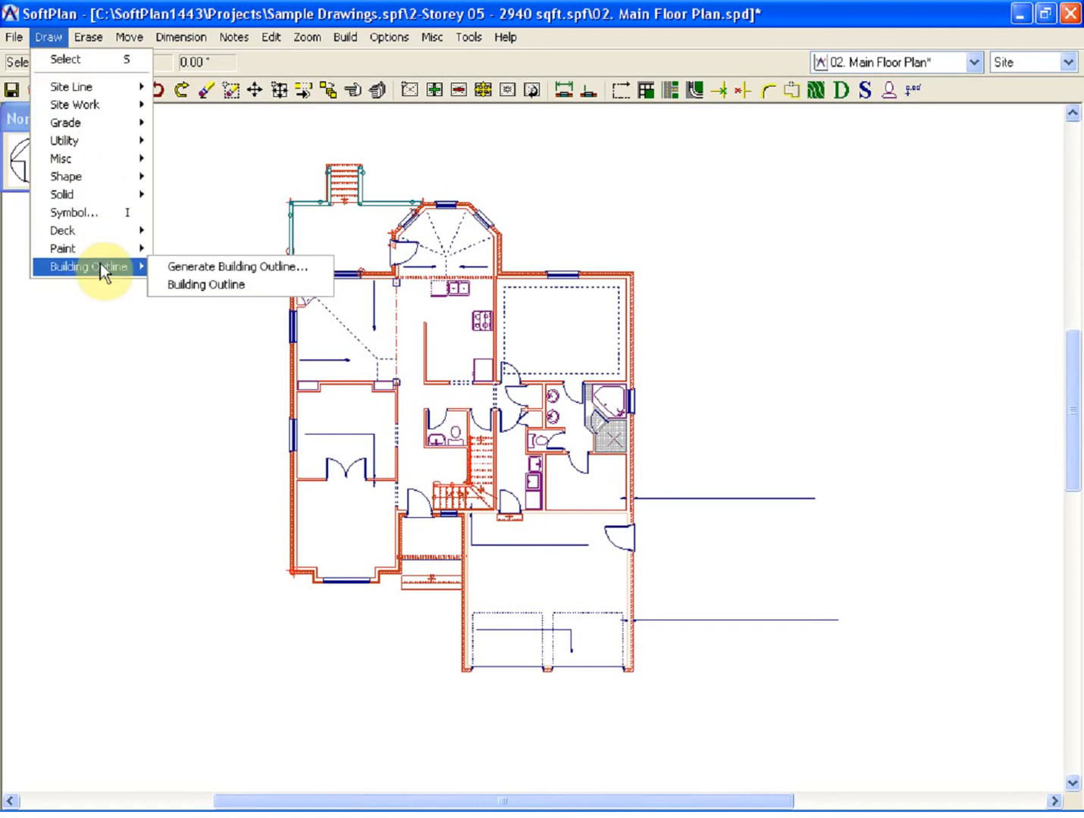
pyautogui.click(236, 267)
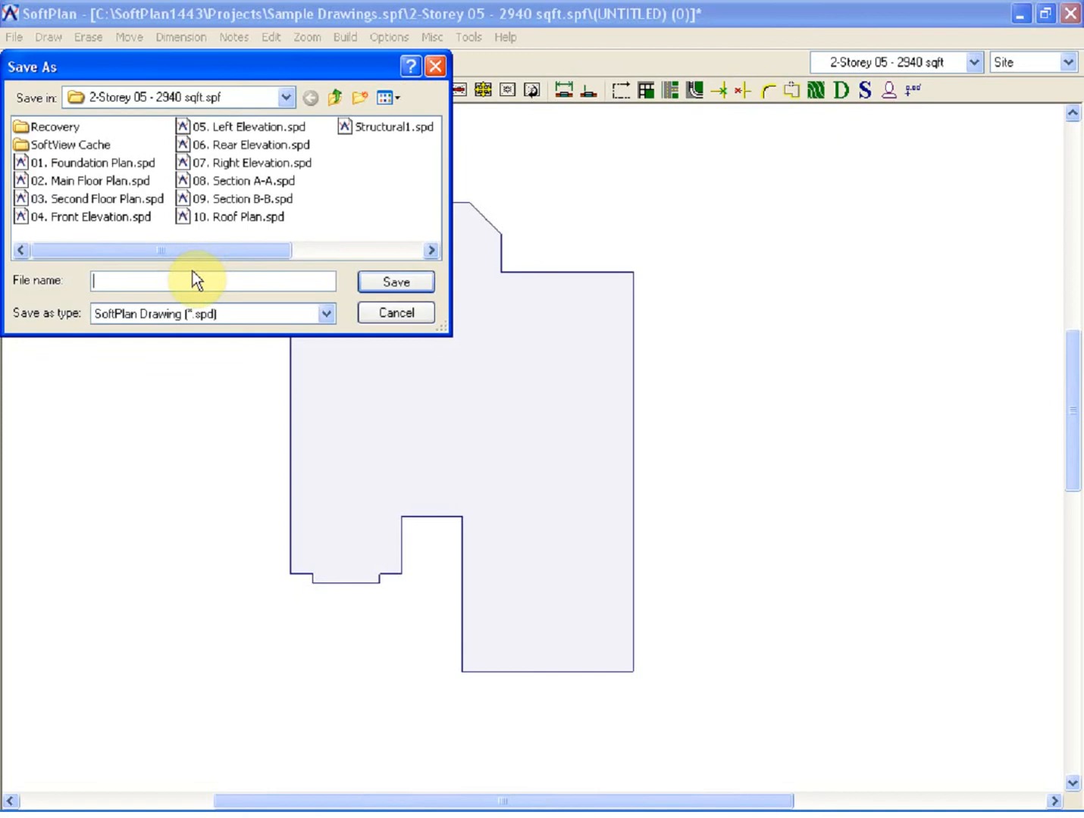
pyautogui.write('Site Plan')
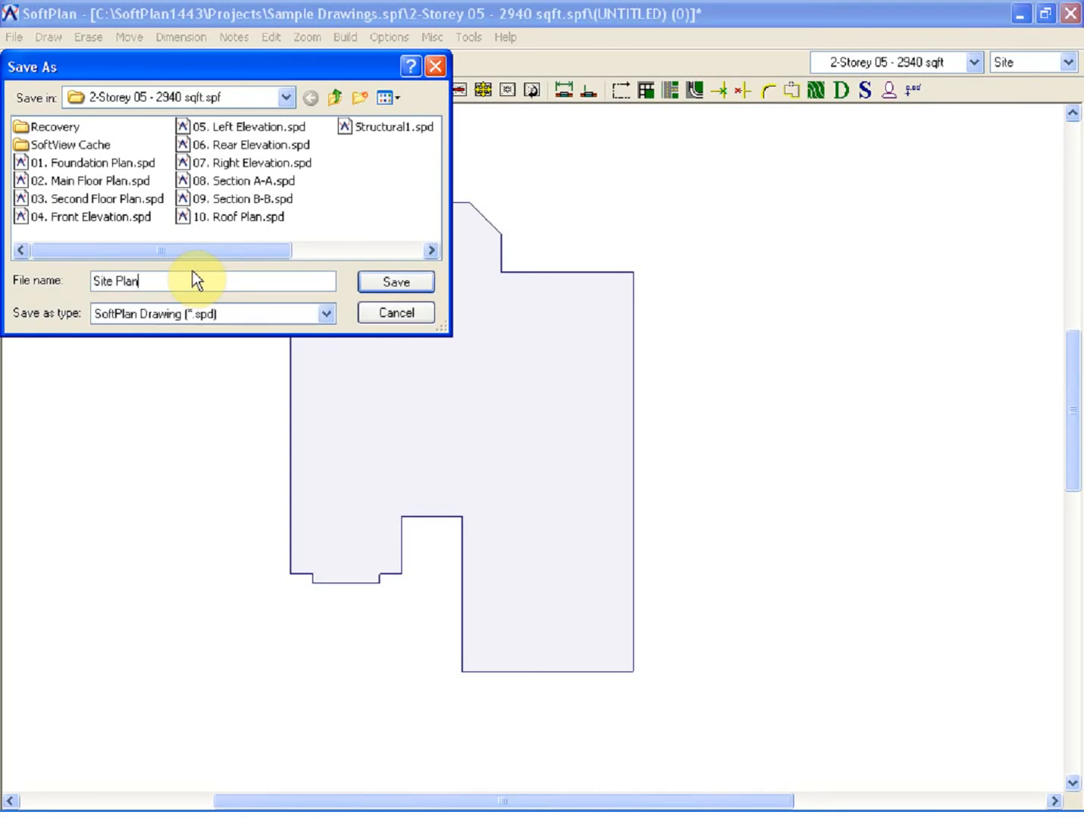
pyautogui.click(395, 282)
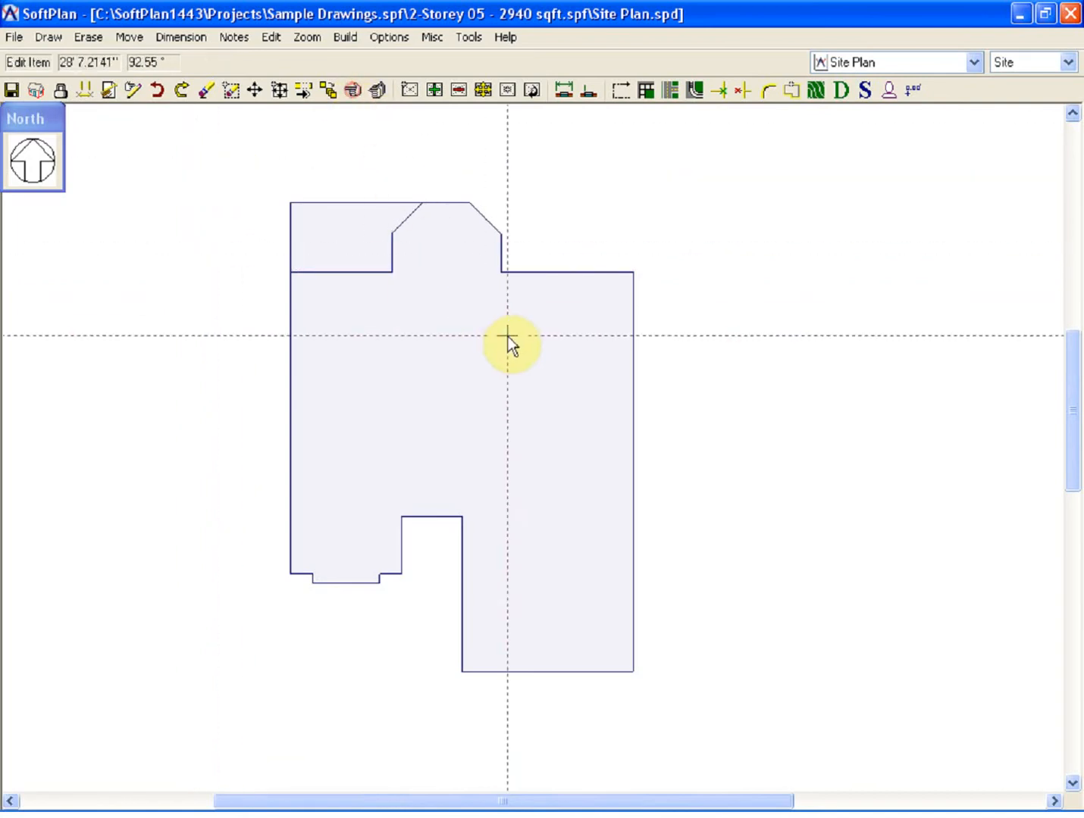
pyautogui.doubleClick(506, 341)
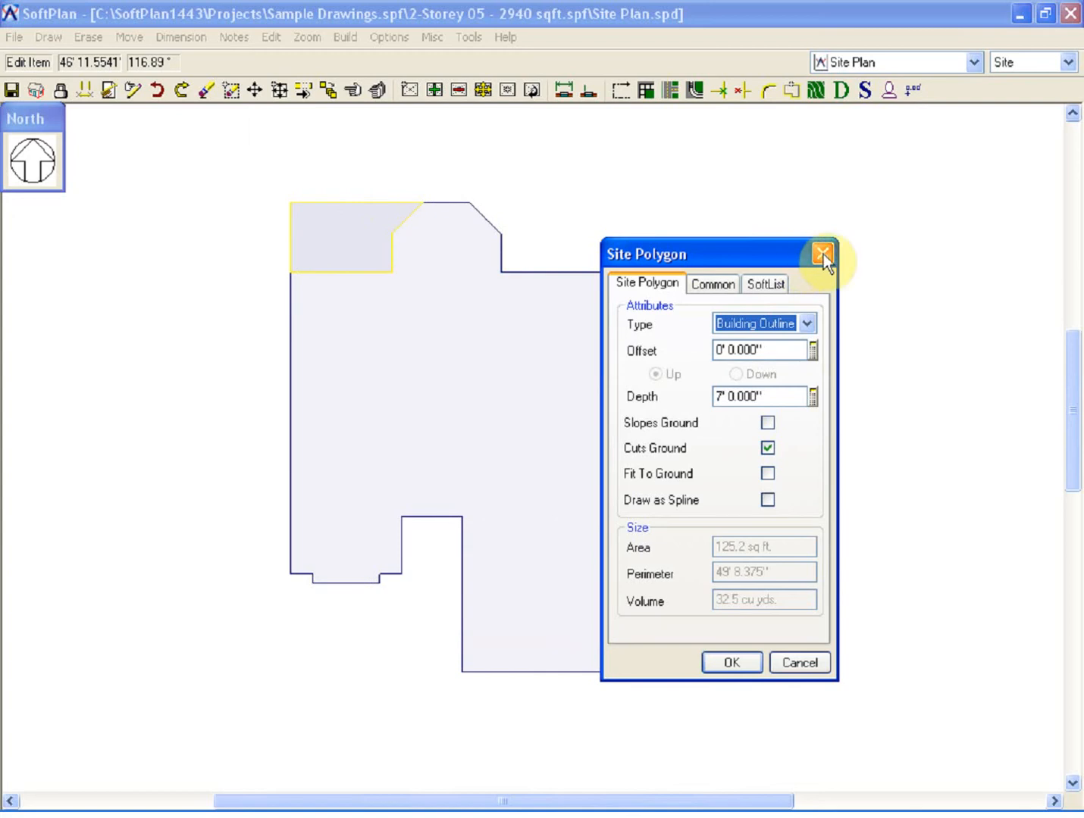
pyautogui.click(819, 255)
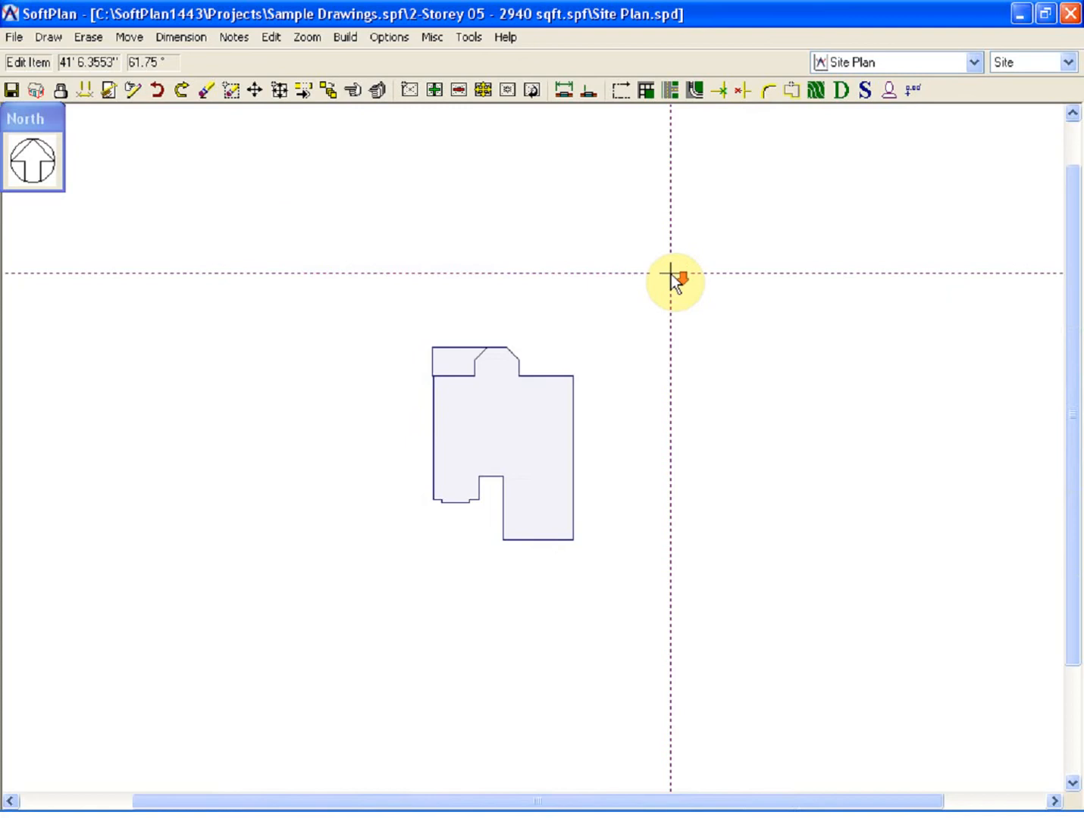
pyautogui.click(16, 36)
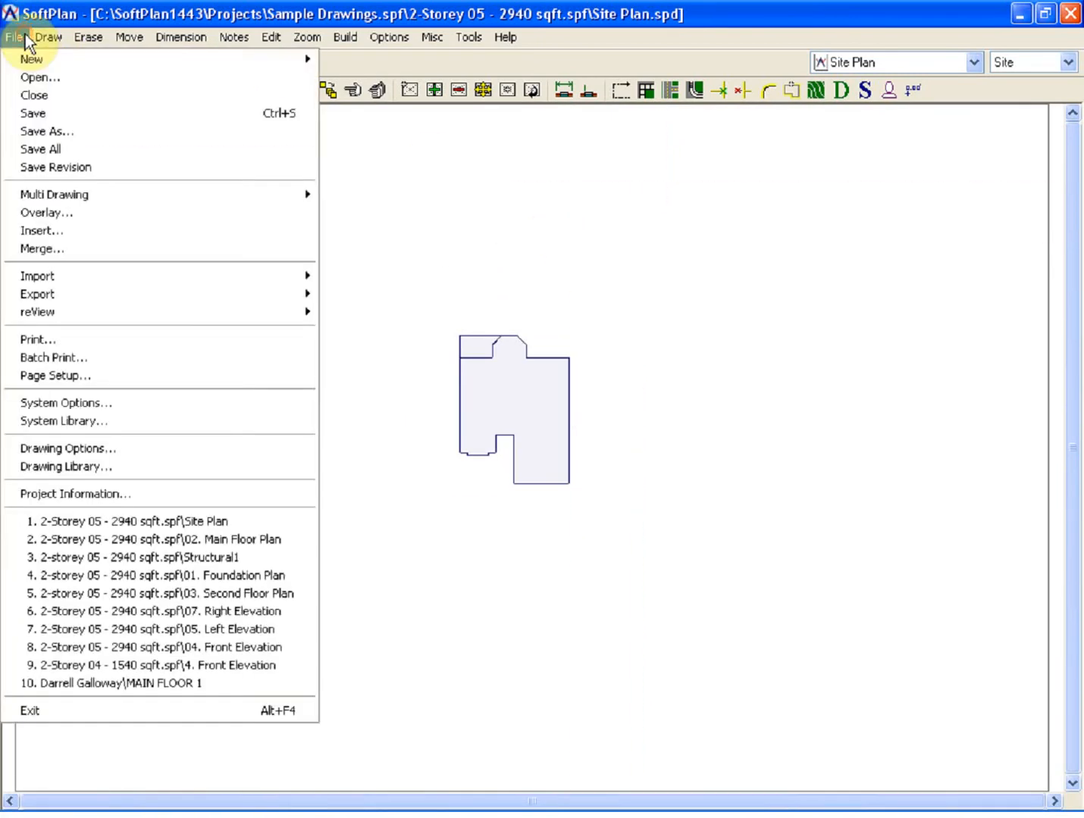
# Set the drawing's workspace limits to 420' width and 280' height.
pyautogui.click(62, 448)
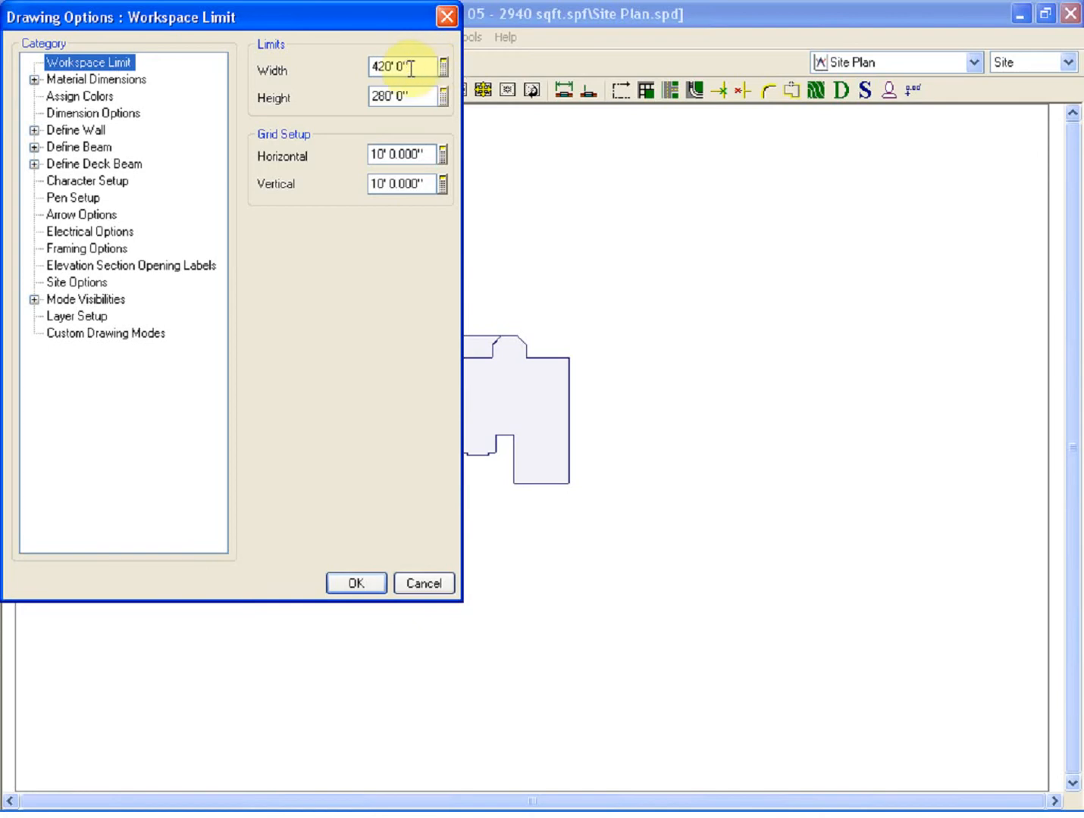
pyautogui.click(399, 98)
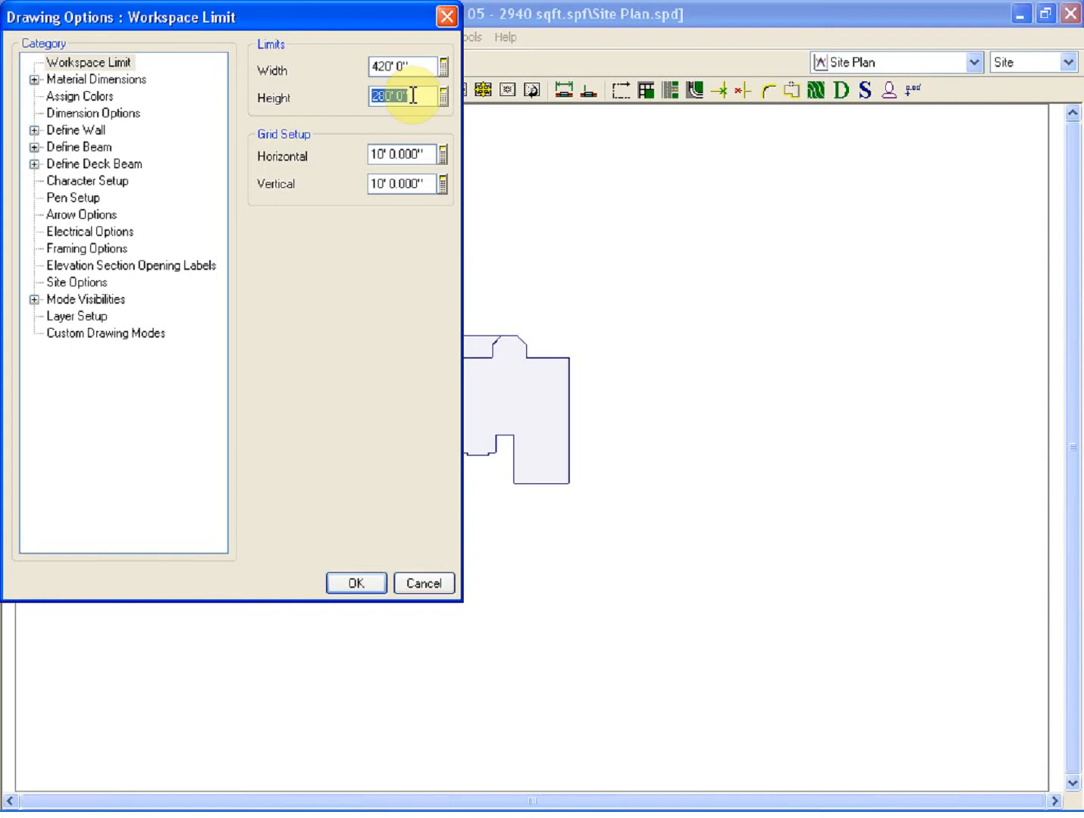
pyautogui.click(358, 583)
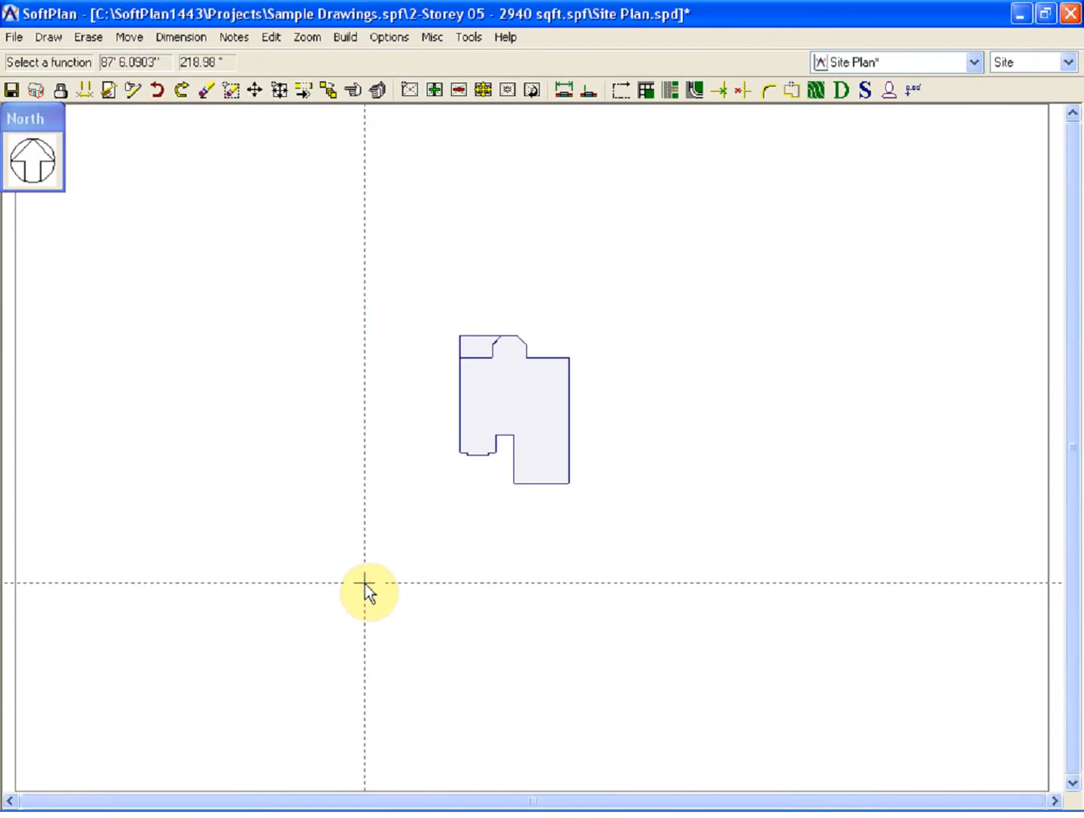
# Start the Property site-line sketch from the Draw menu.
pyautogui.click(47, 38)
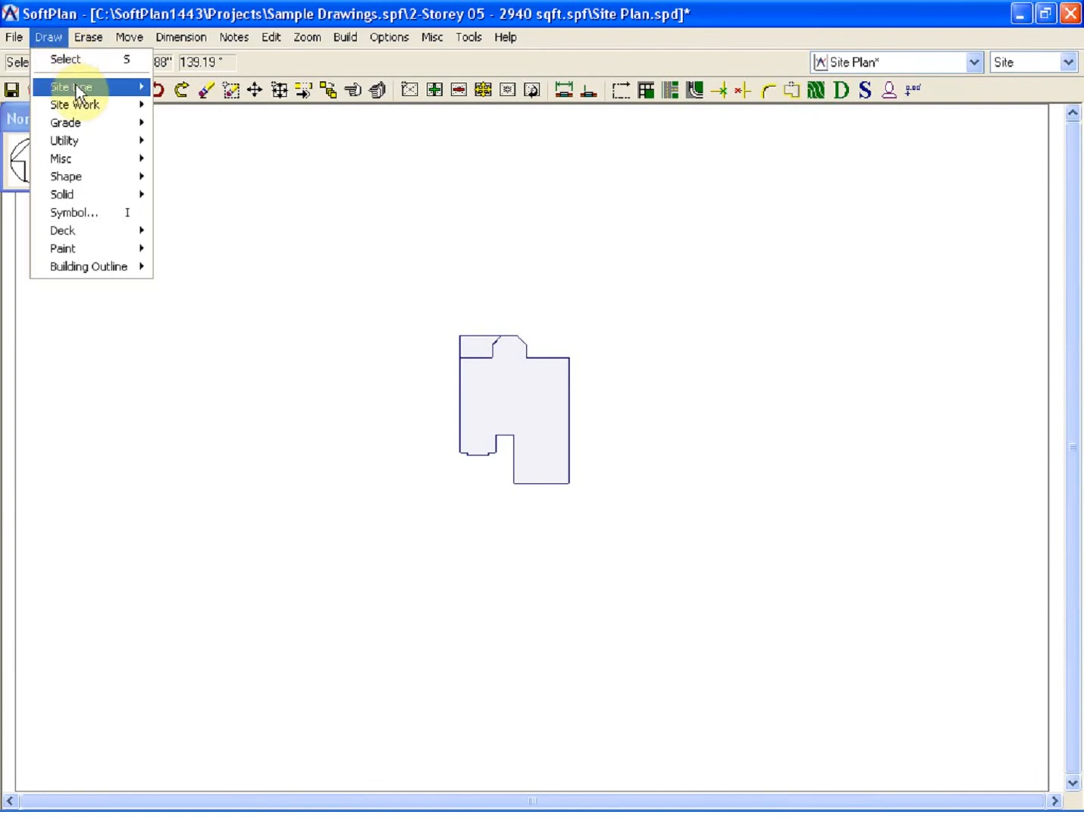
pyautogui.click(76, 87)
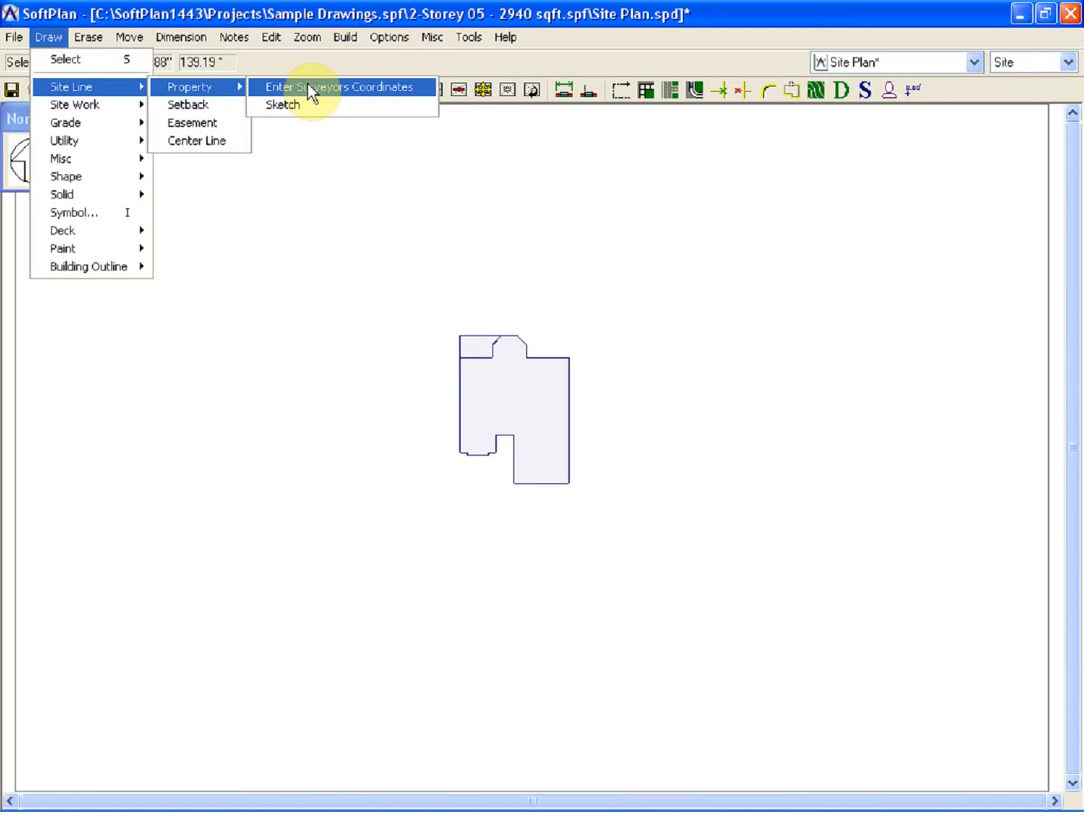
pyautogui.moveTo(311, 107)
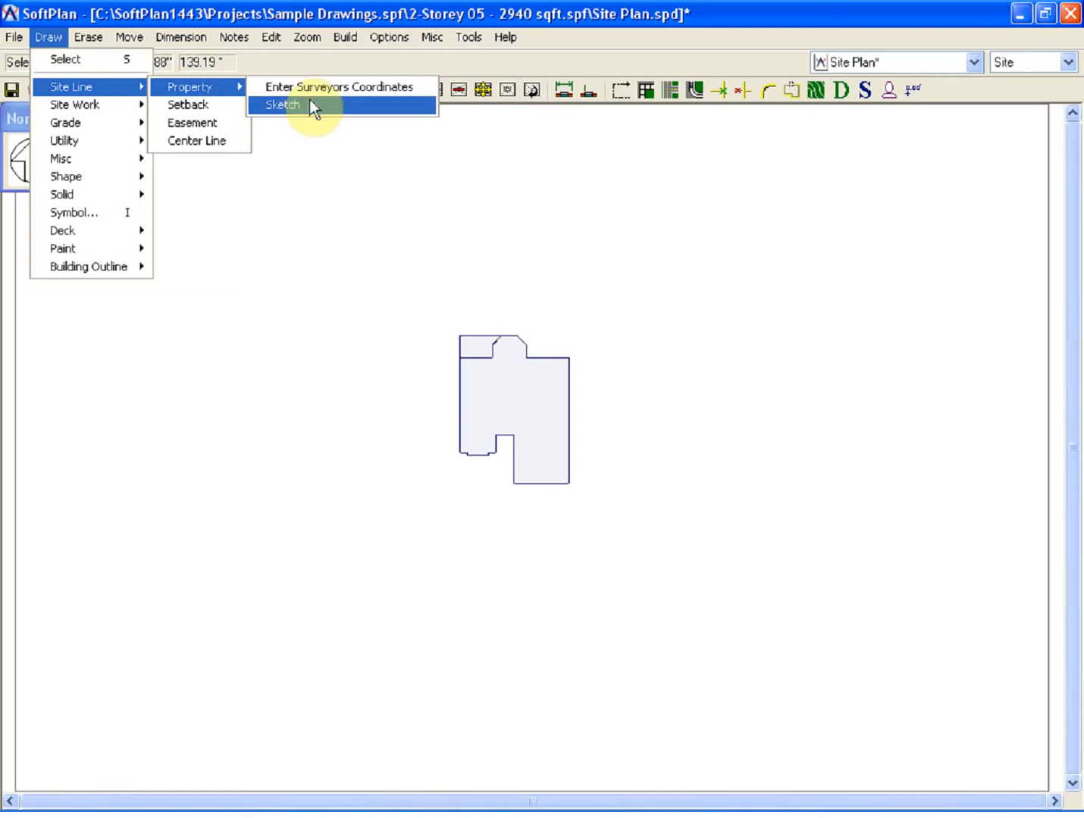
pyautogui.click(283, 105)
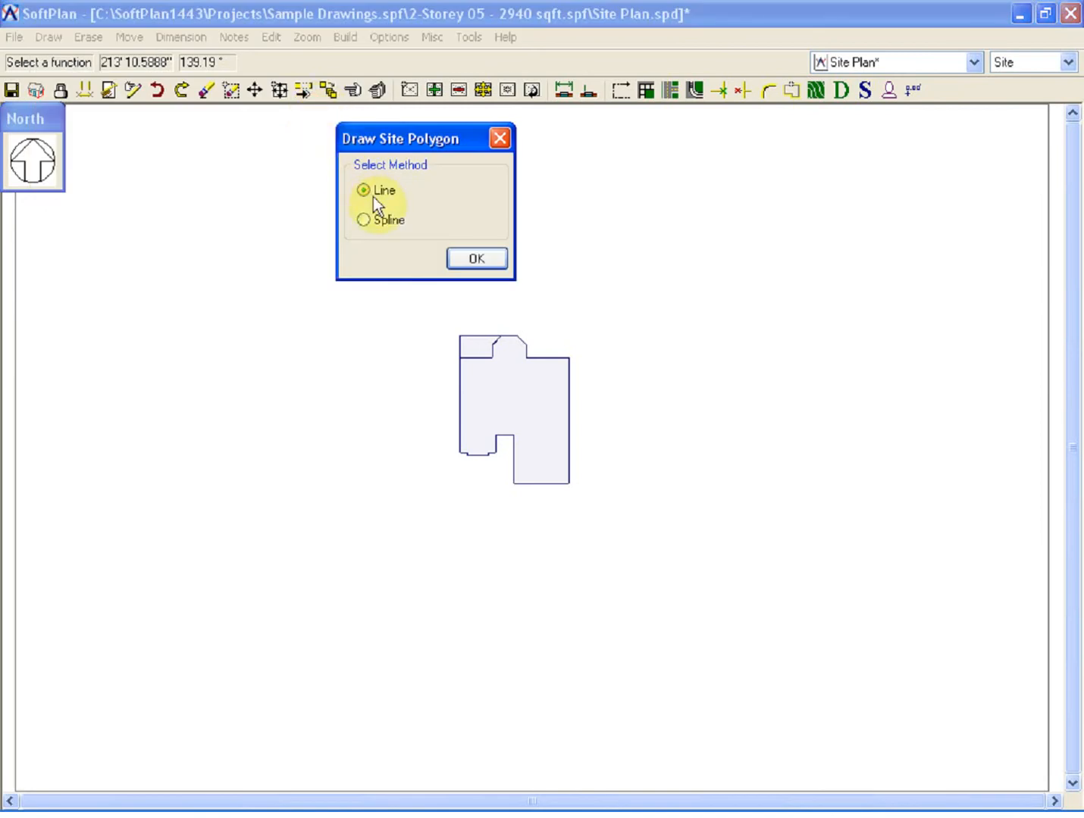
# Draw the four-cornered property polygon with straight lines and open its properties.
pyautogui.click(476, 257)
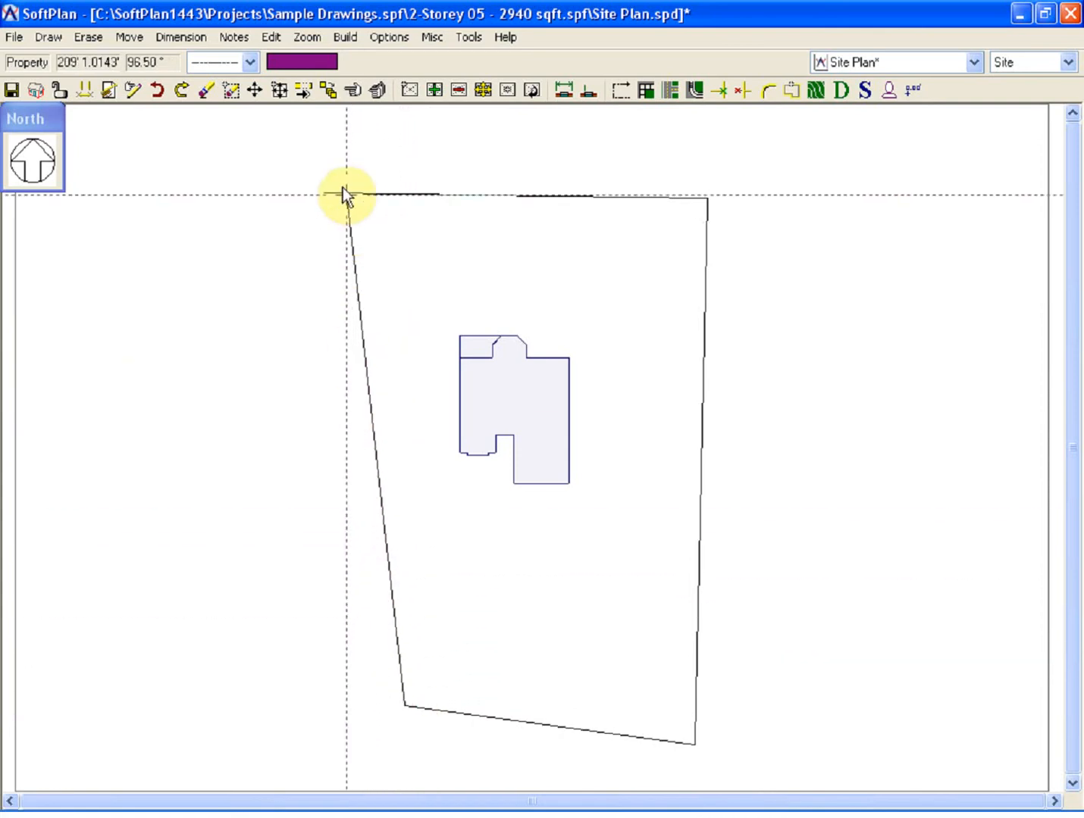
pyautogui.click(329, 204)
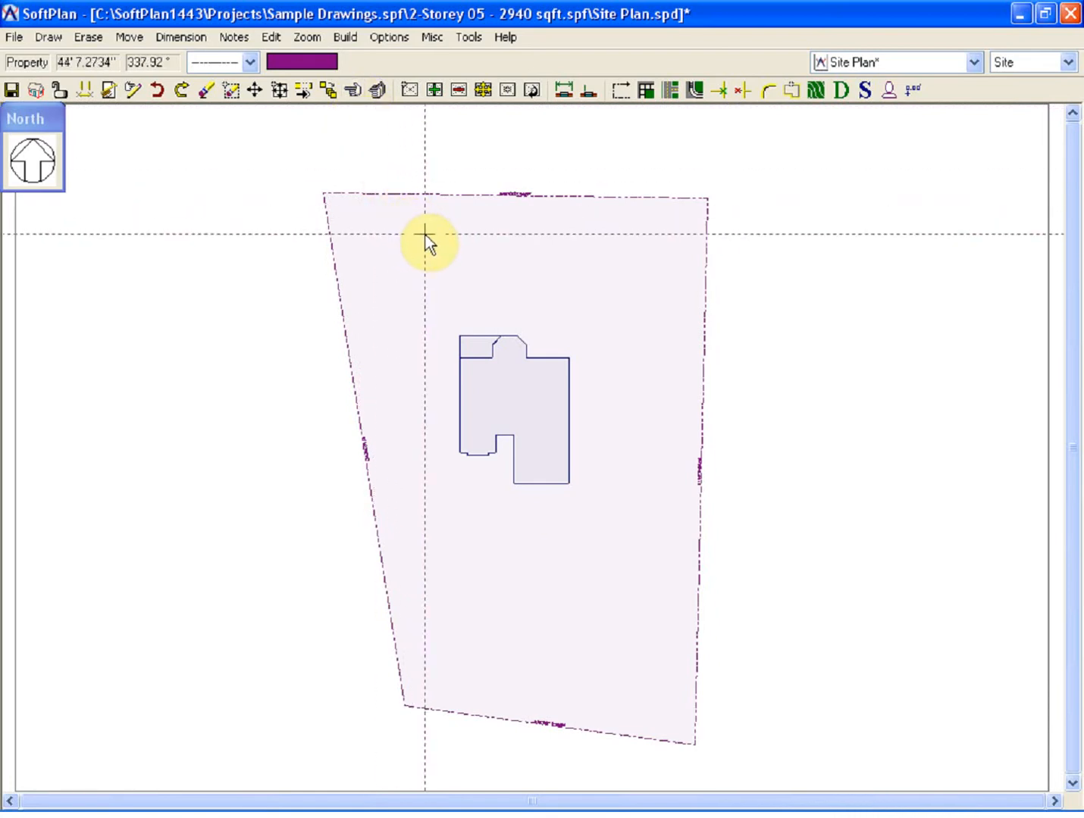
pyautogui.doubleClick(425, 241)
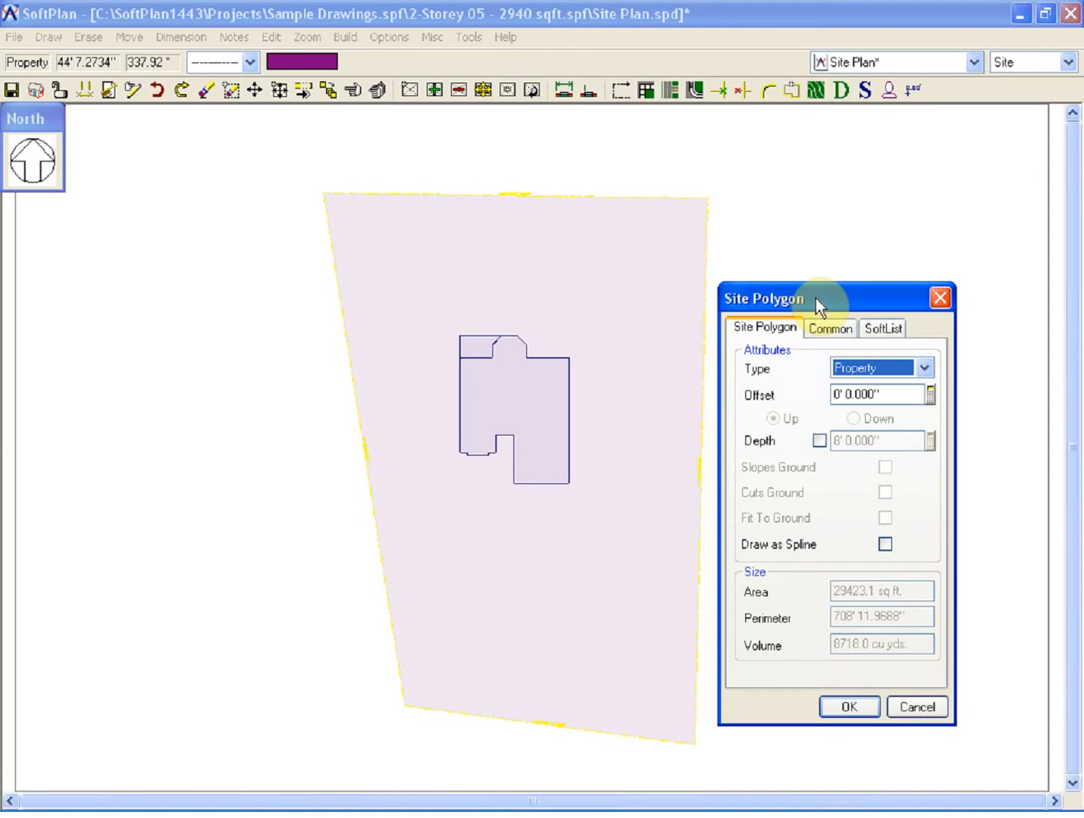
pyautogui.moveTo(788, 315)
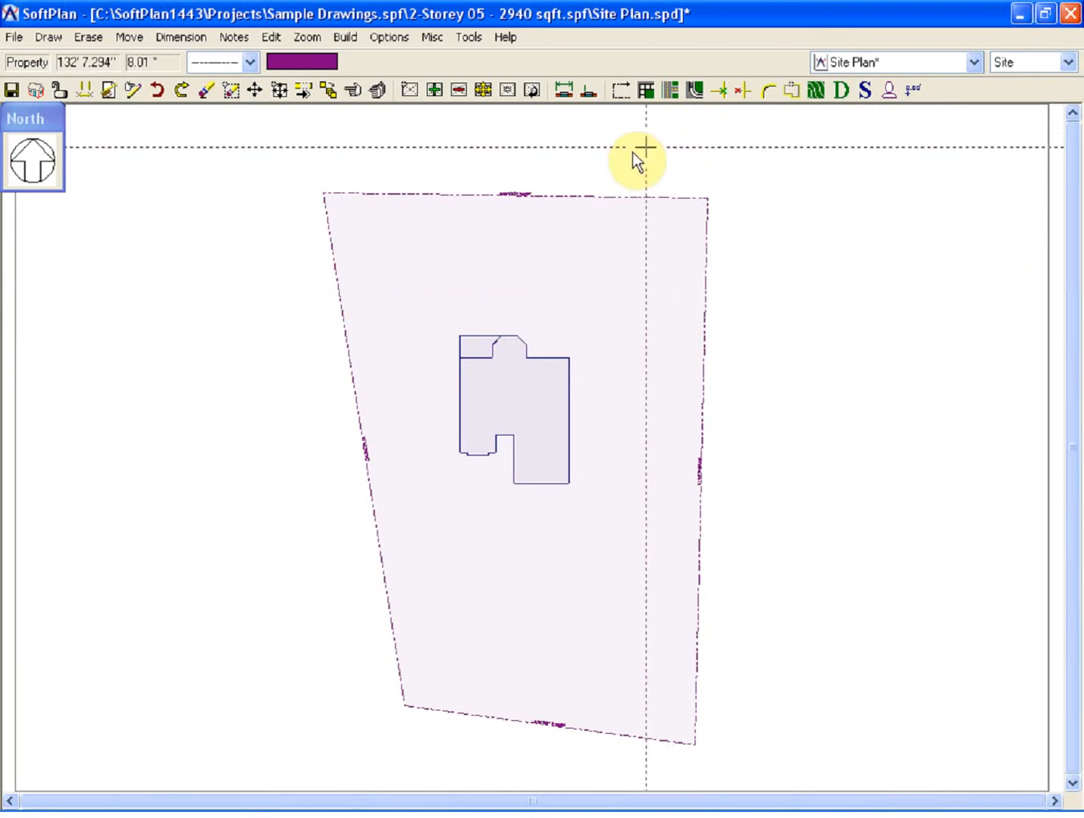
# Reset the assembly and add Site Plan, Foundation, Main and Second Floor Plans.
pyautogui.click(345, 37)
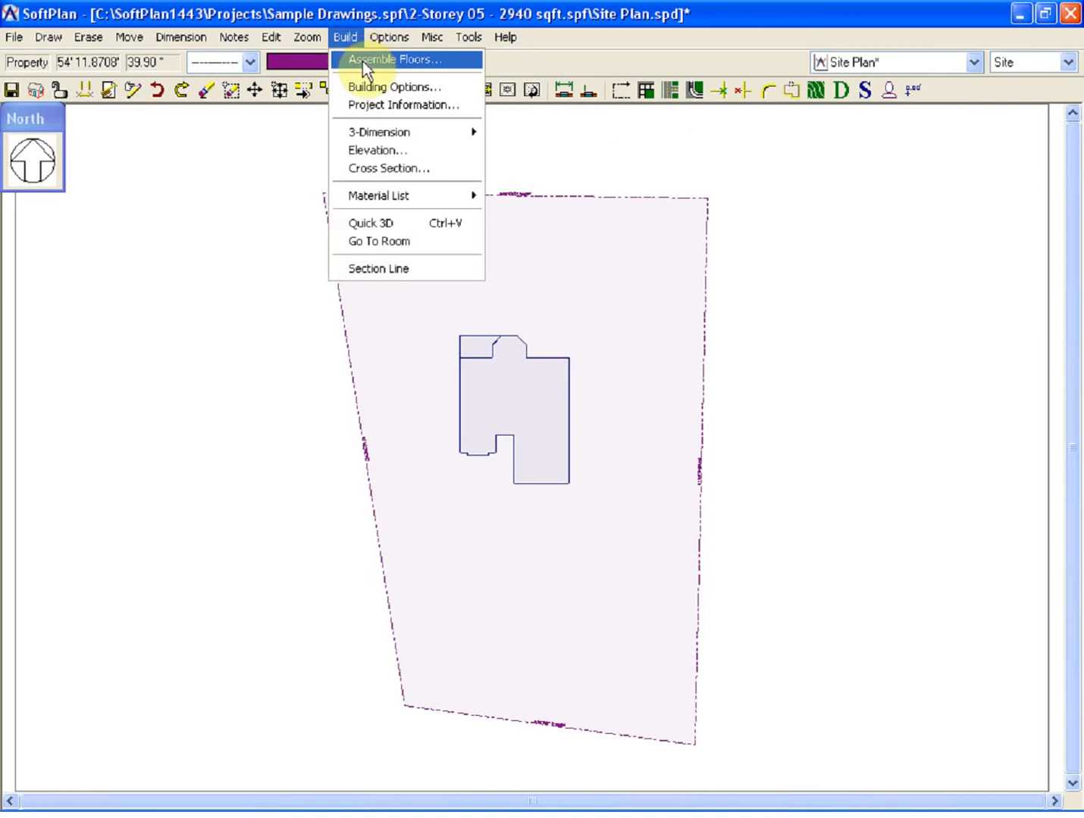
pyautogui.click(404, 60)
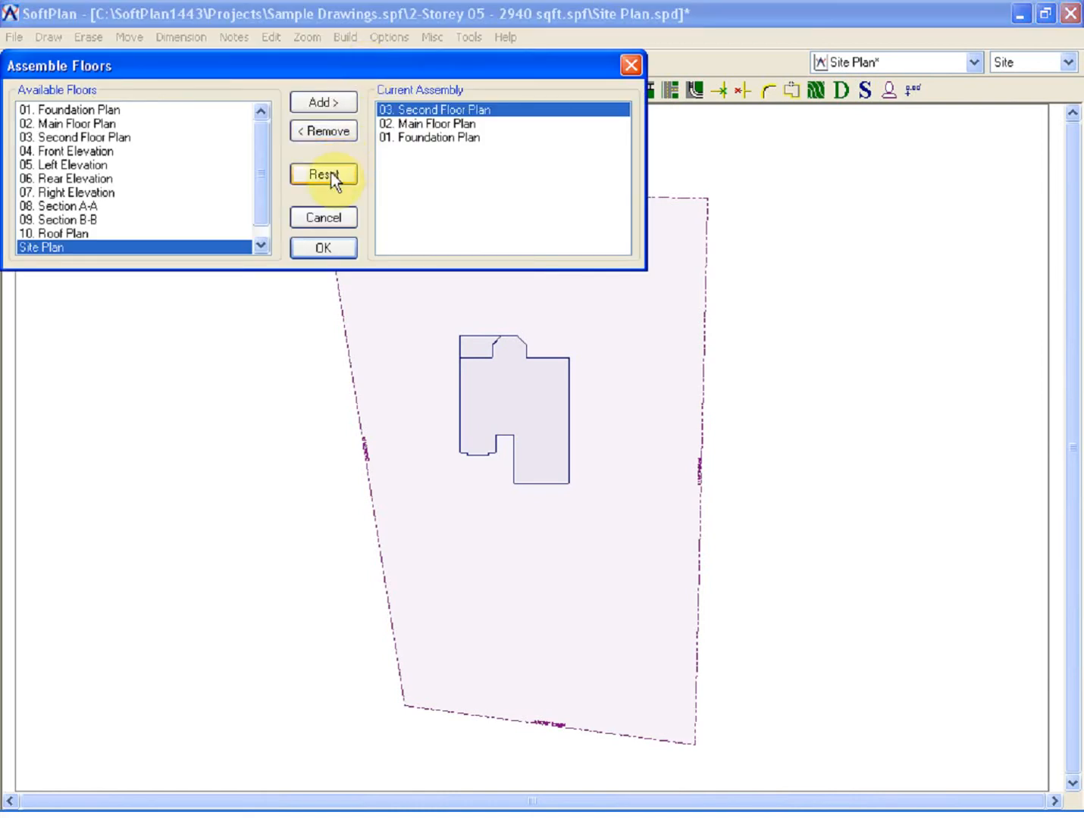
pyautogui.click(323, 174)
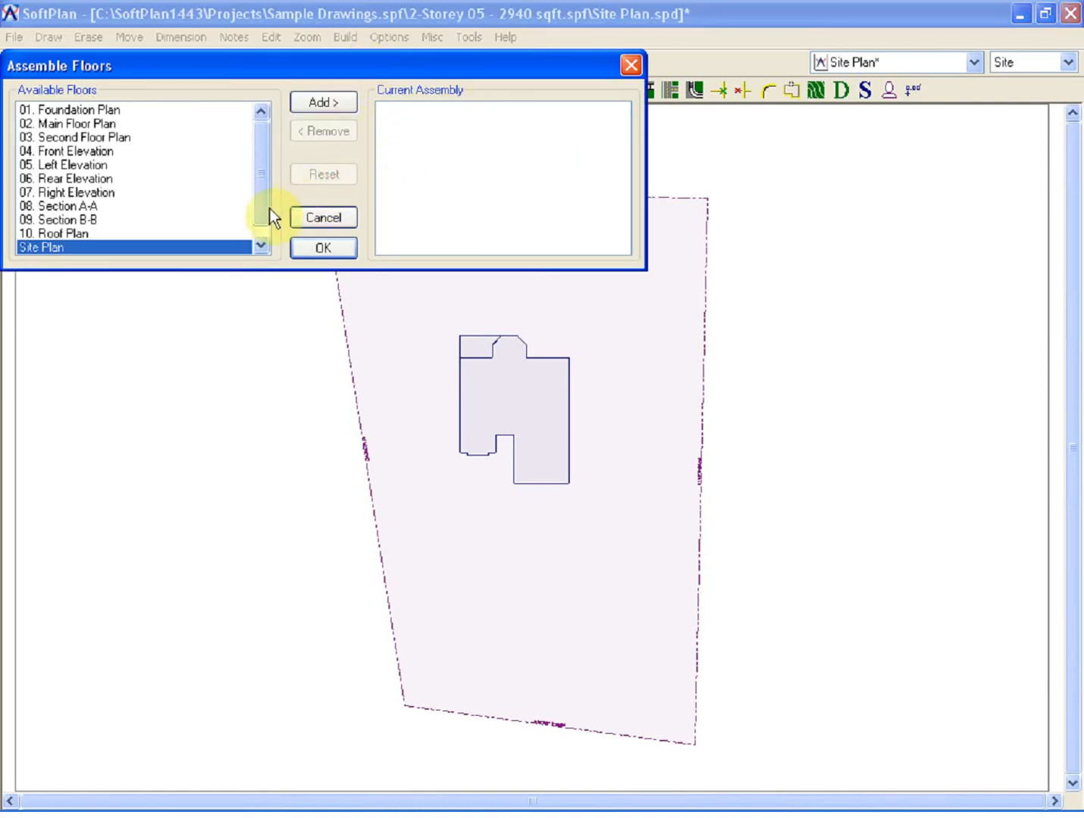
pyautogui.click(323, 102)
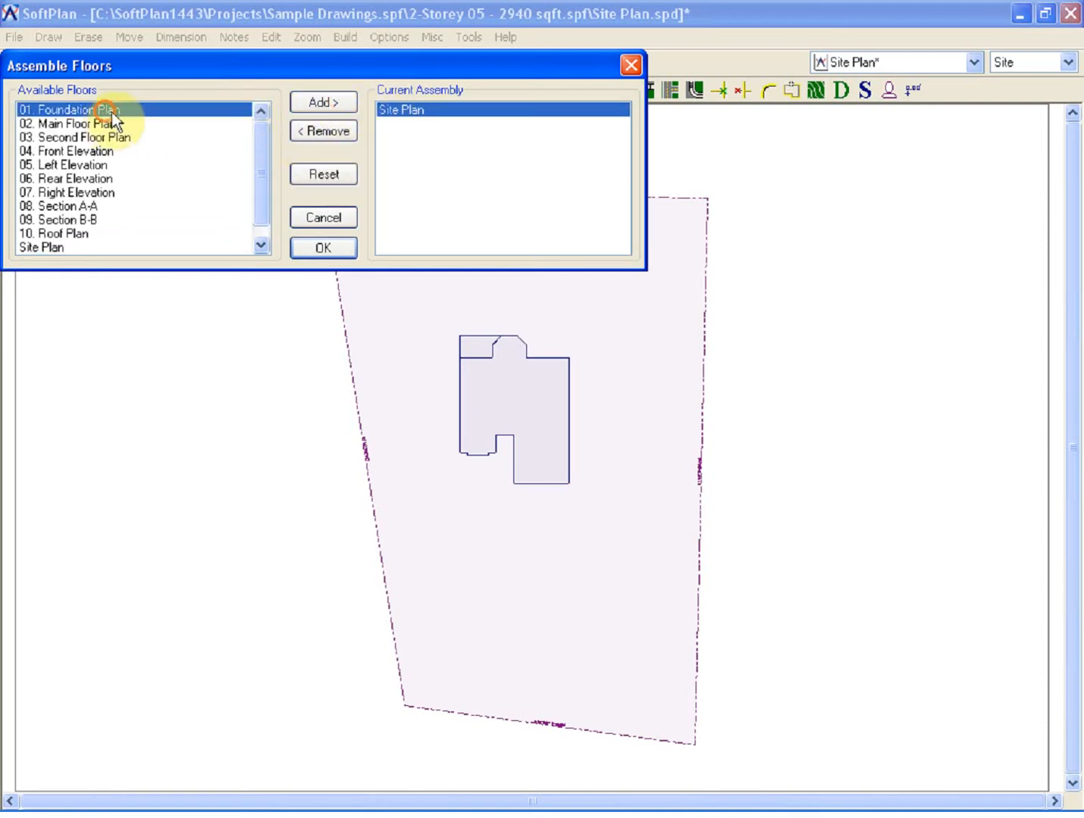
pyautogui.click(323, 102)
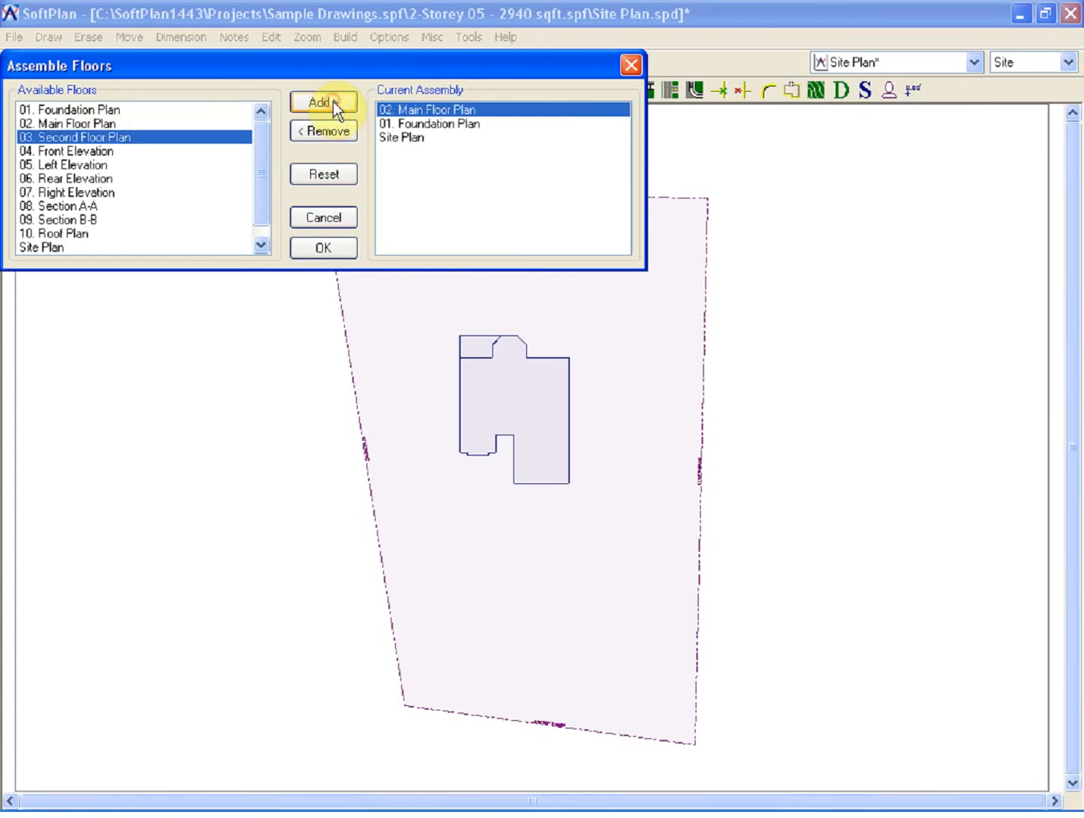
pyautogui.click(322, 101)
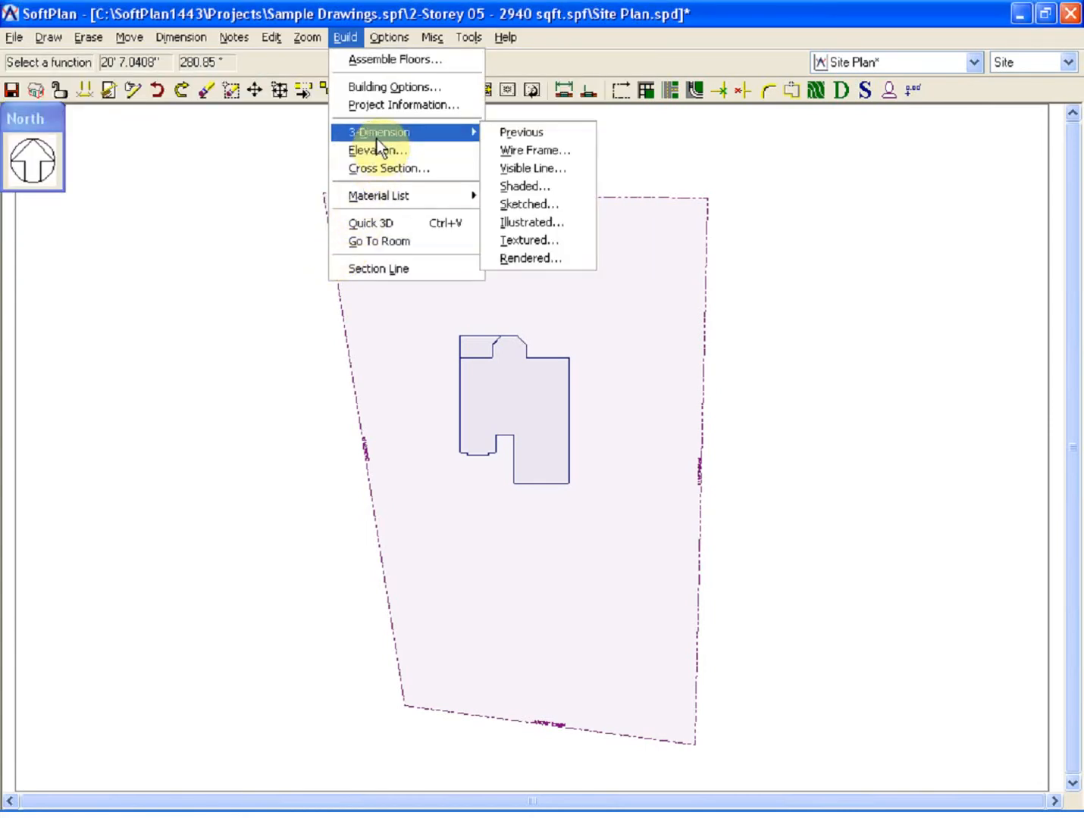
pyautogui.moveTo(557, 235)
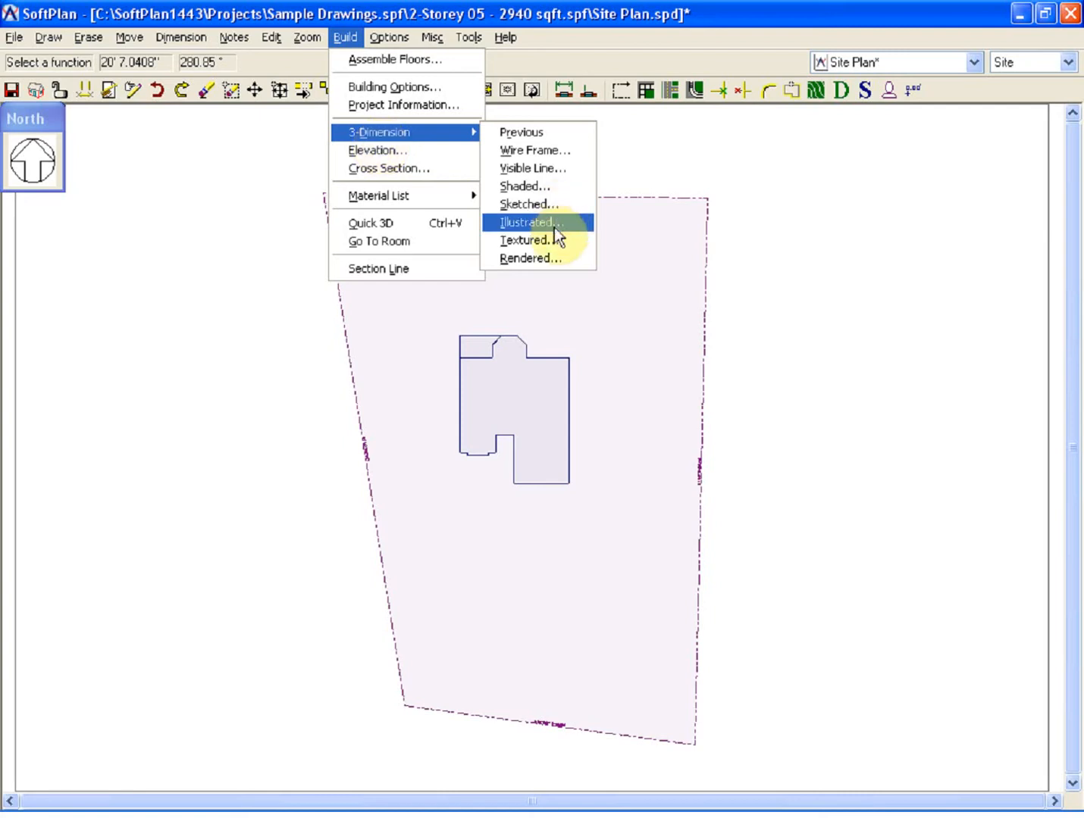
# Build a textured 3D model with the site terrain included in extraction.
pyautogui.click(531, 222)
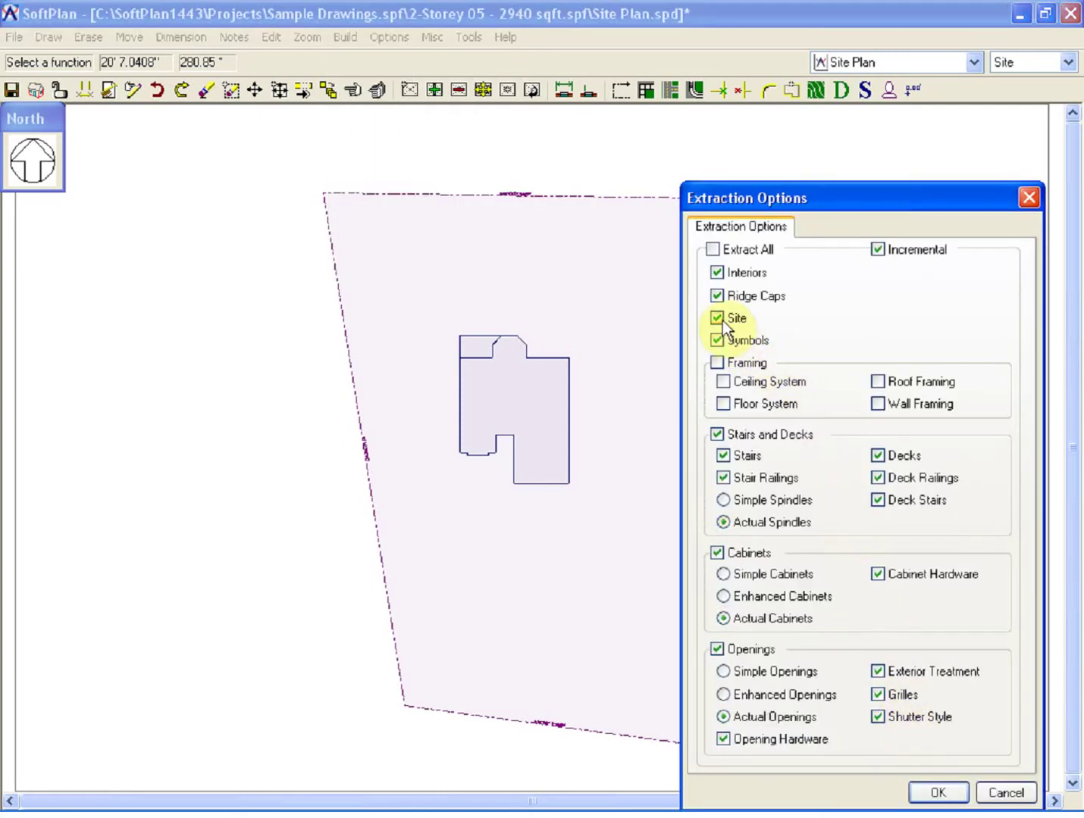
pyautogui.click(717, 317)
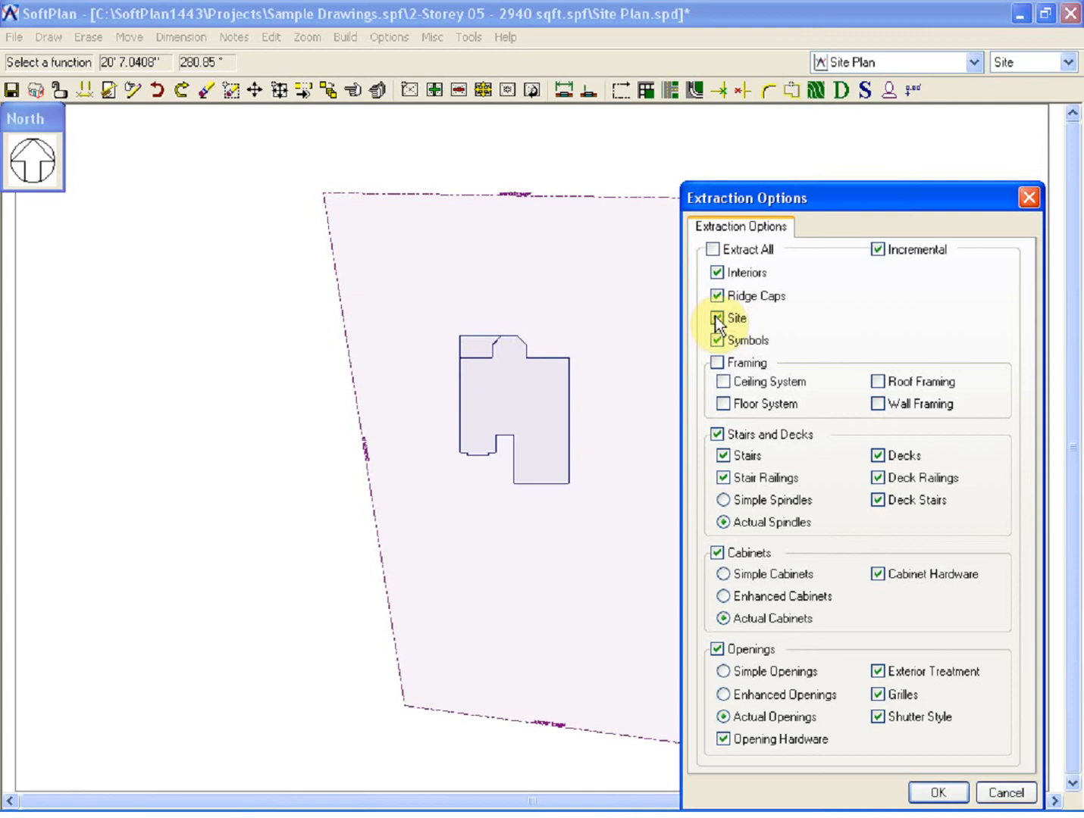
pyautogui.click(947, 792)
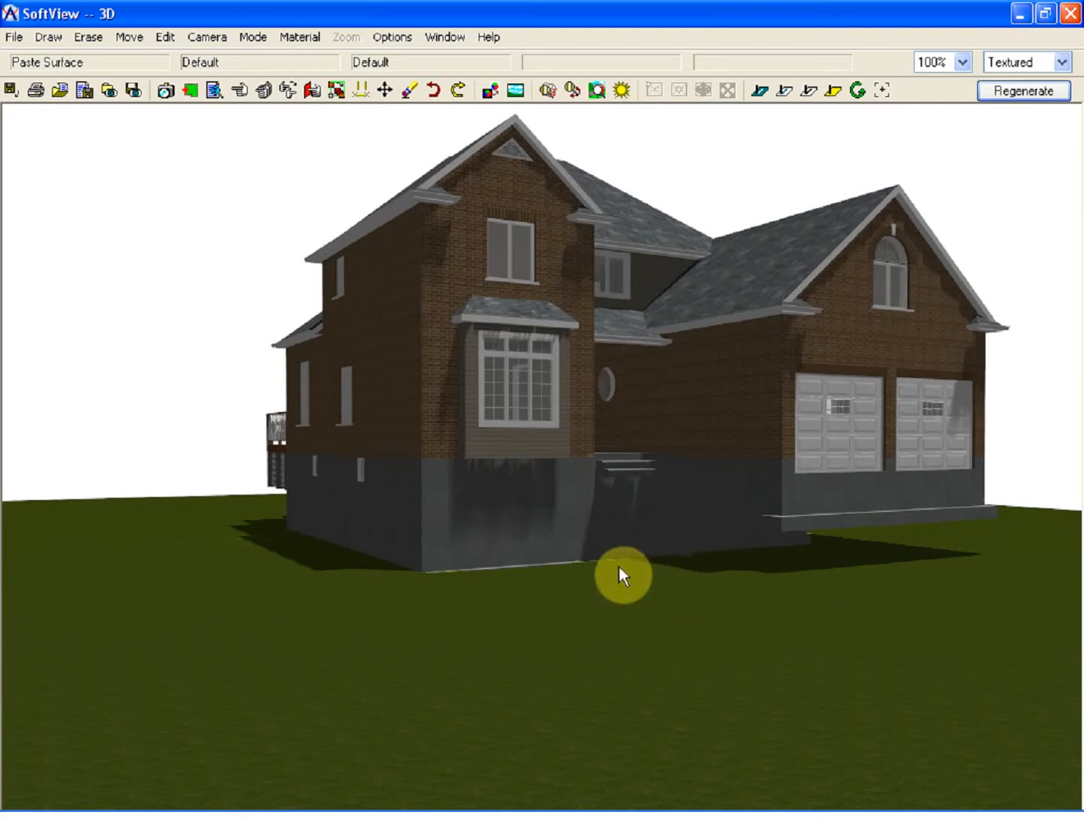
pyautogui.moveTo(573, 586)
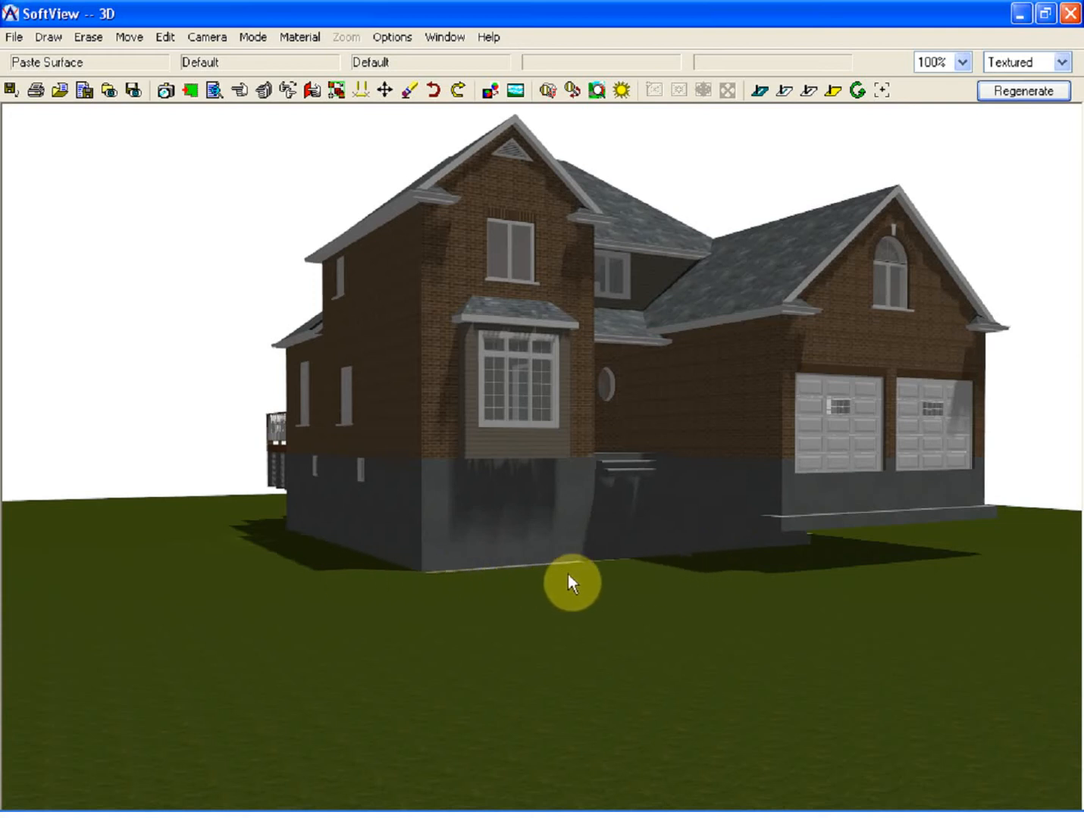
pyautogui.moveTo(459, 575)
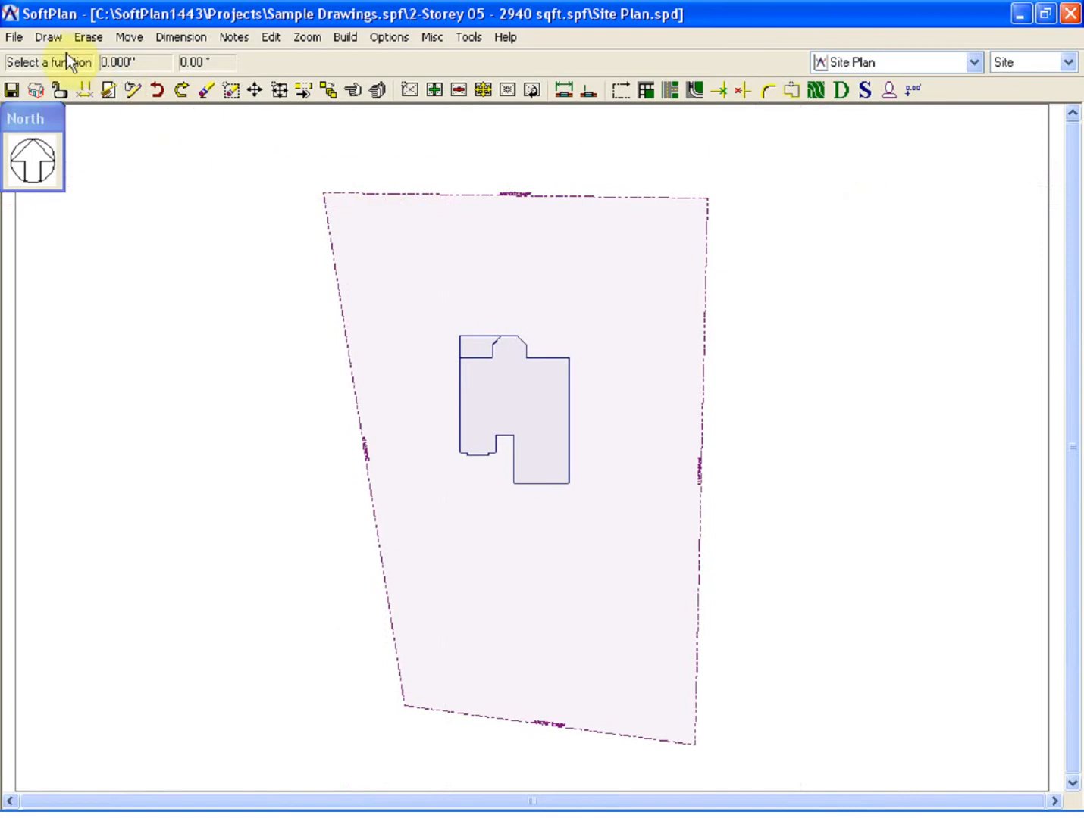
# Enable Building Position in Site Options with a 7' elevation offset set to Down.
pyautogui.click(14, 37)
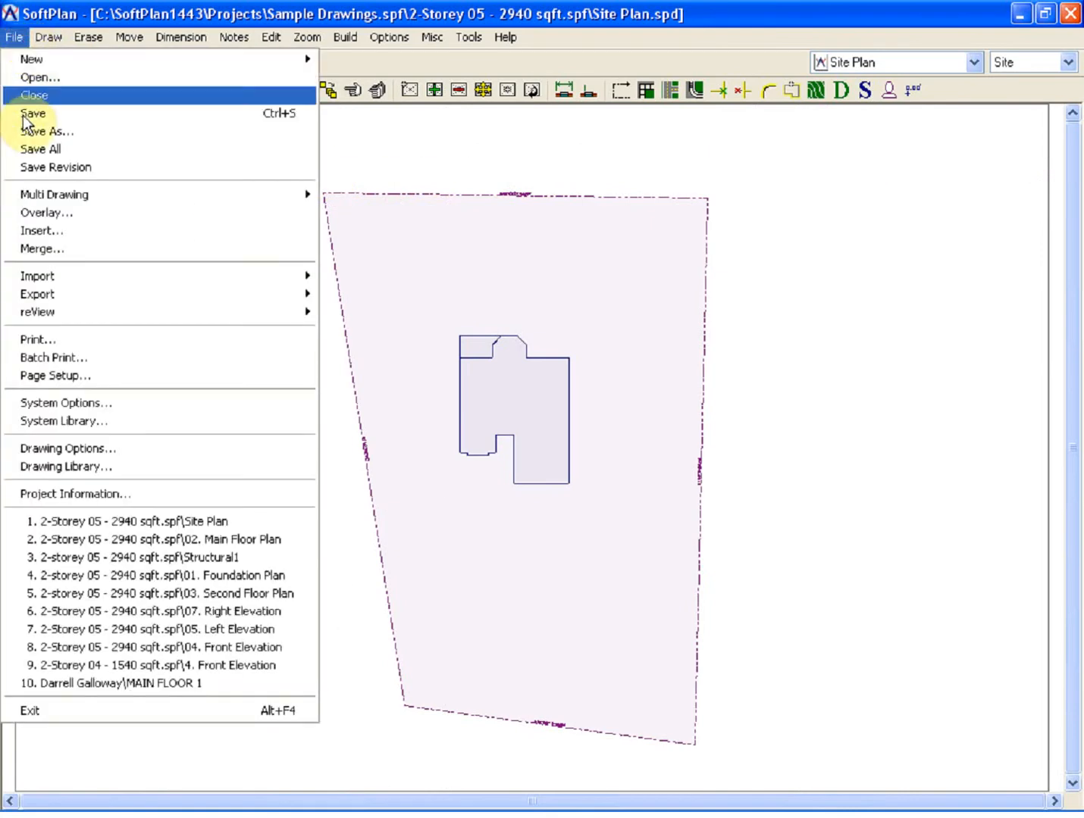
pyautogui.click(66, 447)
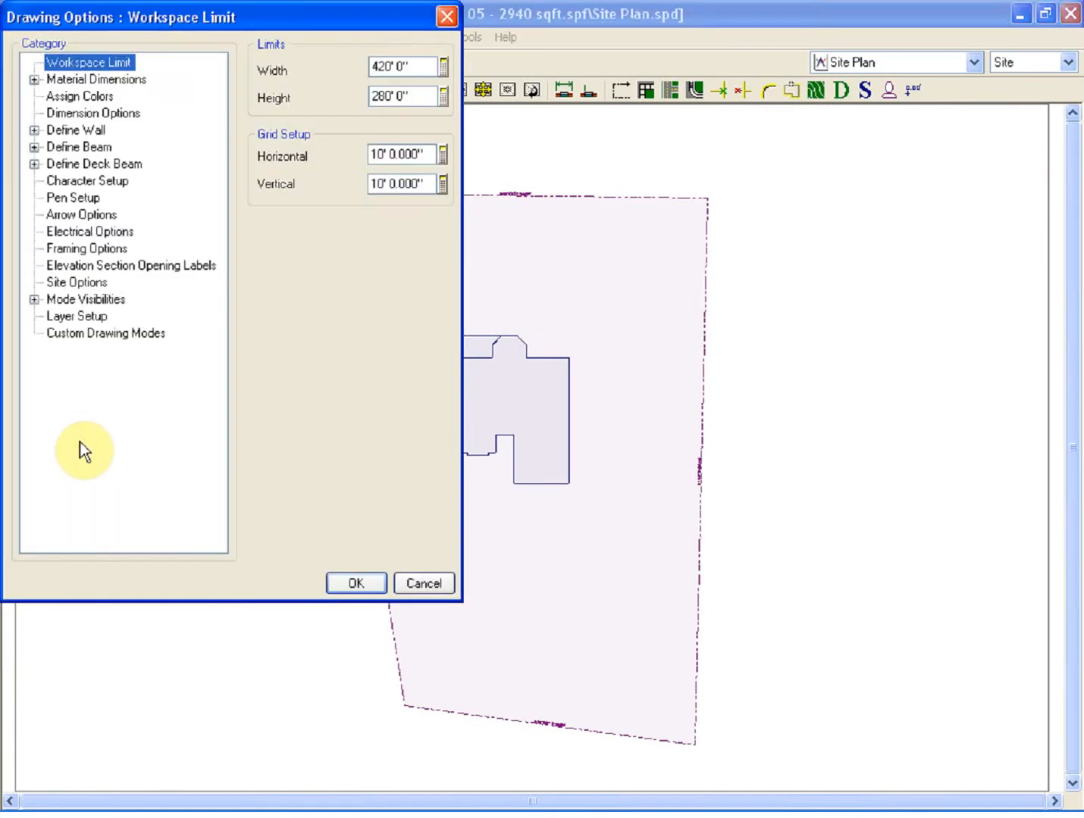
pyautogui.click(75, 283)
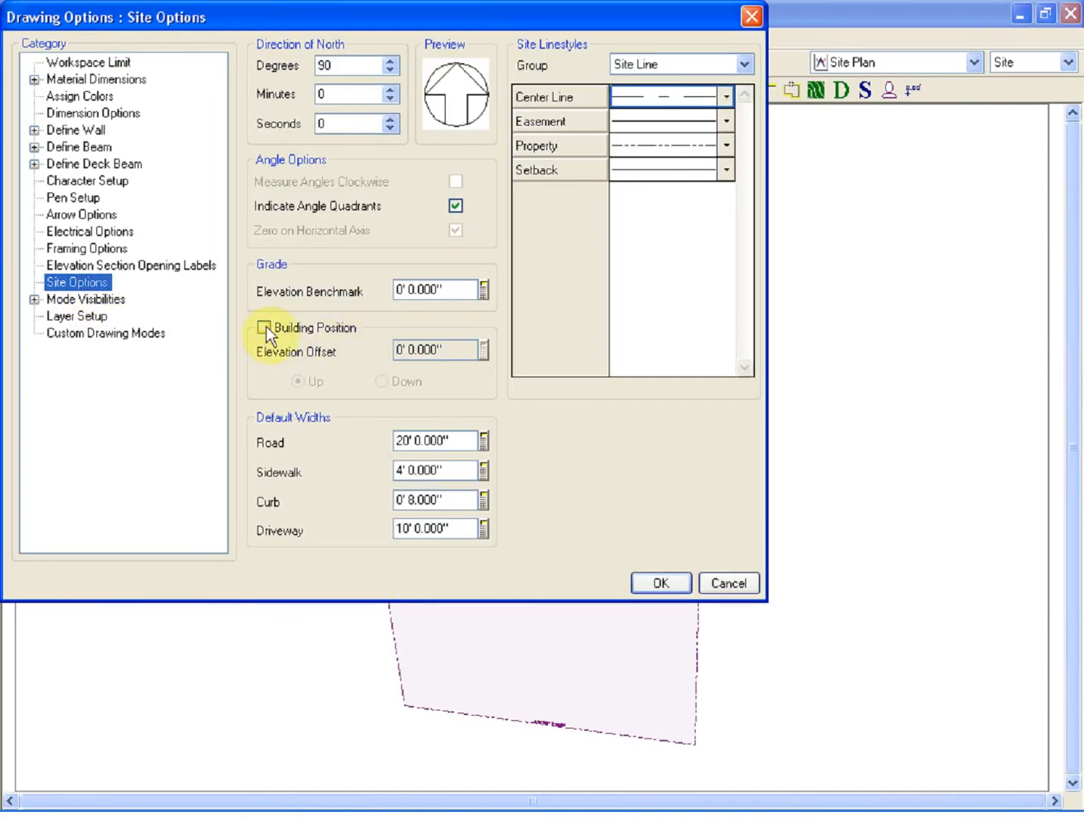
pyautogui.click(263, 328)
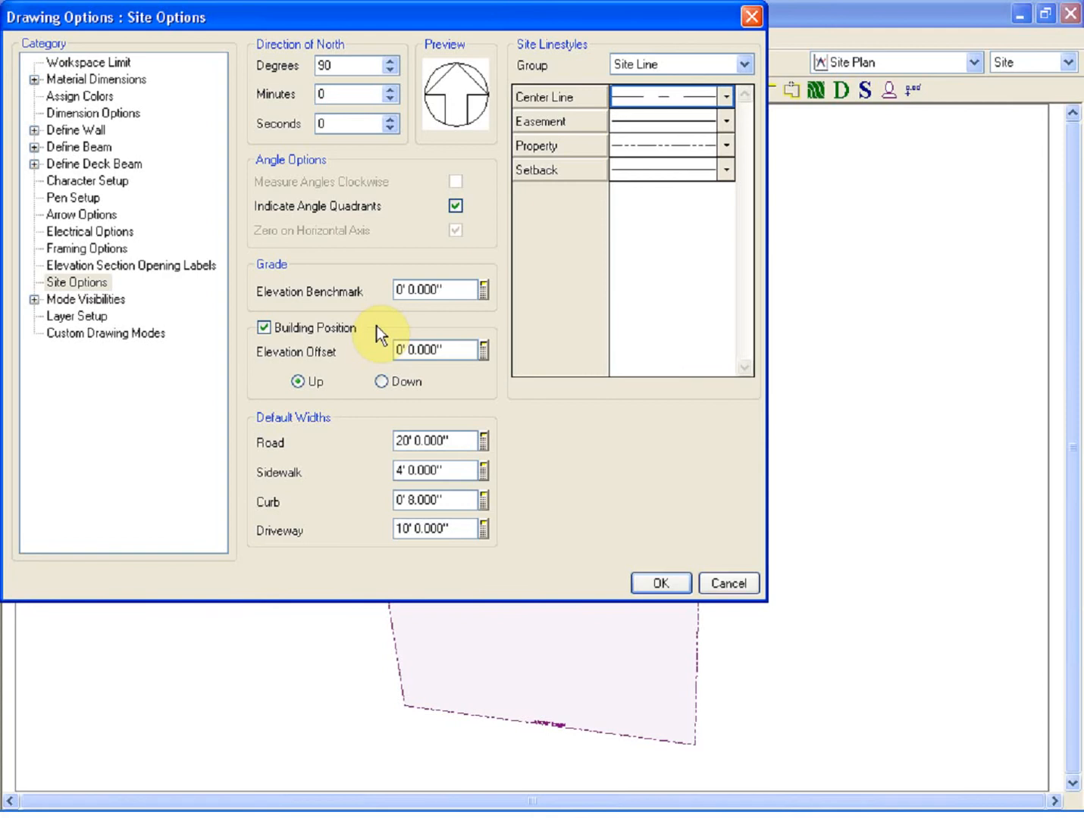
pyautogui.tripleClick(431, 351)
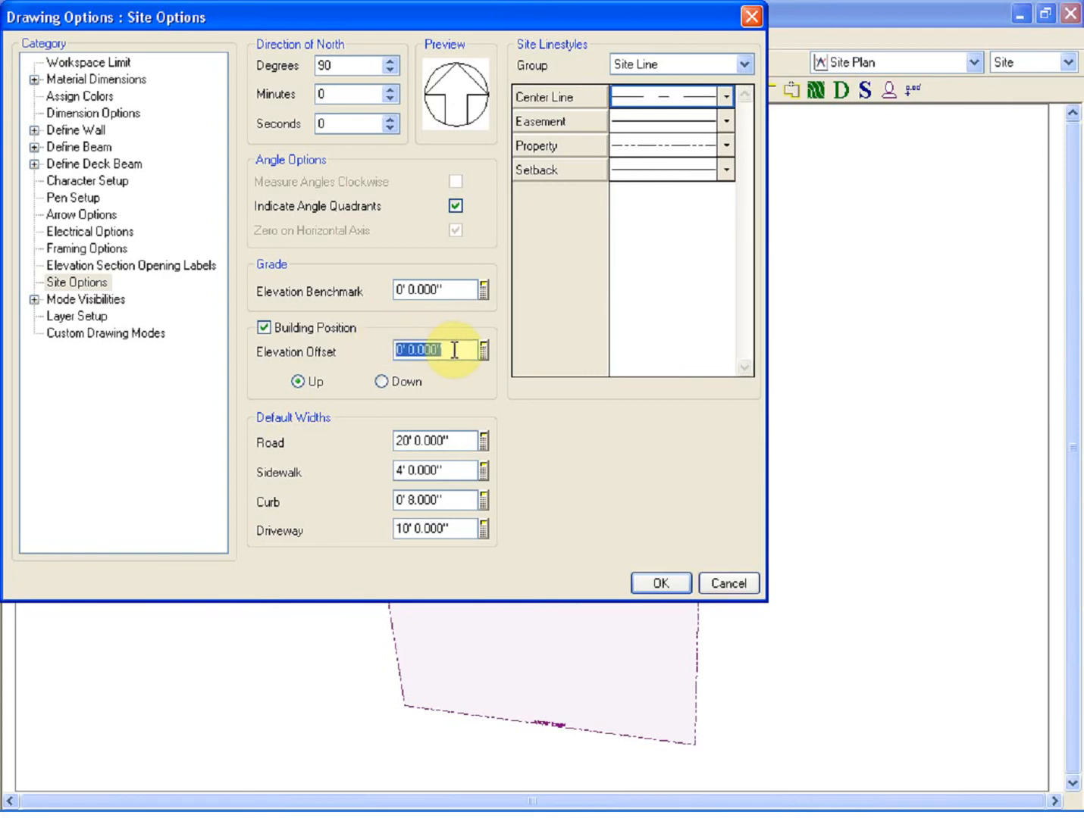
pyautogui.write('7')
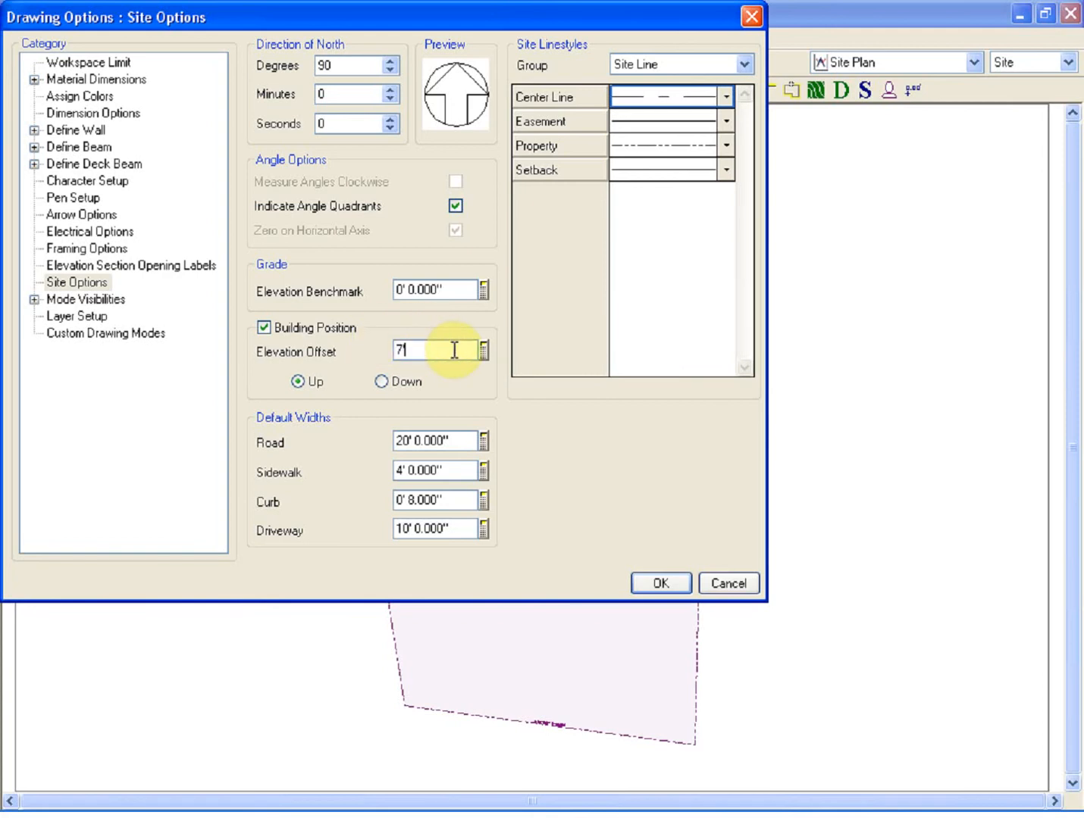
pyautogui.click(379, 382)
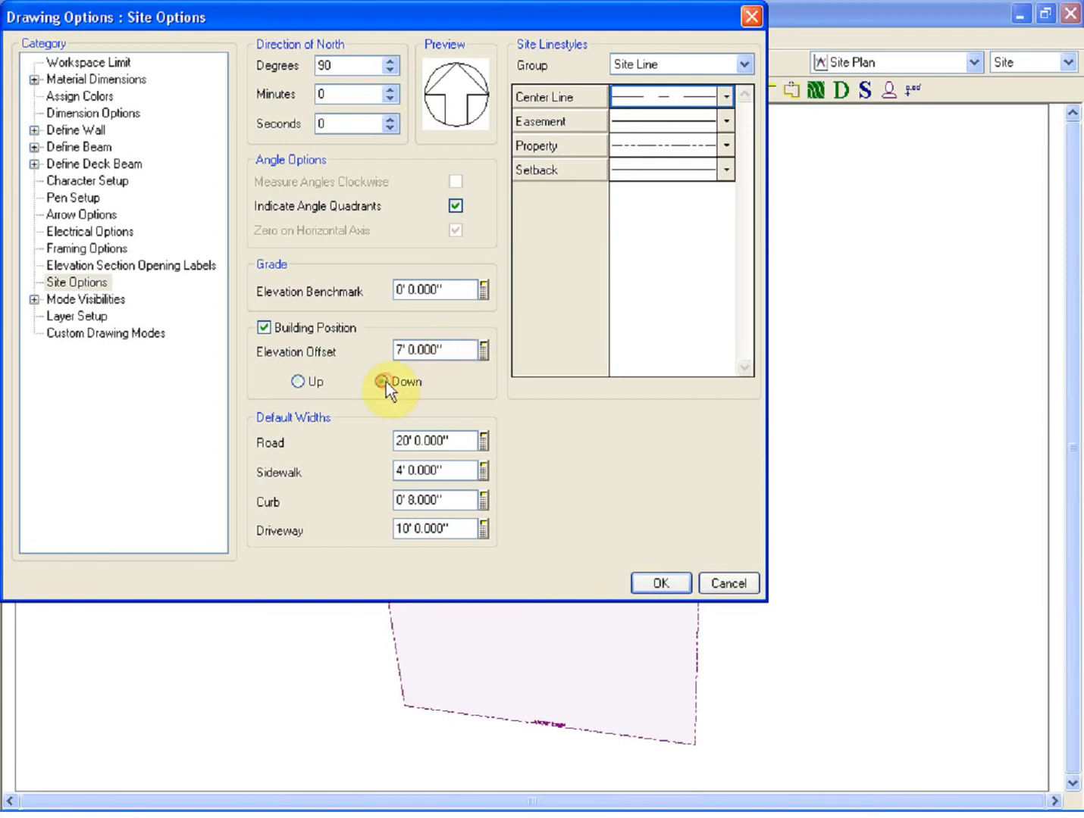
pyautogui.click(381, 382)
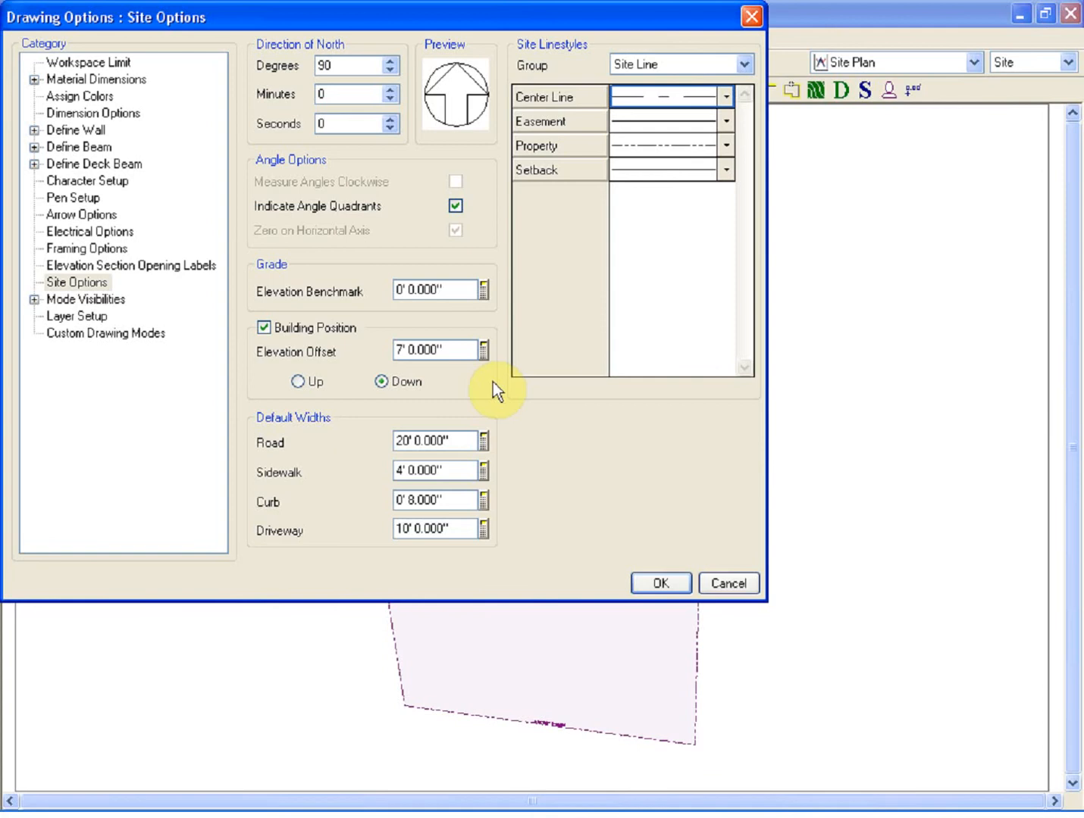
pyautogui.click(660, 583)
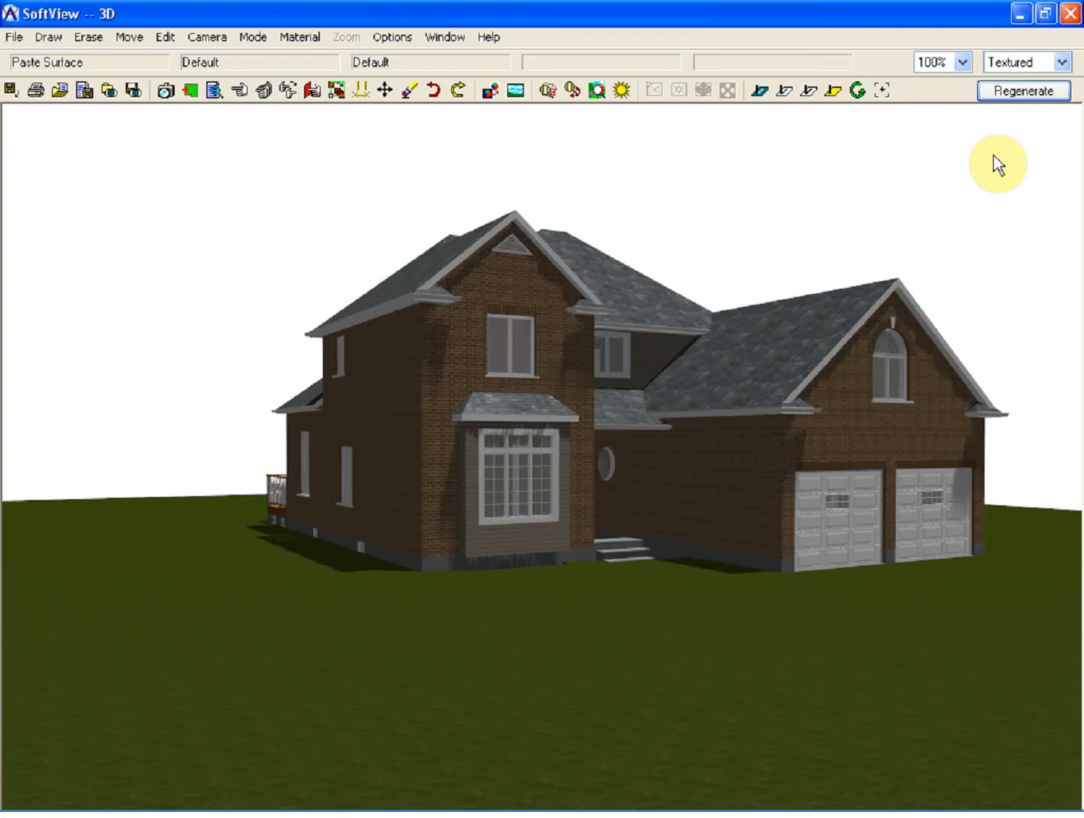
pyautogui.moveTo(945, 192)
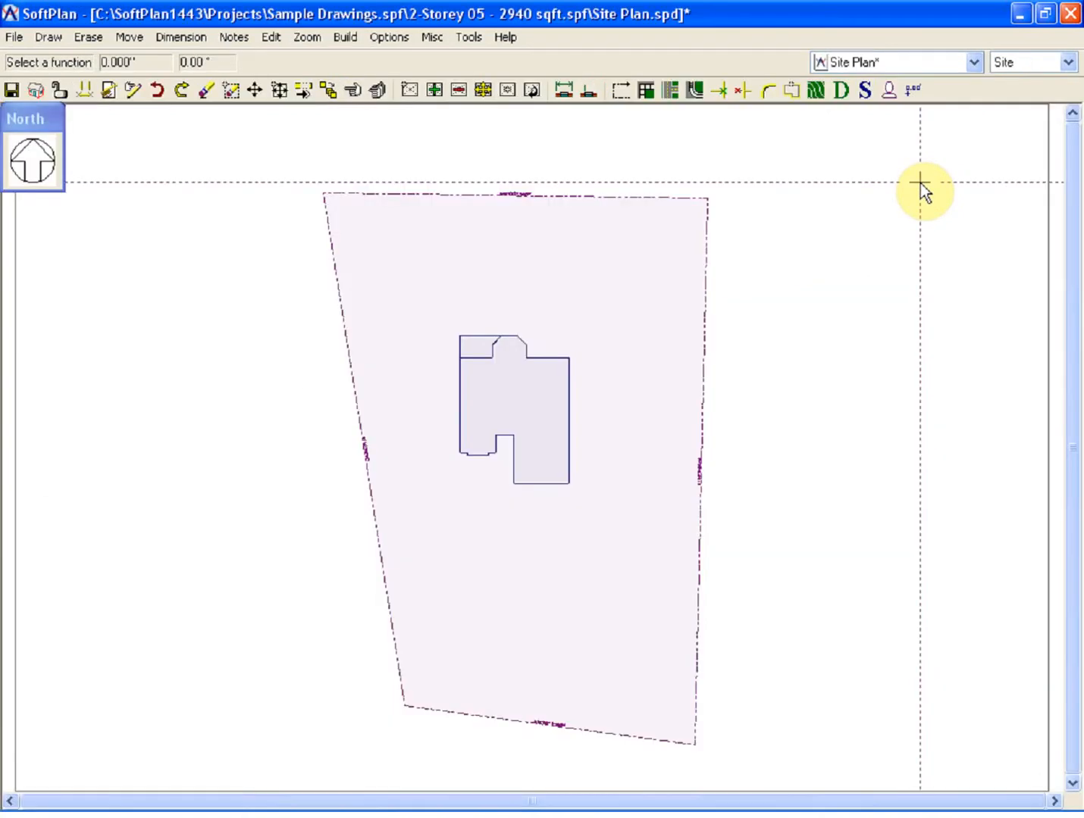
pyautogui.moveTo(646, 567)
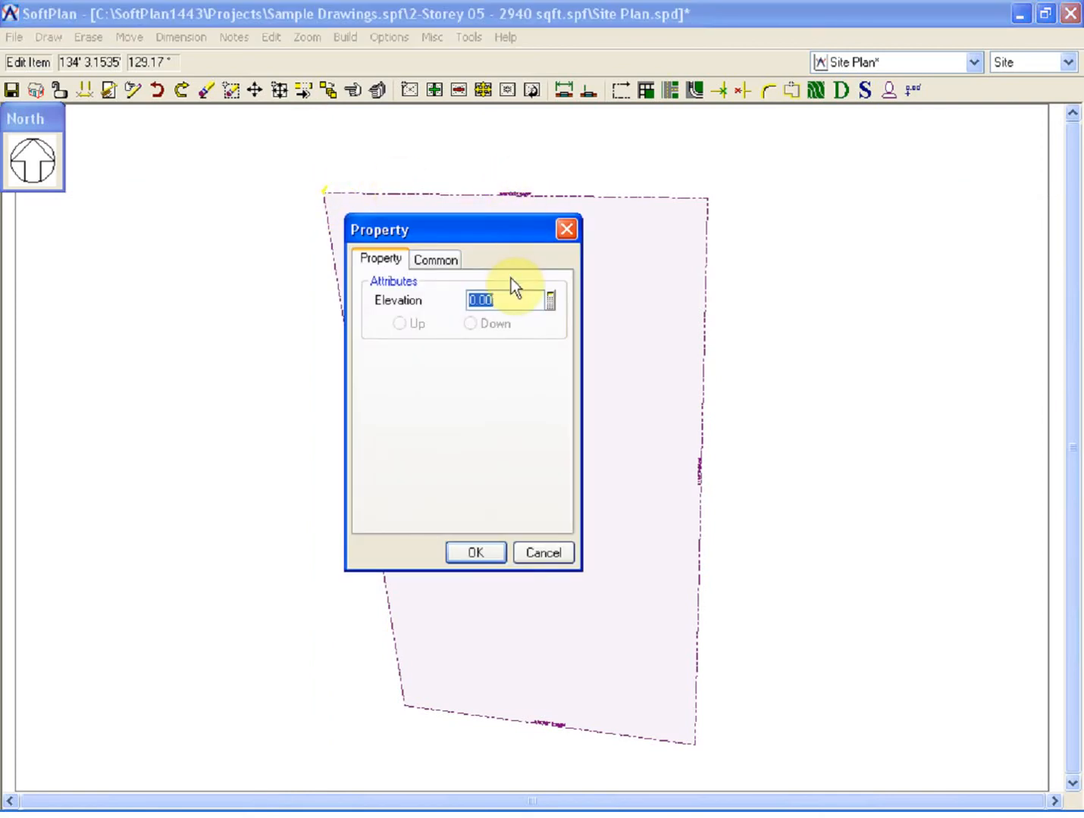
# Set the lot corner shot point elevations to 9.00' Down.
pyautogui.write("9.00'")
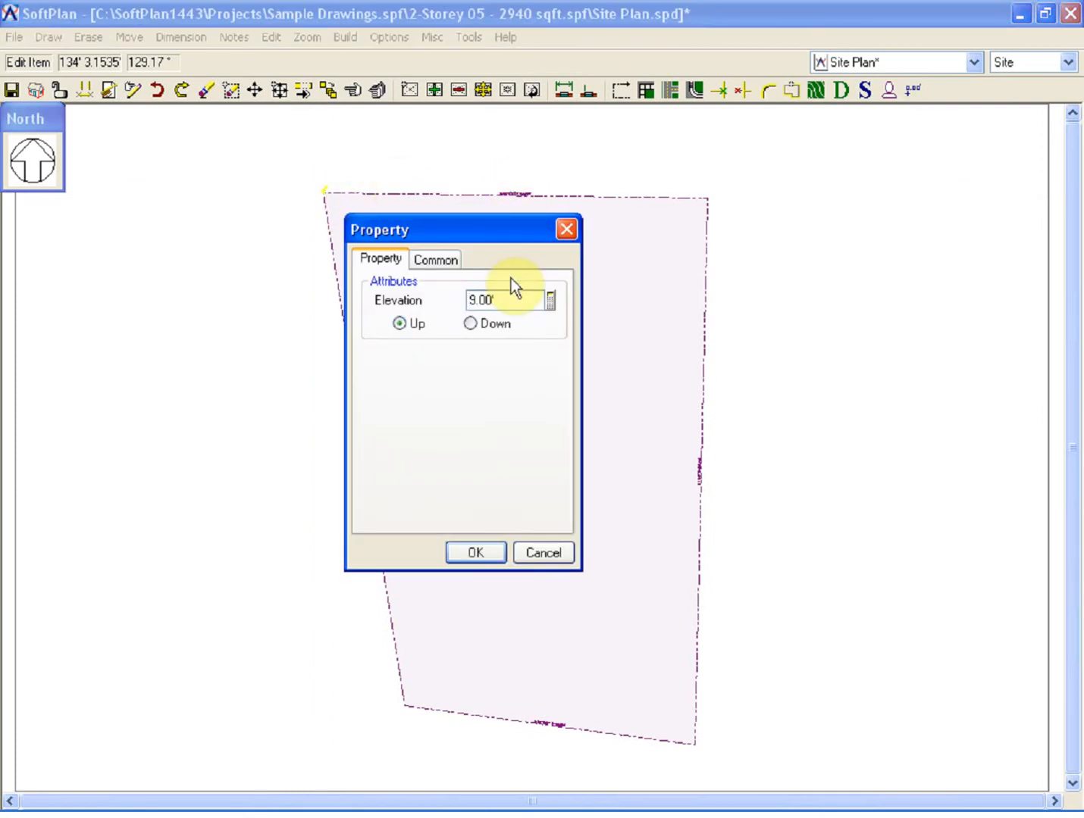
pyautogui.click(469, 324)
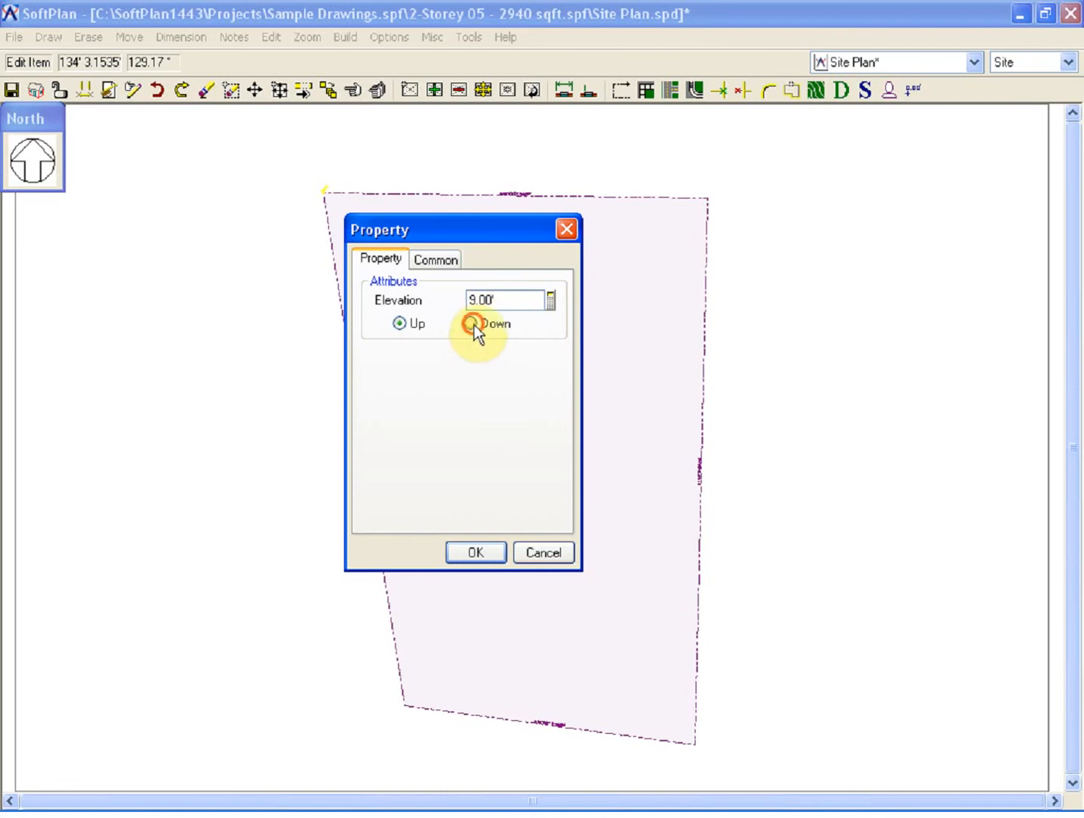
pyautogui.click(473, 324)
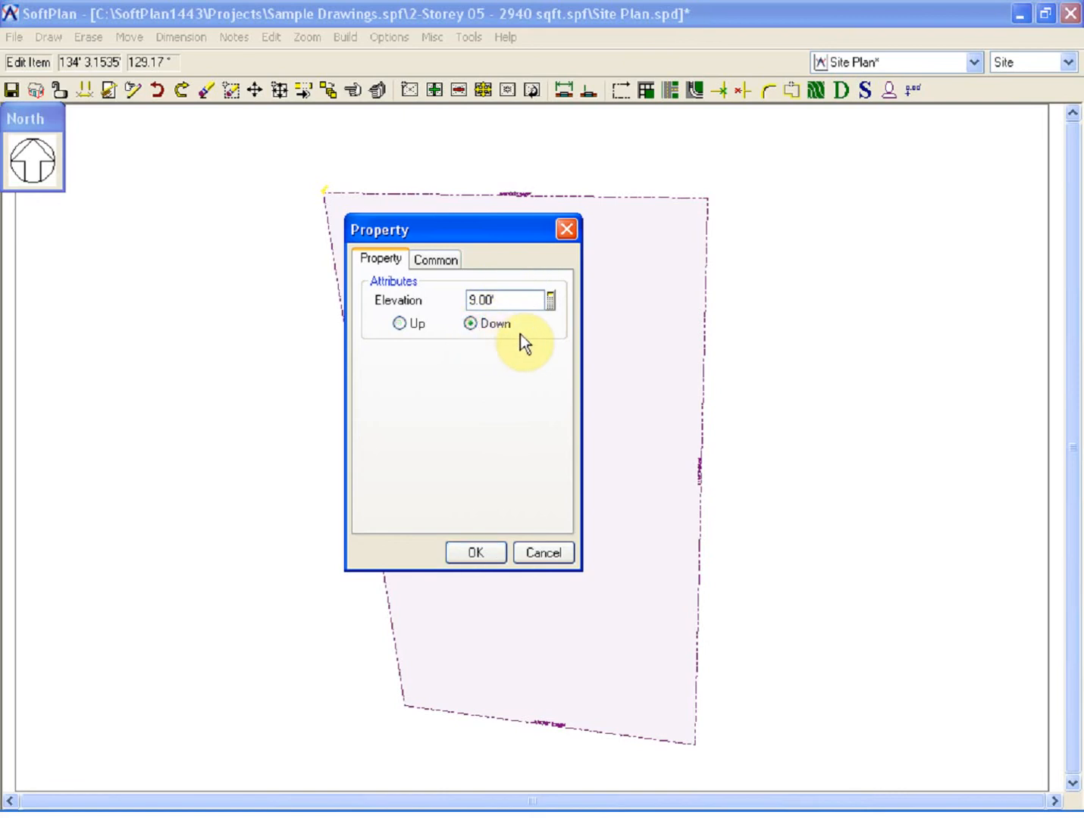
pyautogui.click(475, 552)
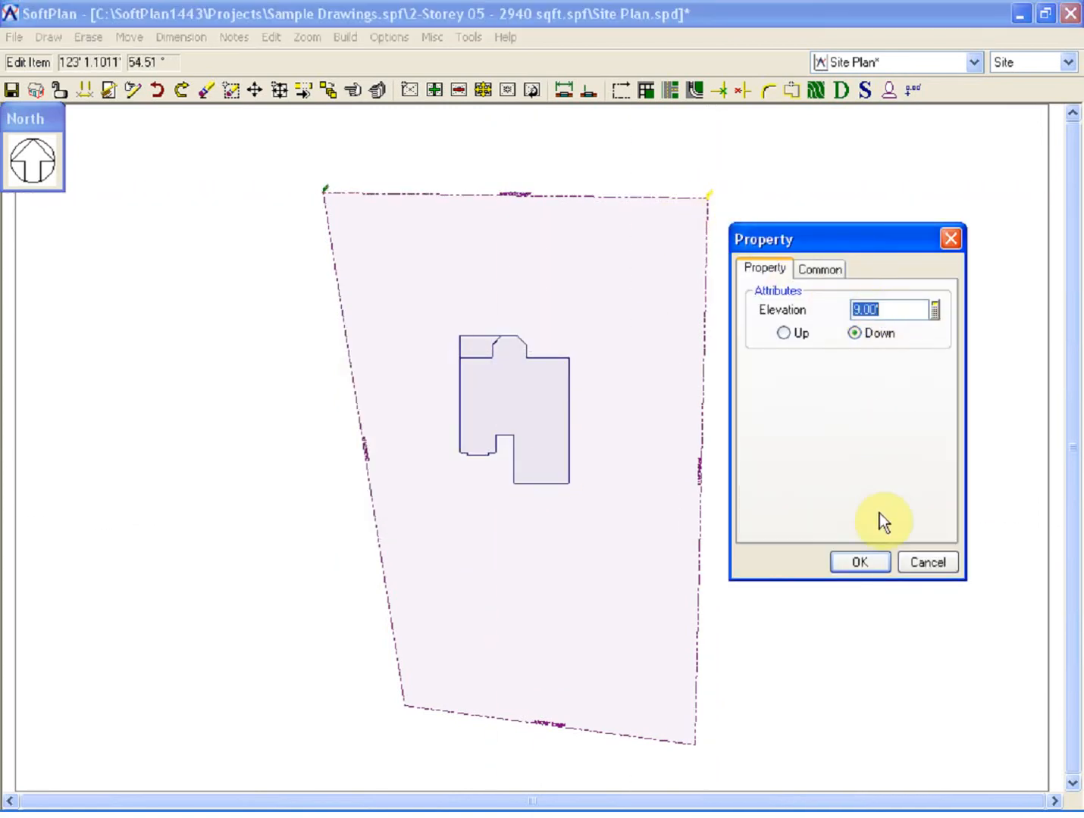
pyautogui.click(858, 561)
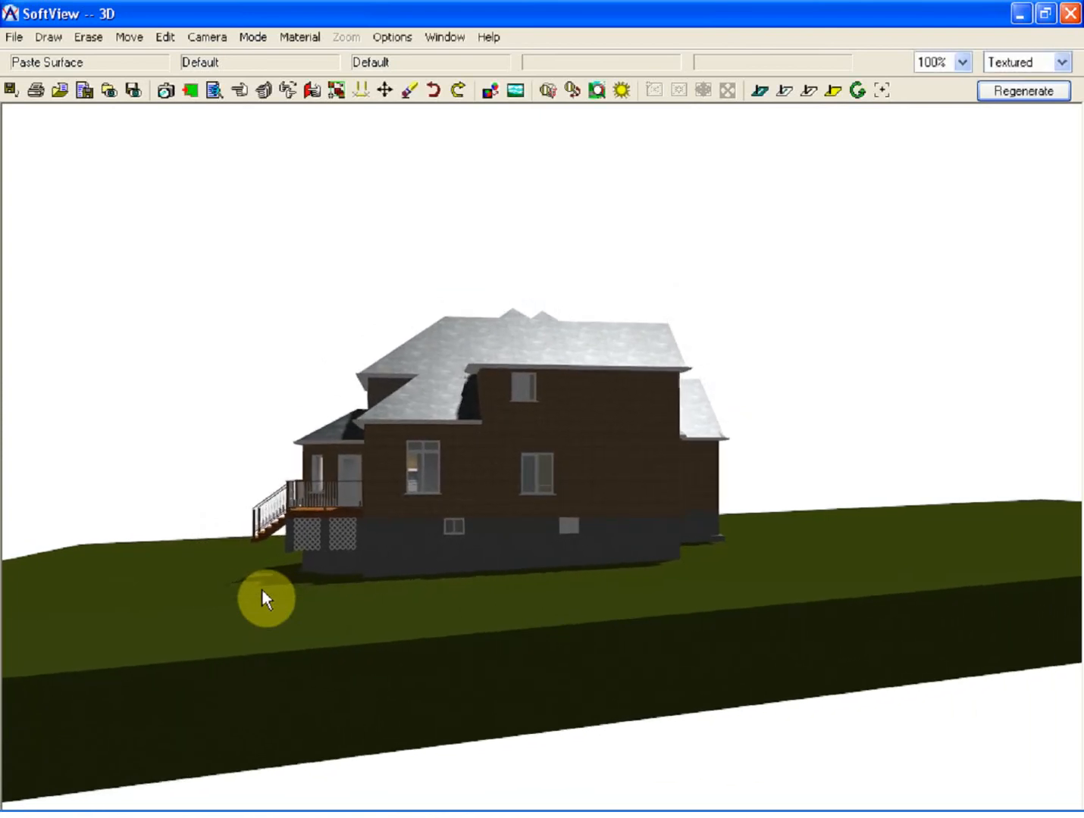
pyautogui.moveTo(266, 599); pyautogui.dragTo(828, 524)
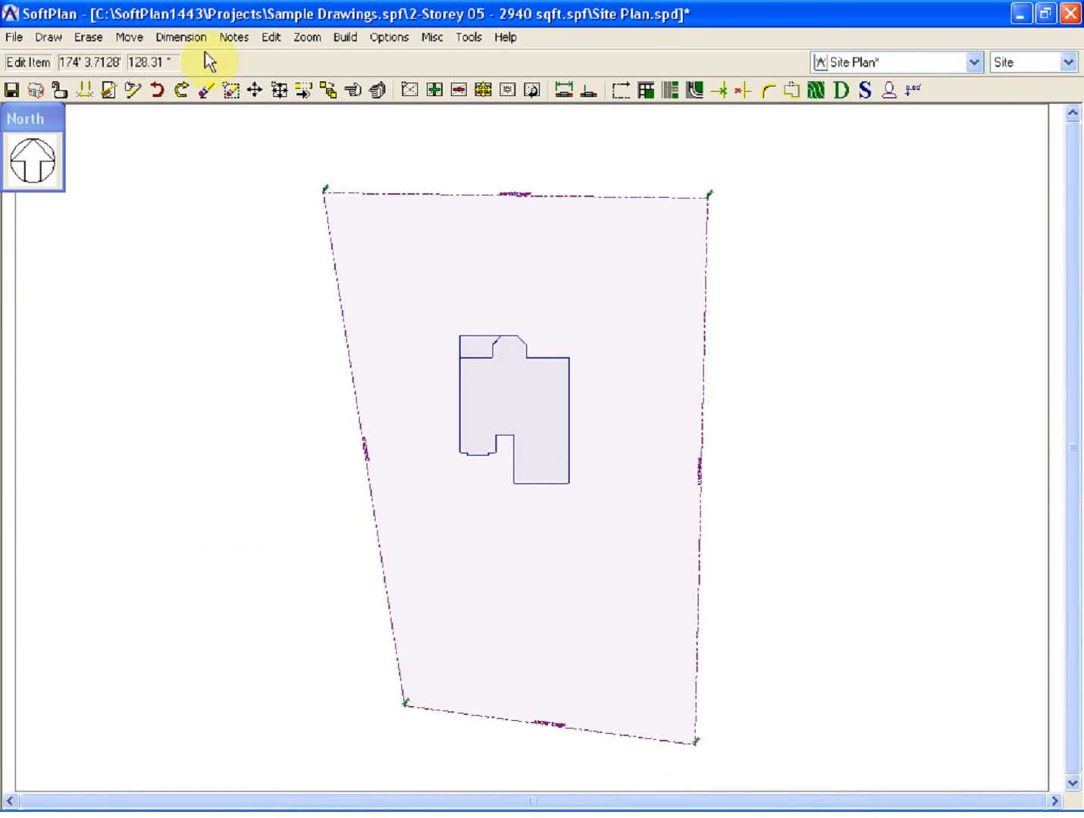
# Draw a spline grade line across the top of the lot, ending past the right edge.
pyautogui.click(48, 36)
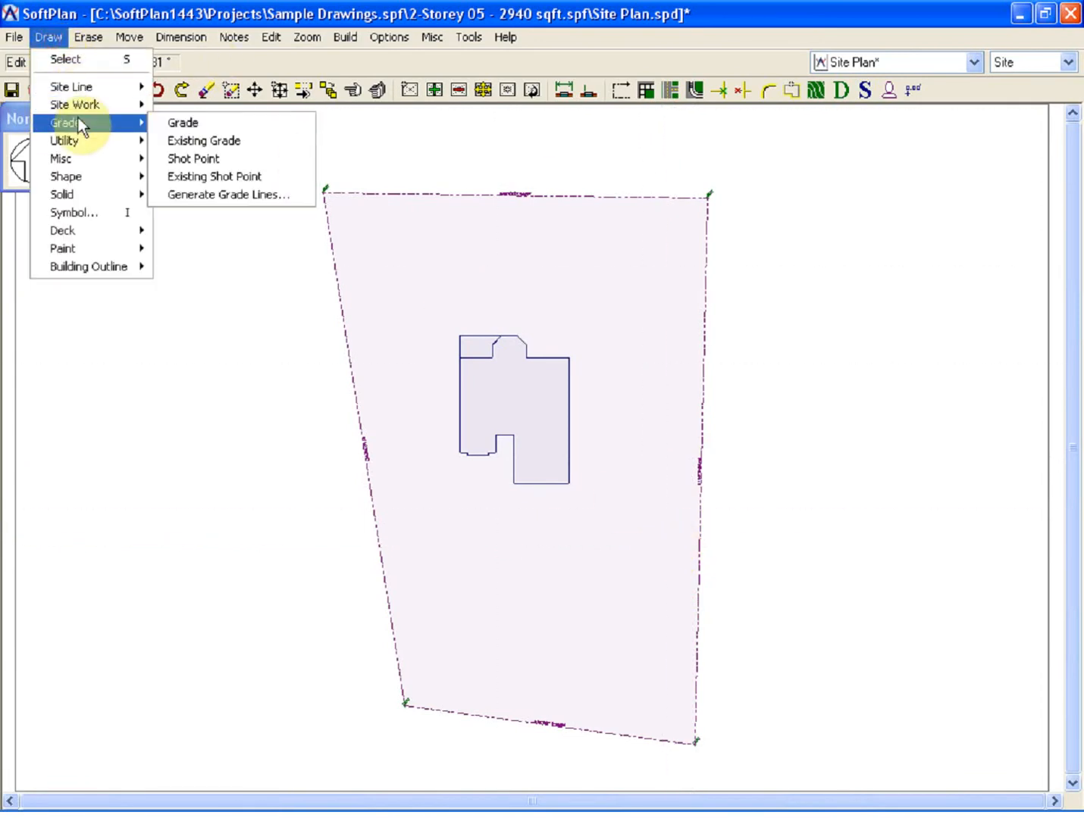
pyautogui.moveTo(193, 159)
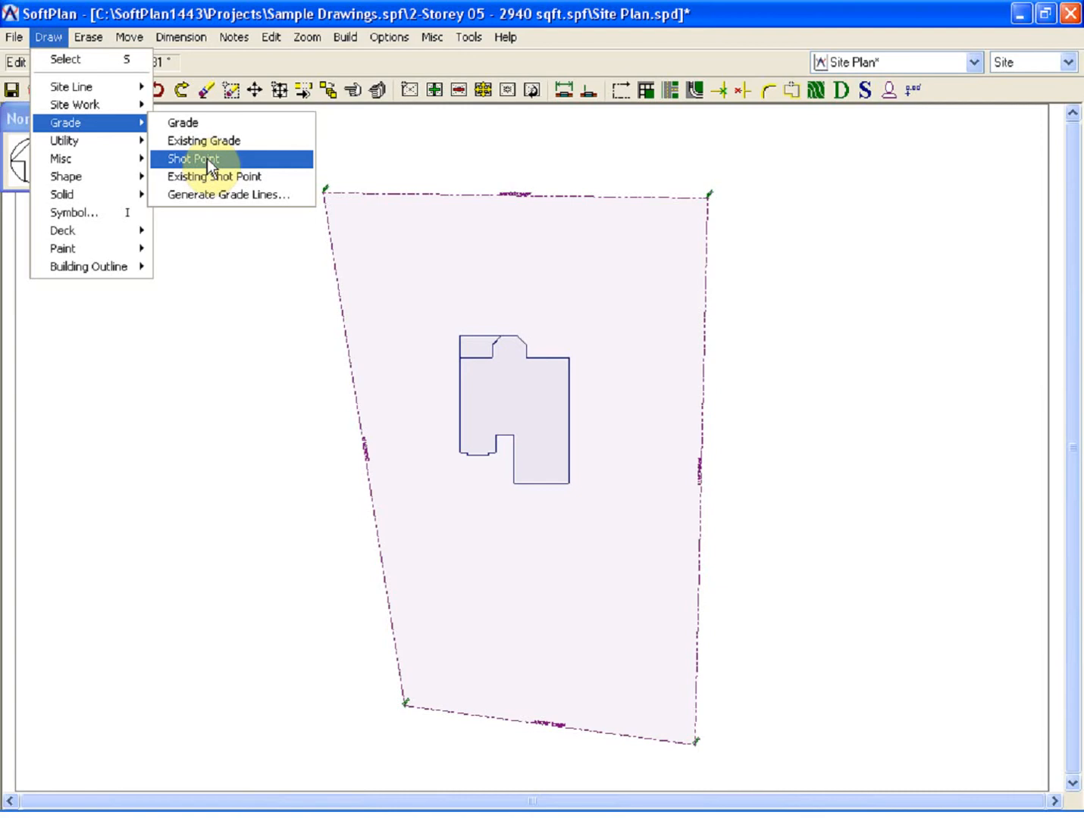
pyautogui.moveTo(205, 125)
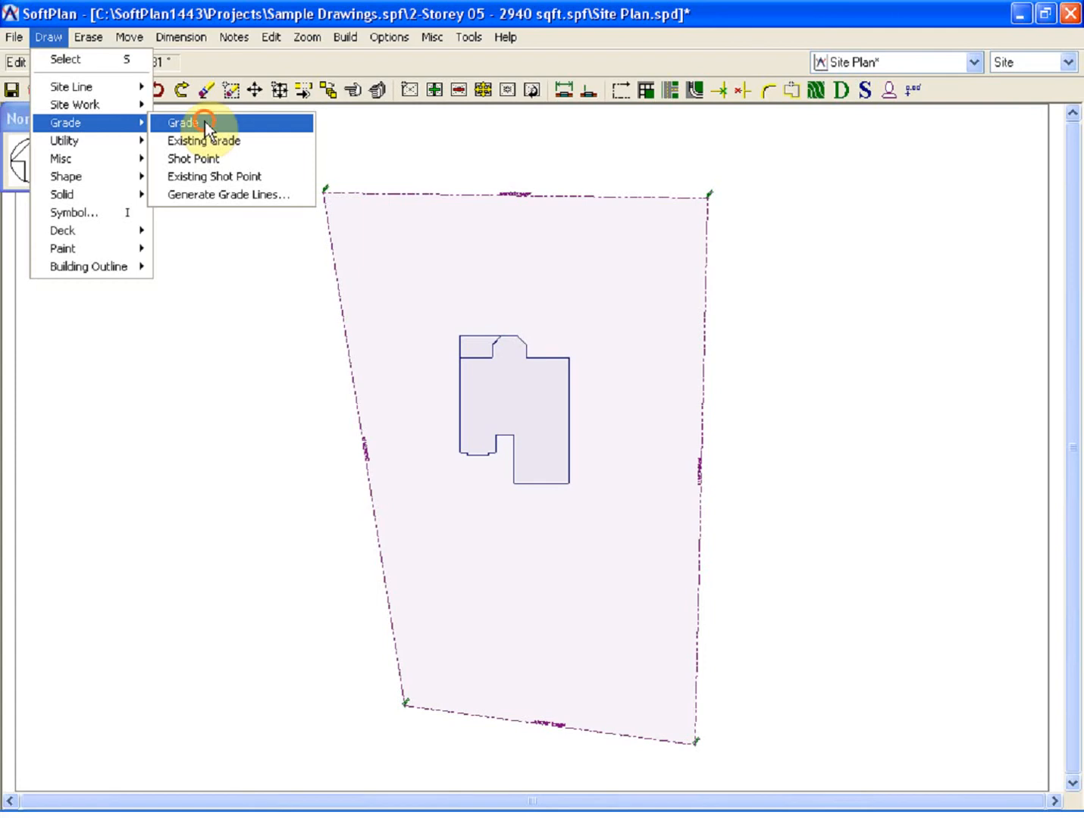
pyautogui.click(205, 123)
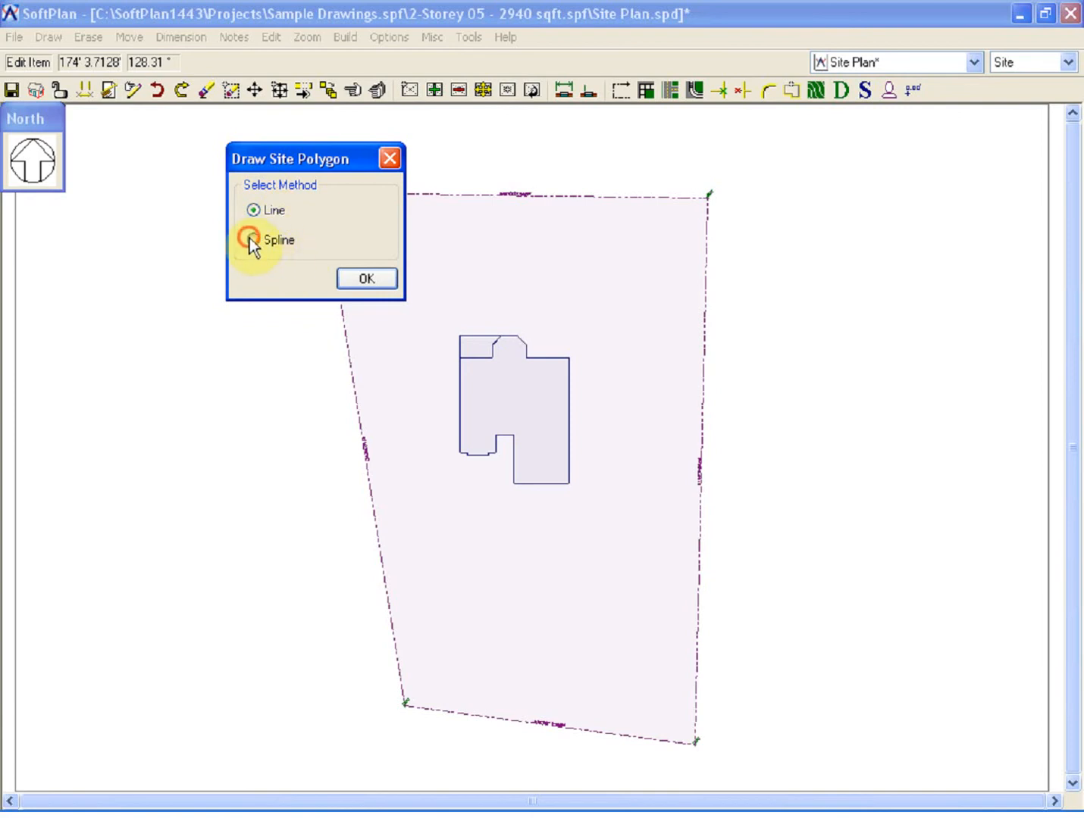
pyautogui.click(366, 278)
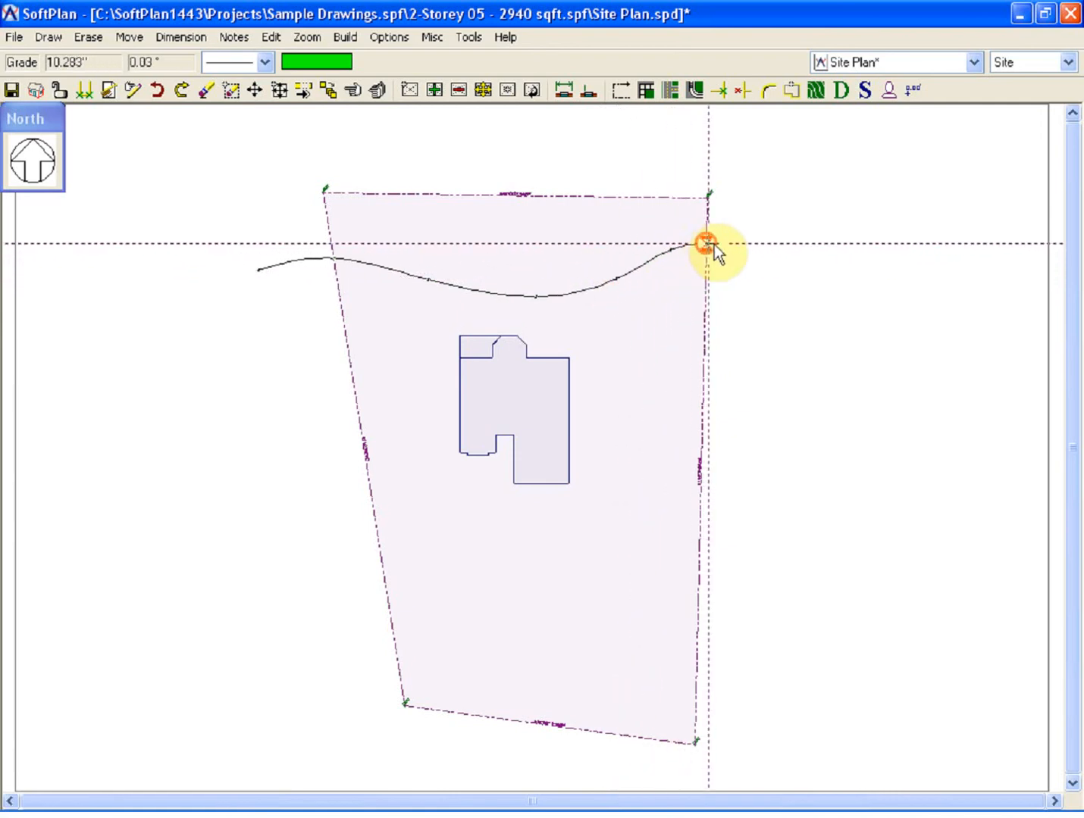
pyautogui.moveTo(705, 244); pyautogui.dragTo(786, 267)
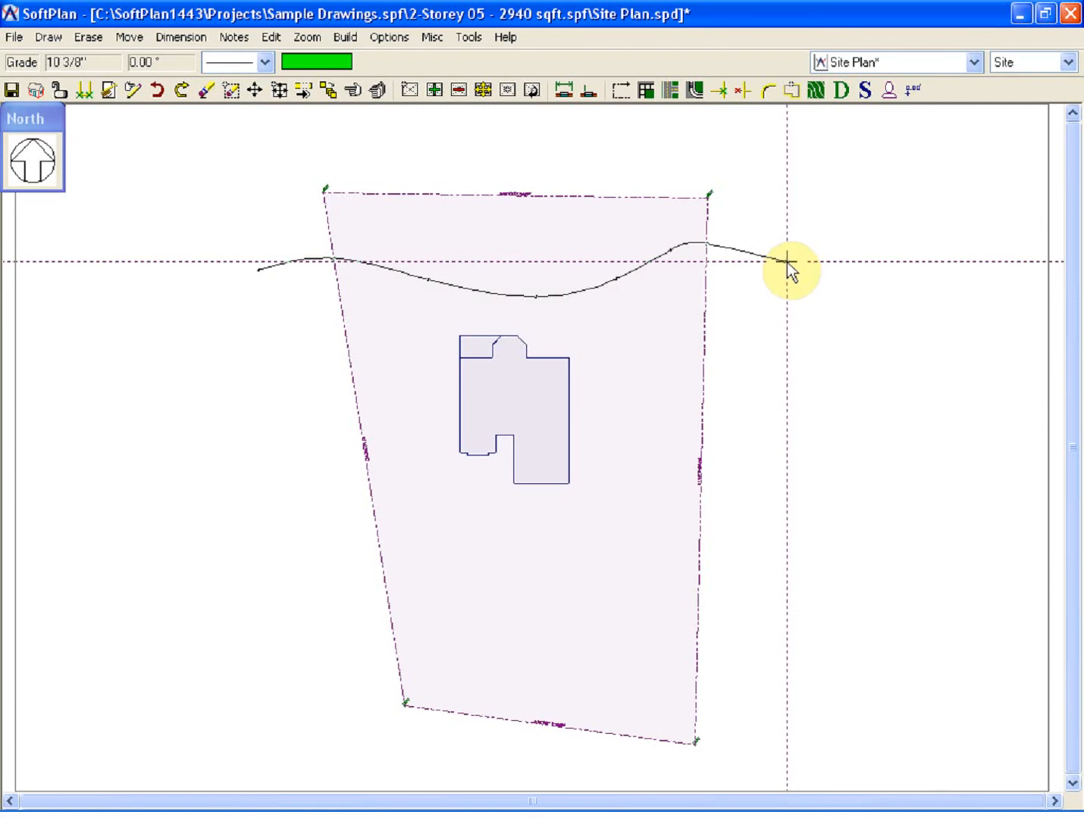
pyautogui.click(787, 265)
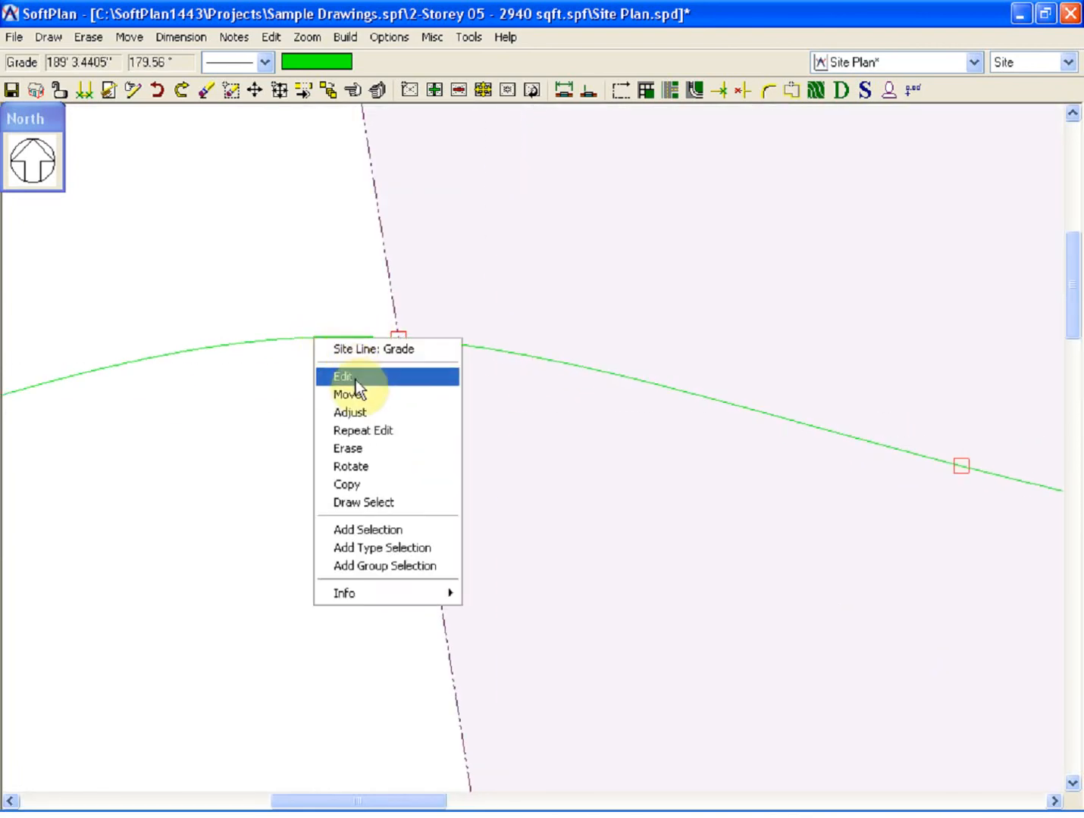
# Offset the upper grade line 1' 10" Down and set one point's elevation to 2.333'.
pyautogui.click(342, 376)
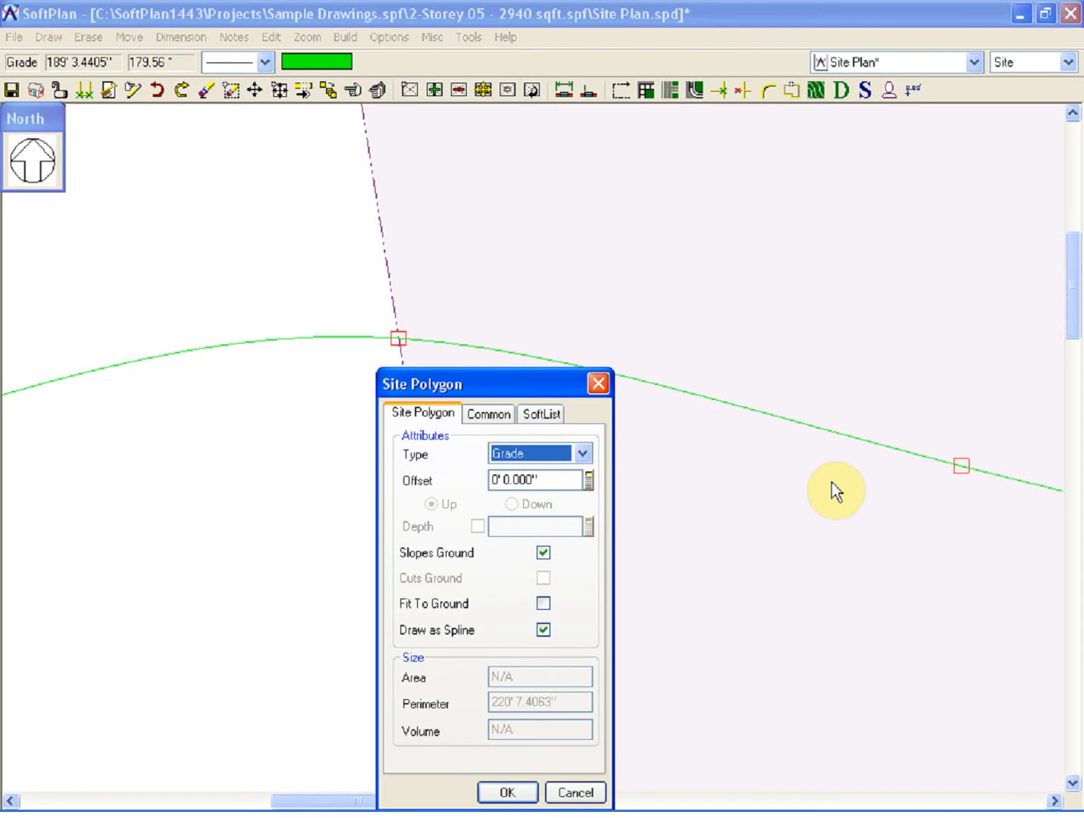
pyautogui.click(553, 479)
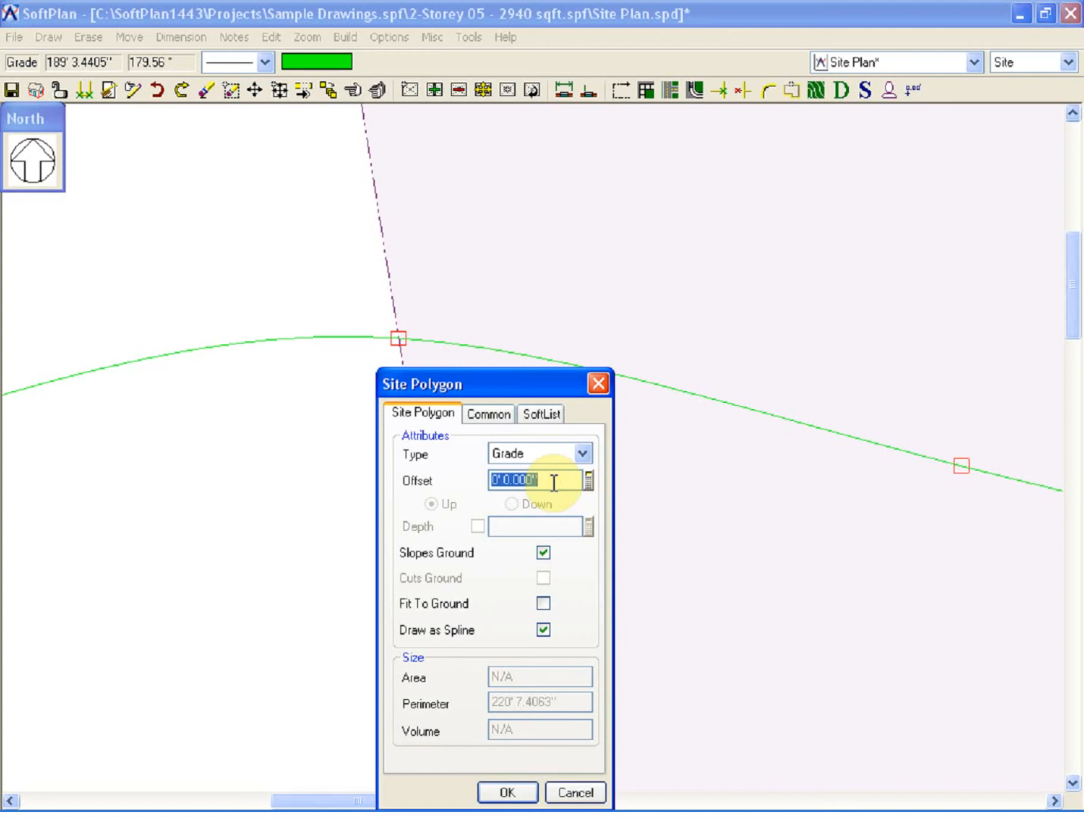
pyautogui.write('1\' 10.000"')
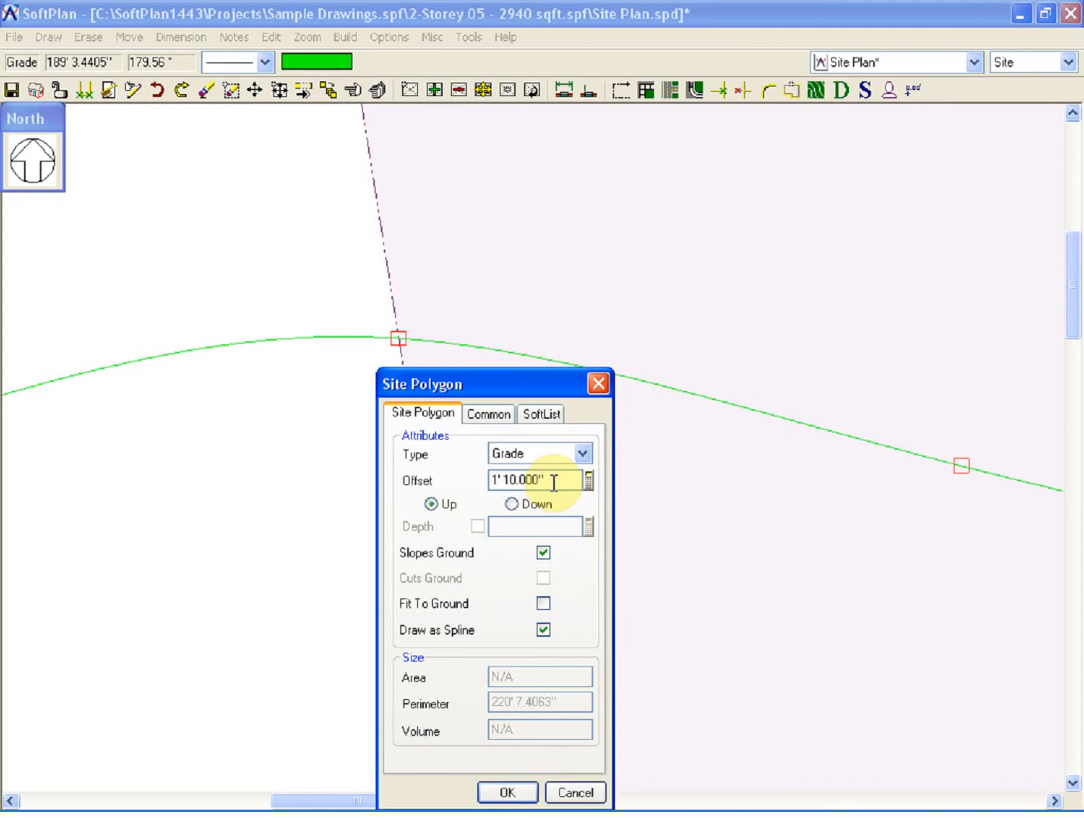
pyautogui.click(509, 505)
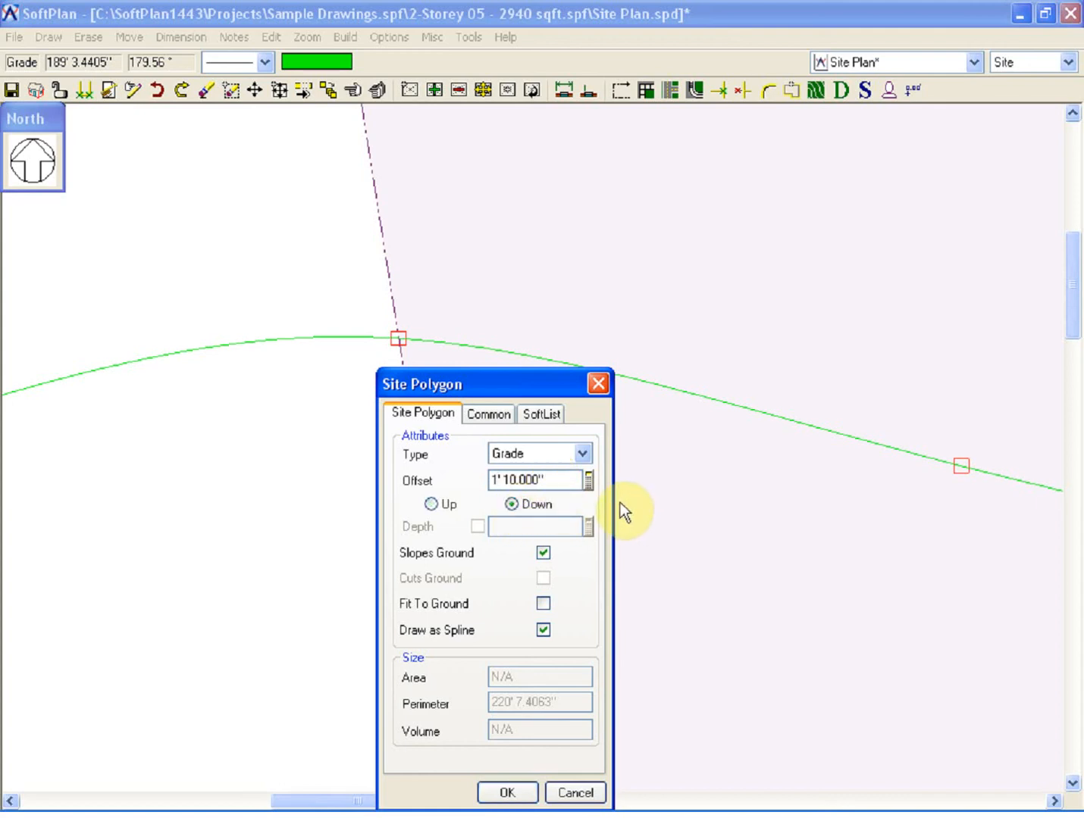
pyautogui.click(507, 793)
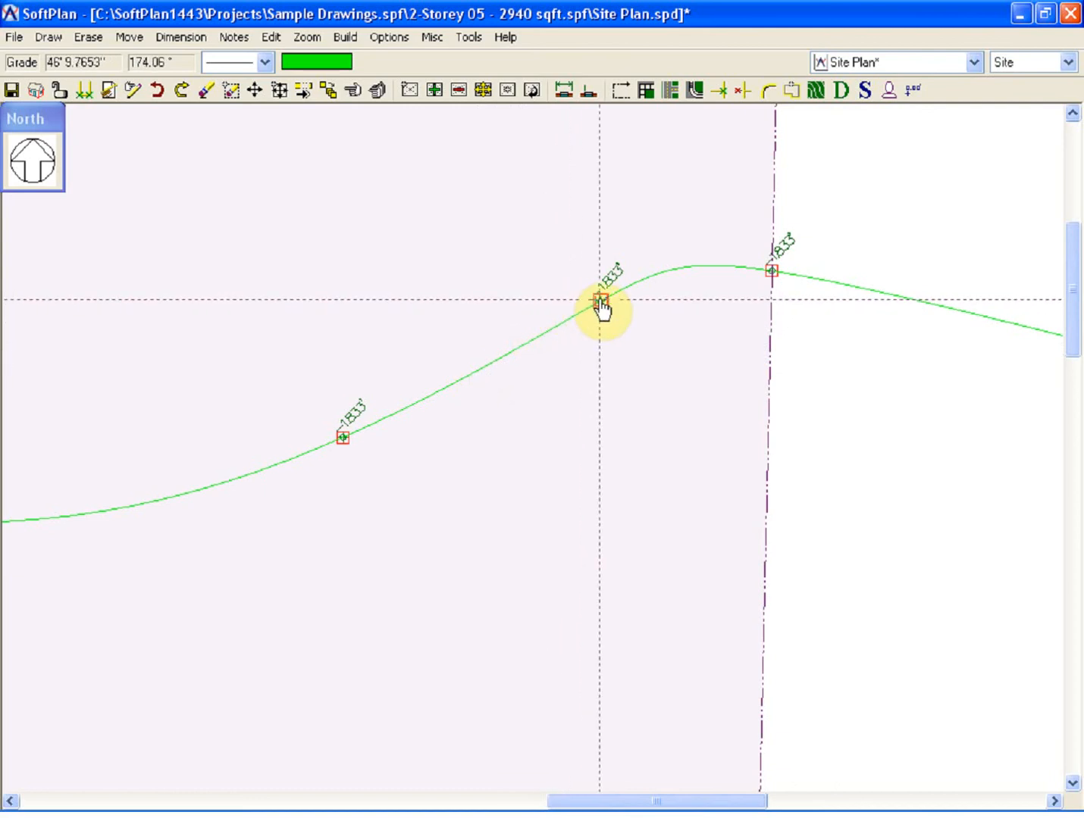
pyautogui.rightClick(601, 301)
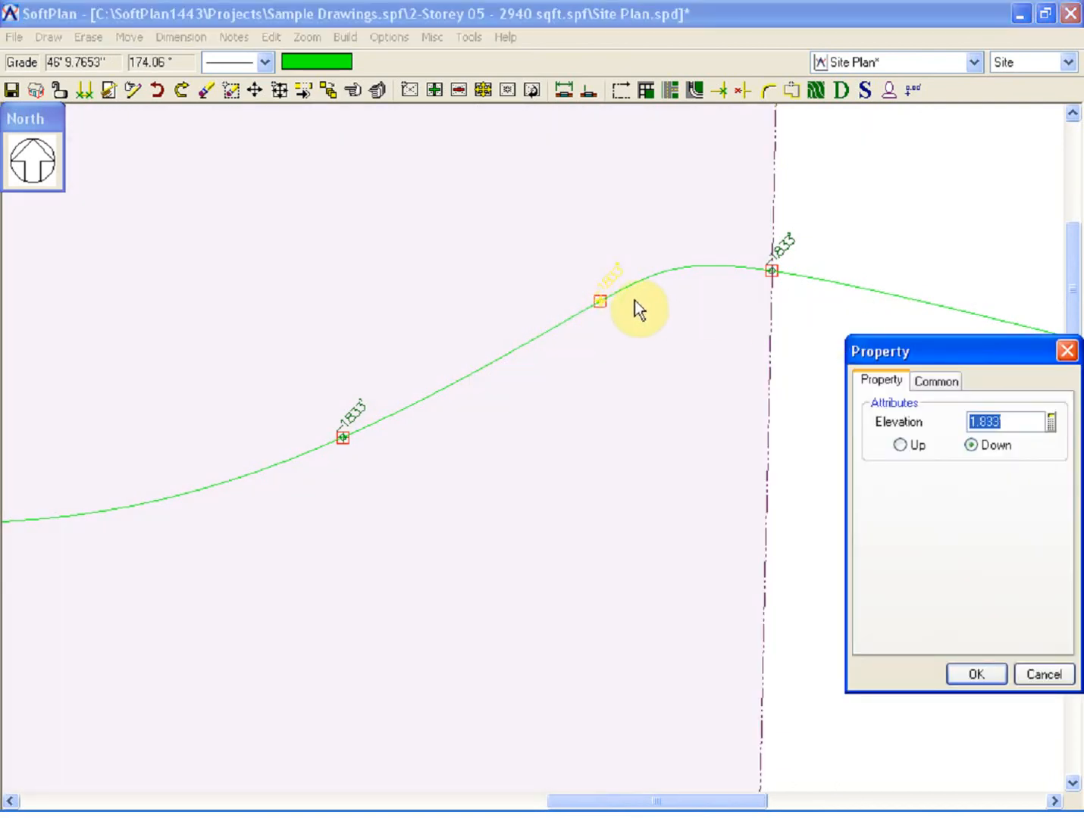
pyautogui.moveTo(769, 285)
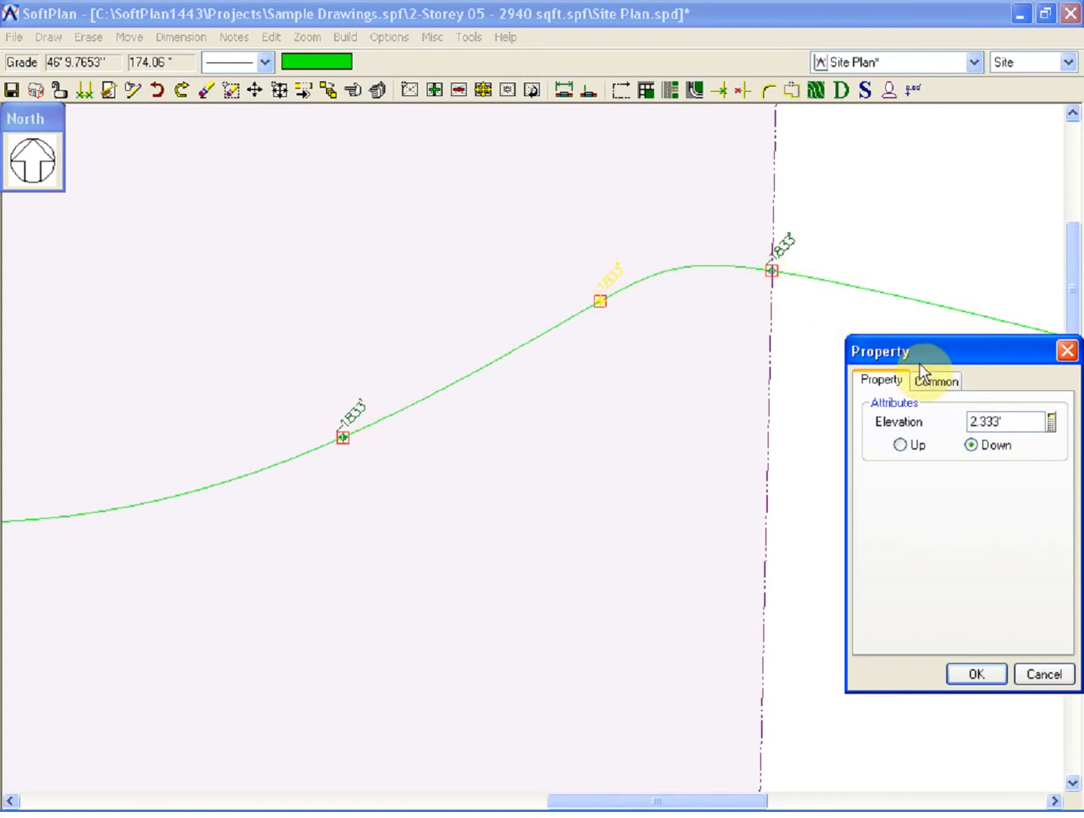
pyautogui.click(977, 694)
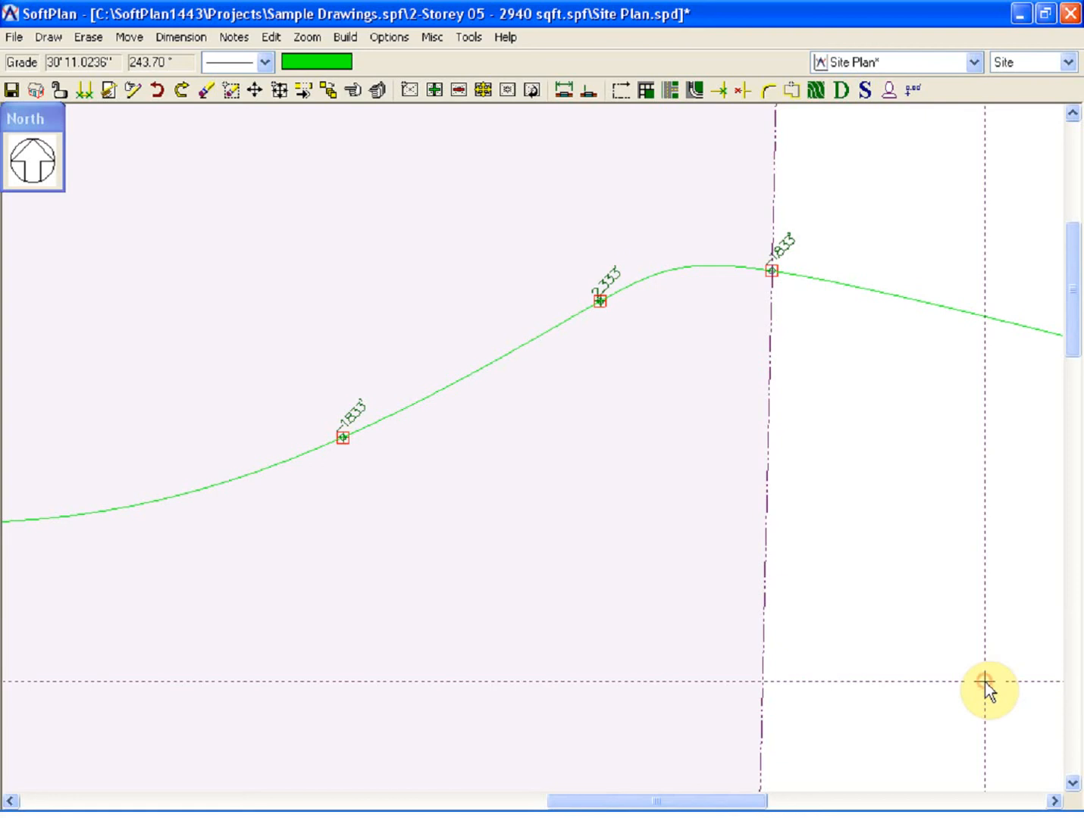
pyautogui.moveTo(956, 624)
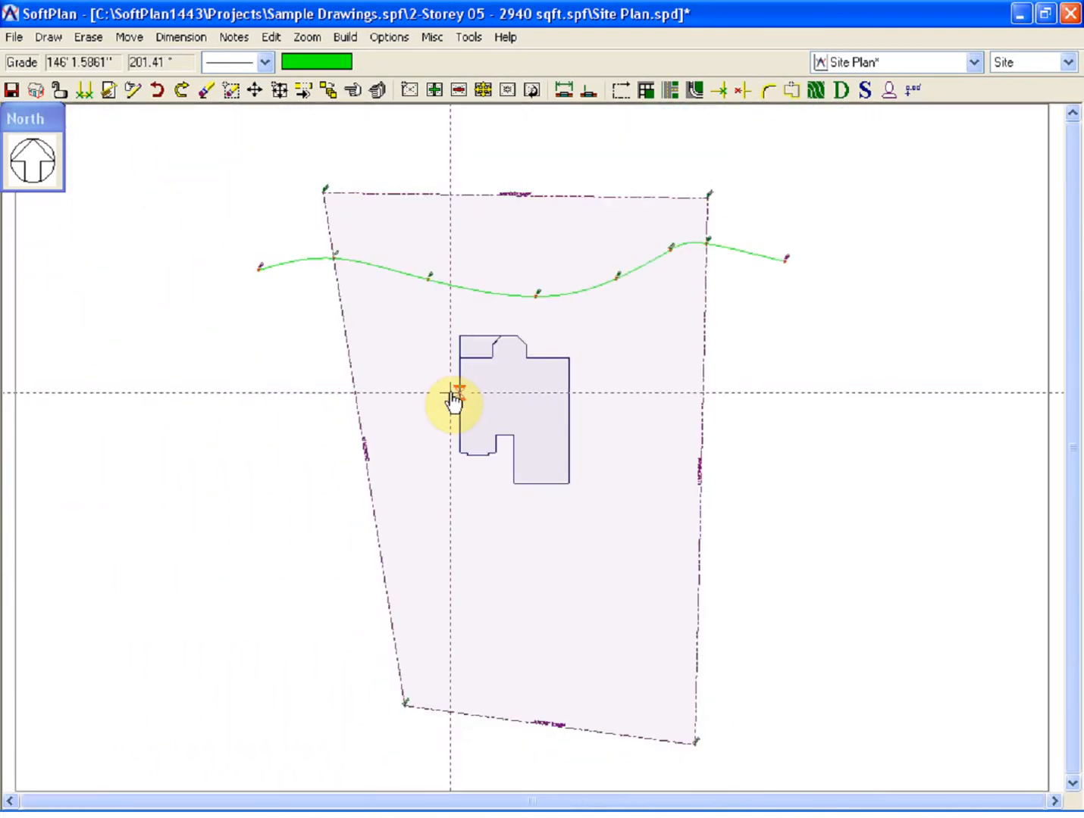
pyautogui.moveTo(311, 204)
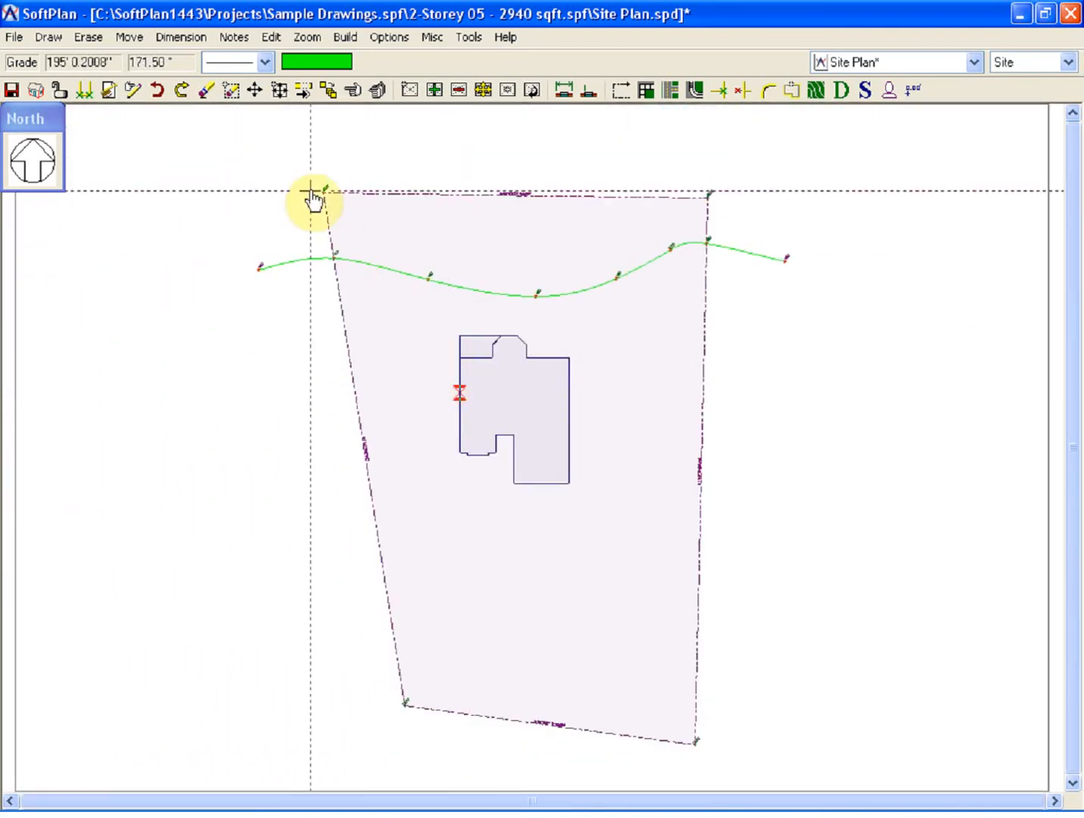
# Draw a spline grade line from left of the lot to a point near the house.
pyautogui.click(47, 36)
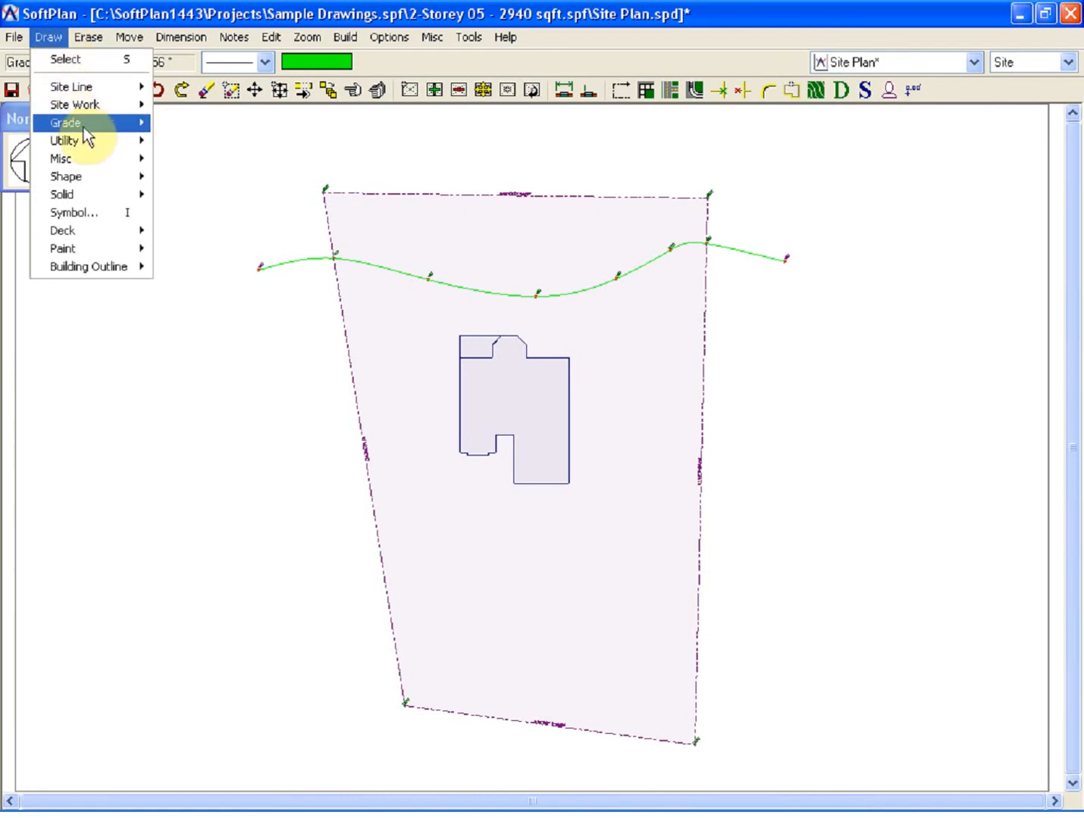
pyautogui.click(69, 122)
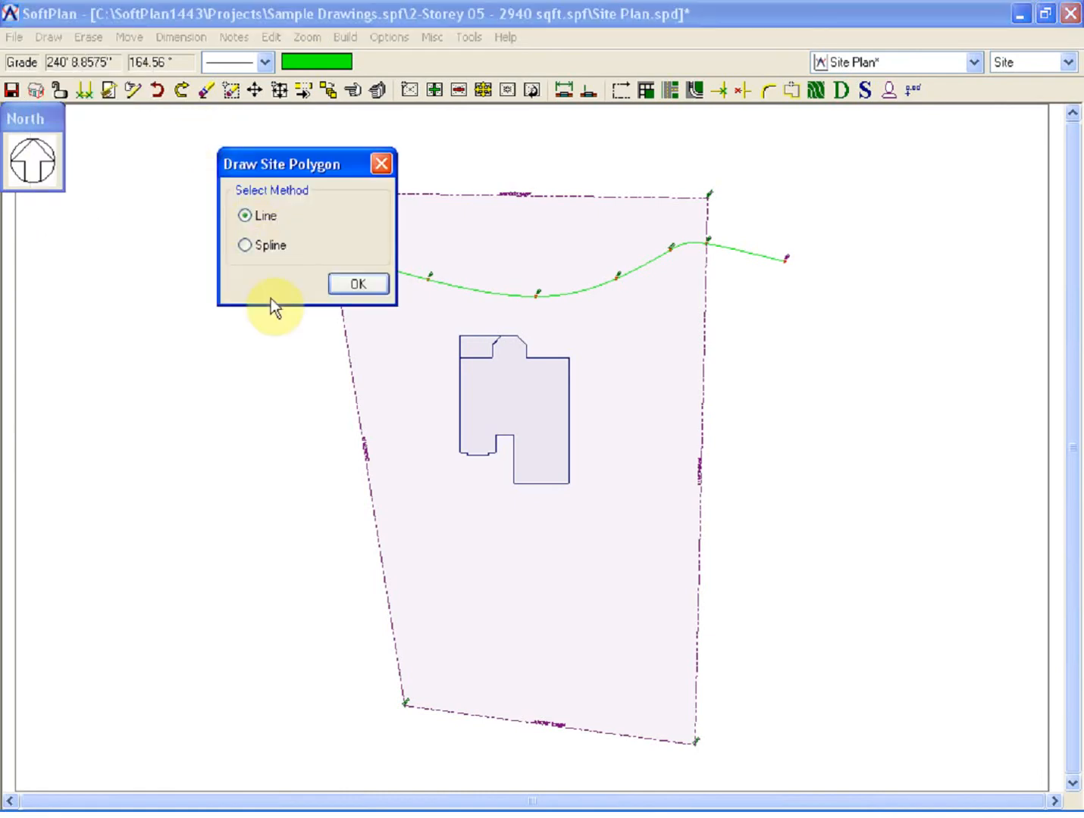
pyautogui.click(245, 244)
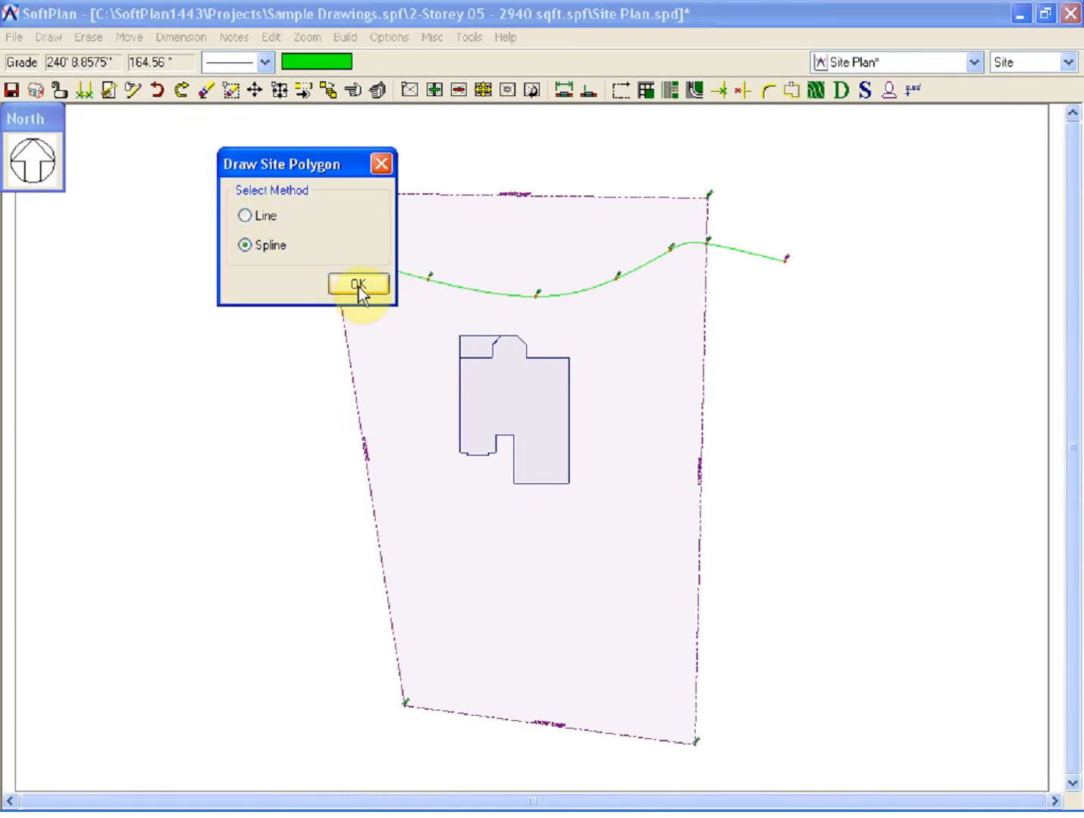
pyautogui.click(358, 284)
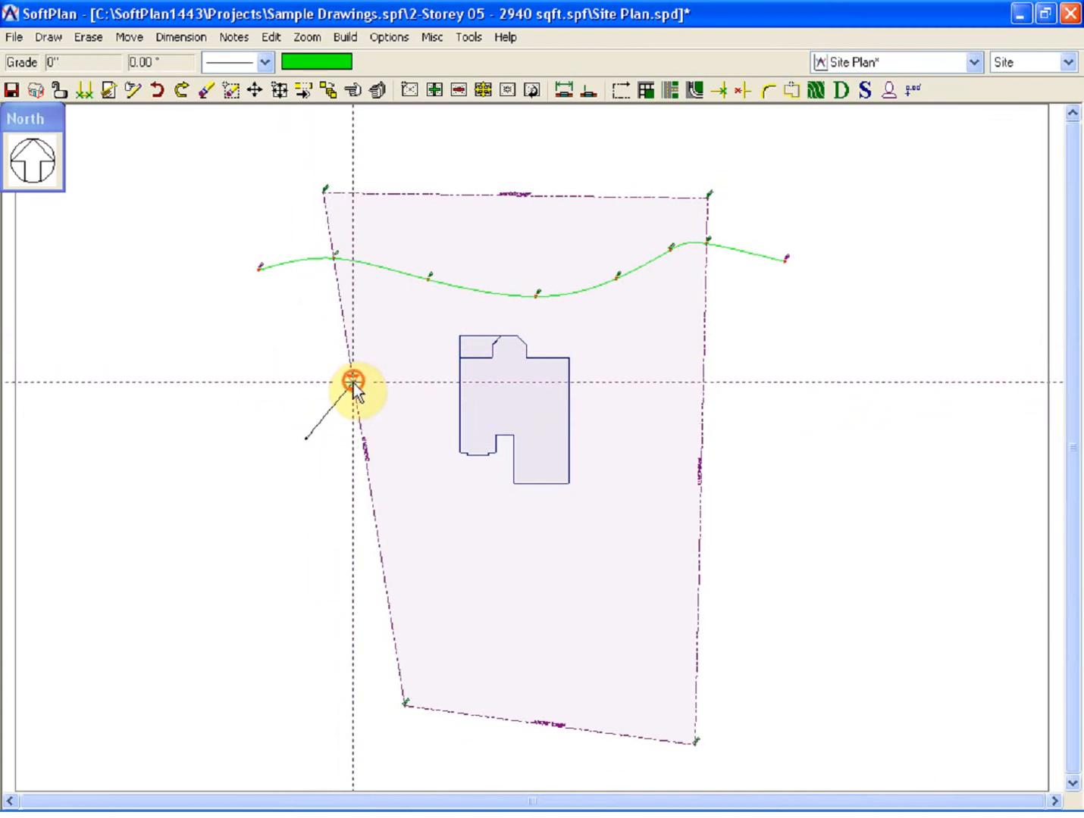
pyautogui.moveTo(353, 378); pyautogui.dragTo(406, 436)
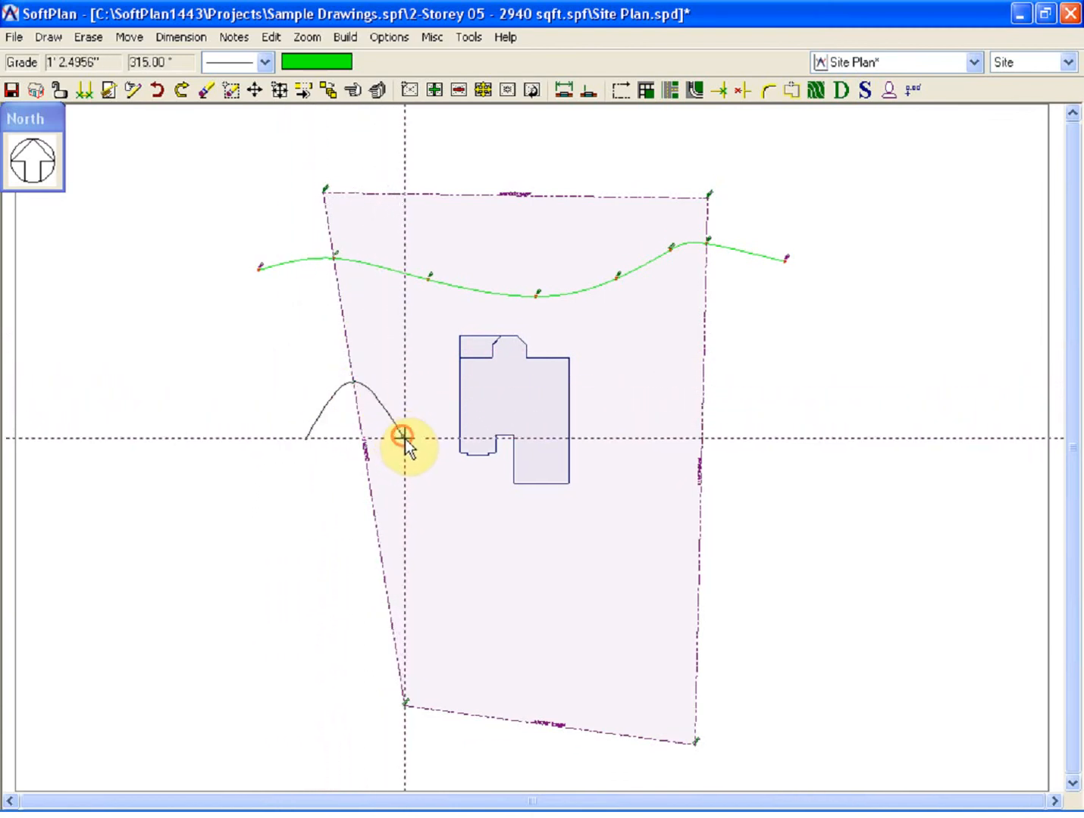
pyautogui.click(524, 538)
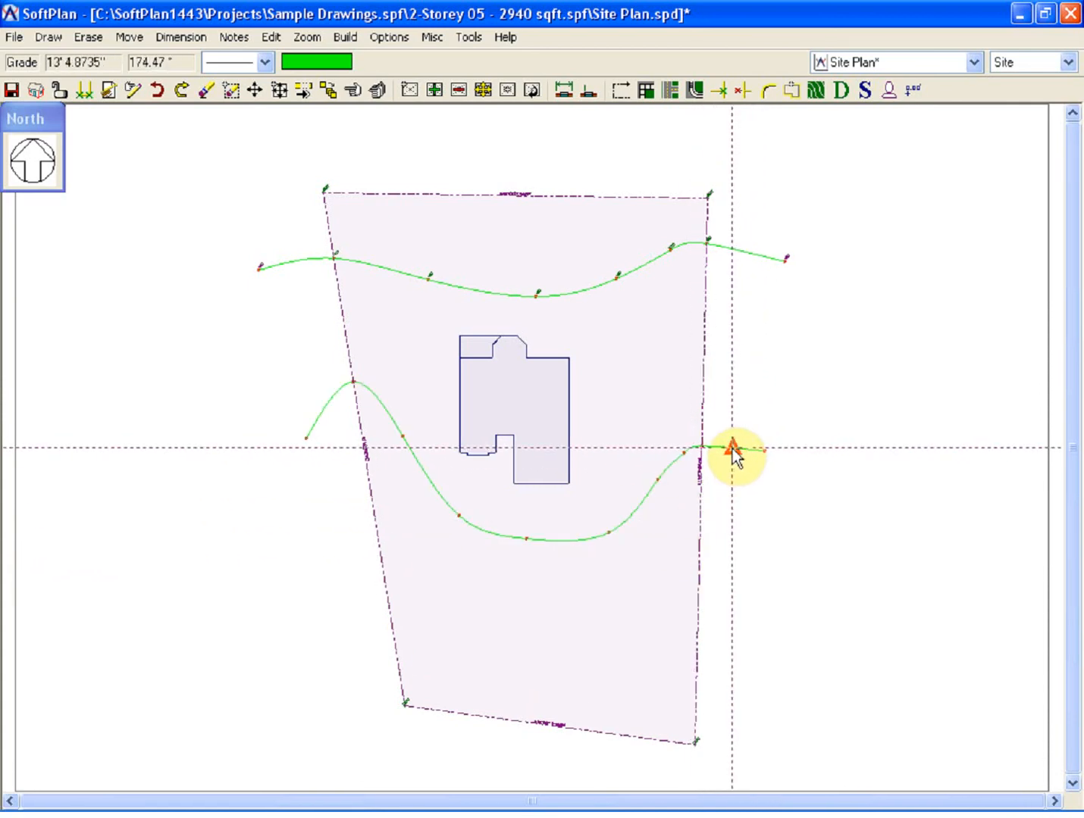
# Set the second grade spline's Site Polygon offset to 1' Up.
pyautogui.doubleClick(727, 447)
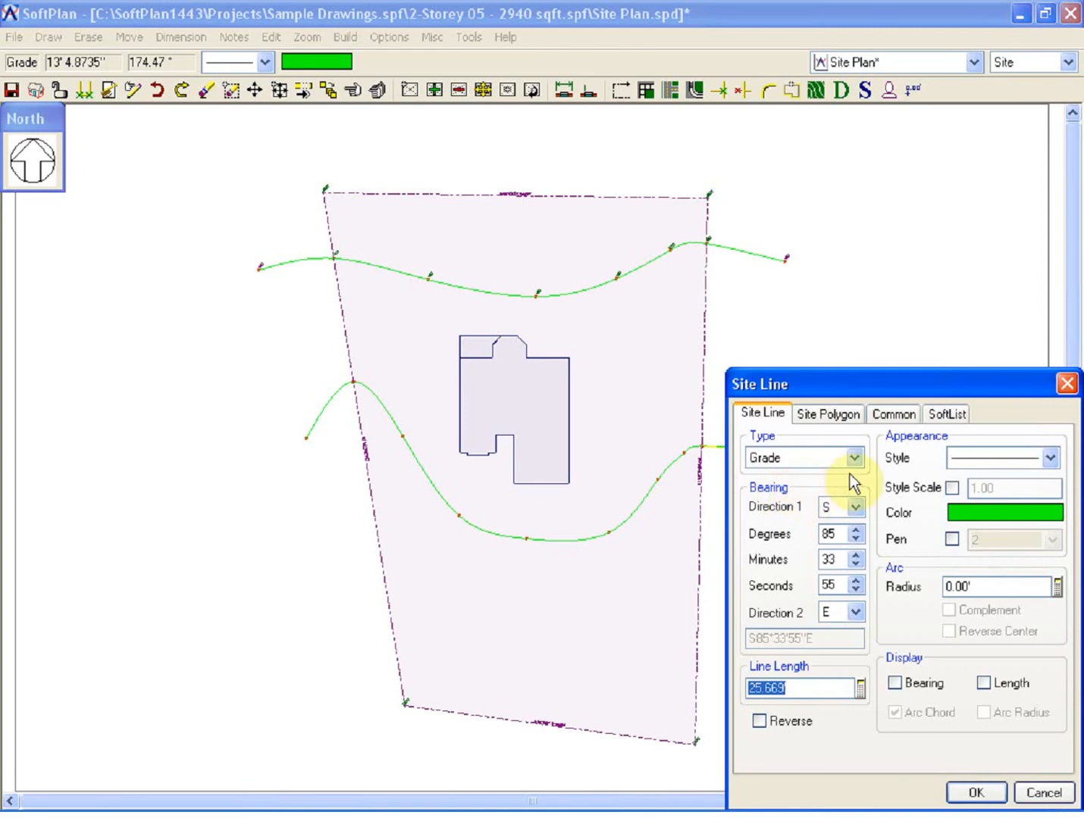
pyautogui.click(828, 413)
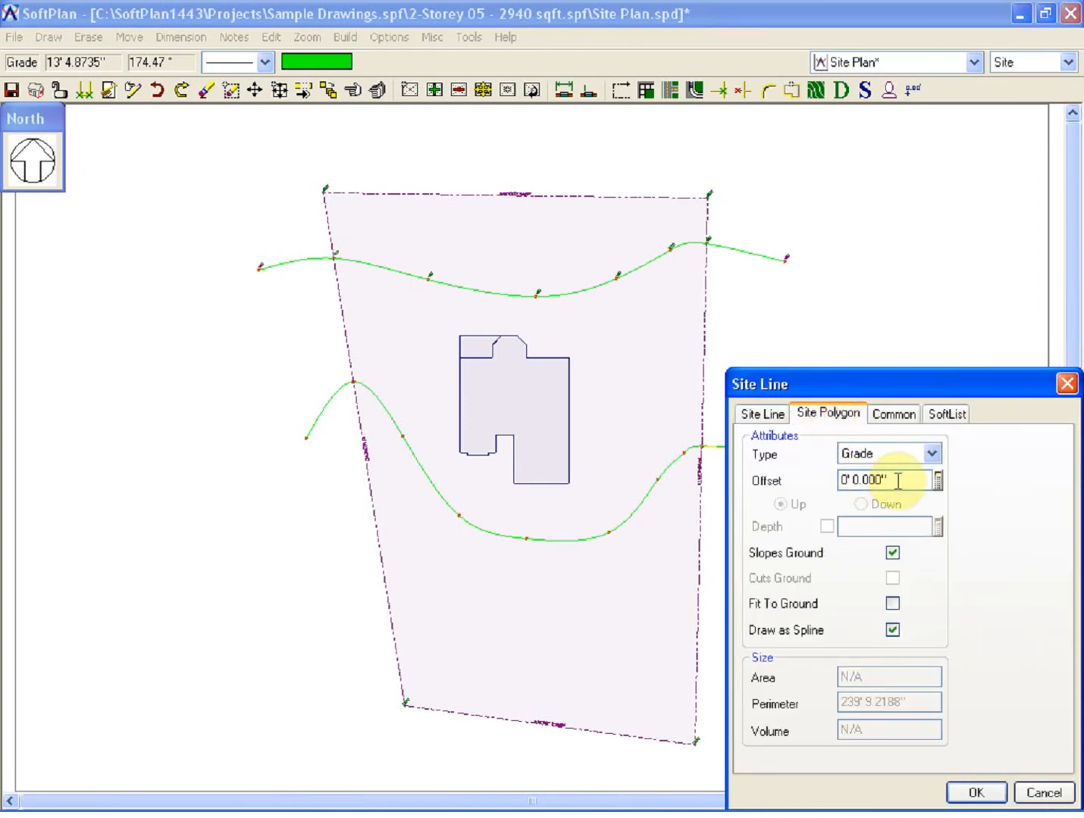
pyautogui.tripleClick(871, 481)
pyautogui.write("1'")
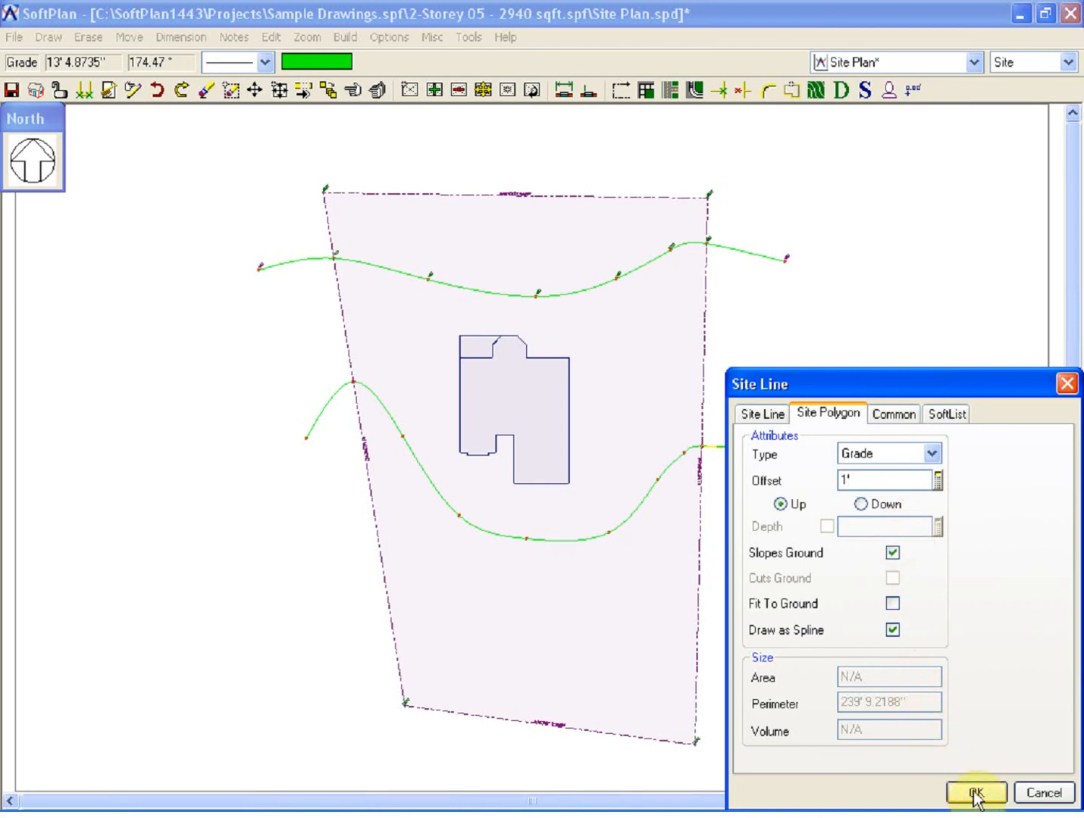
pyautogui.click(969, 790)
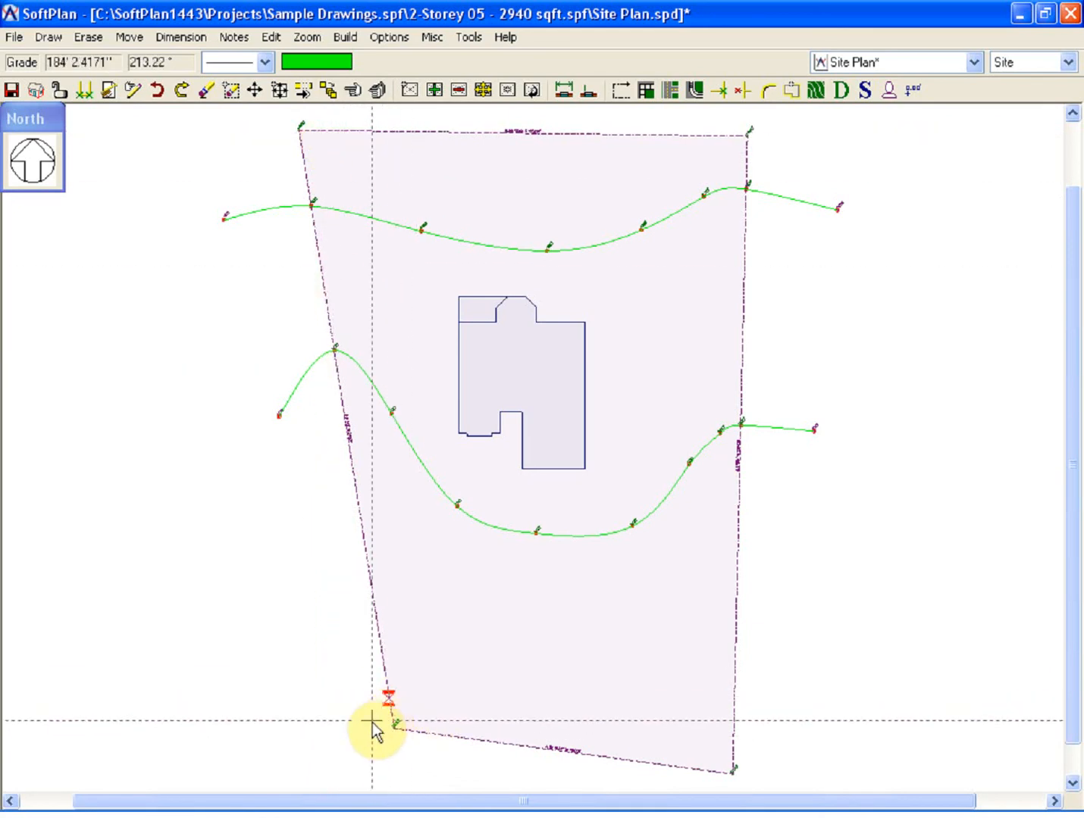
# Change the Site Options building elevation offset to 6' Down.
pyautogui.moveTo(371, 718); pyautogui.dragTo(430, 718)
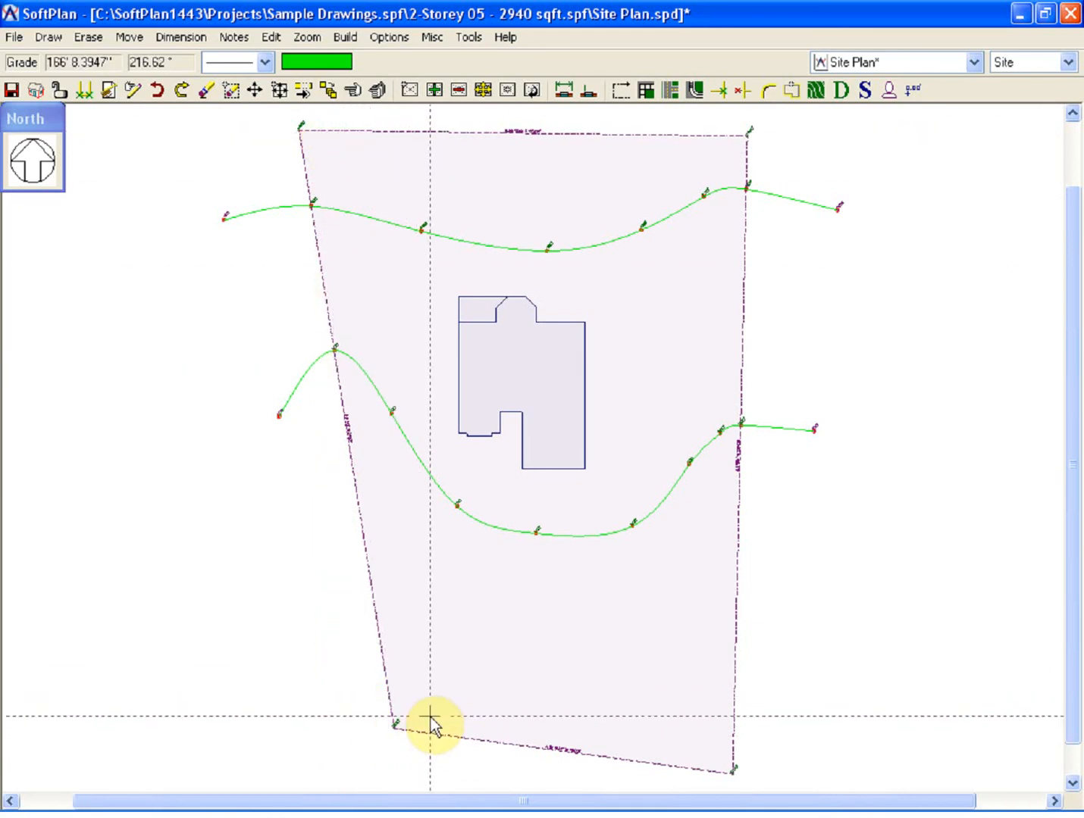
pyautogui.click(428, 719)
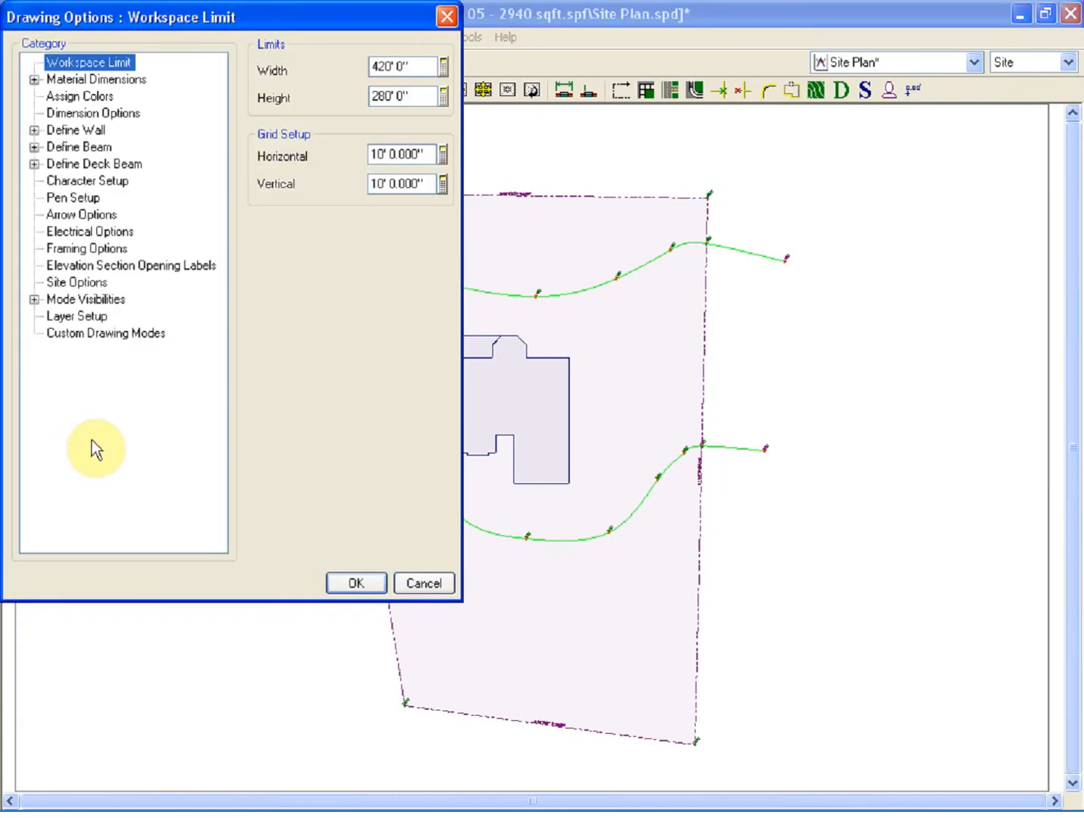
pyautogui.click(76, 282)
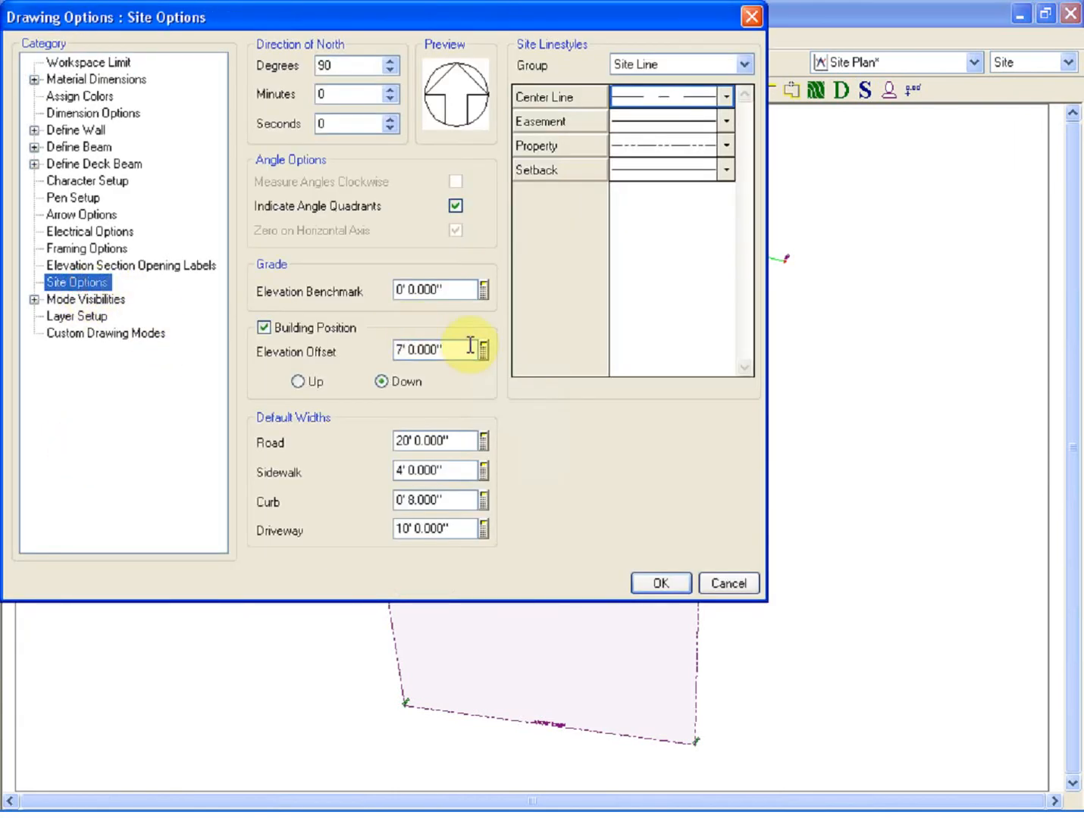
pyautogui.tripleClick(425, 352)
pyautogui.write('6')
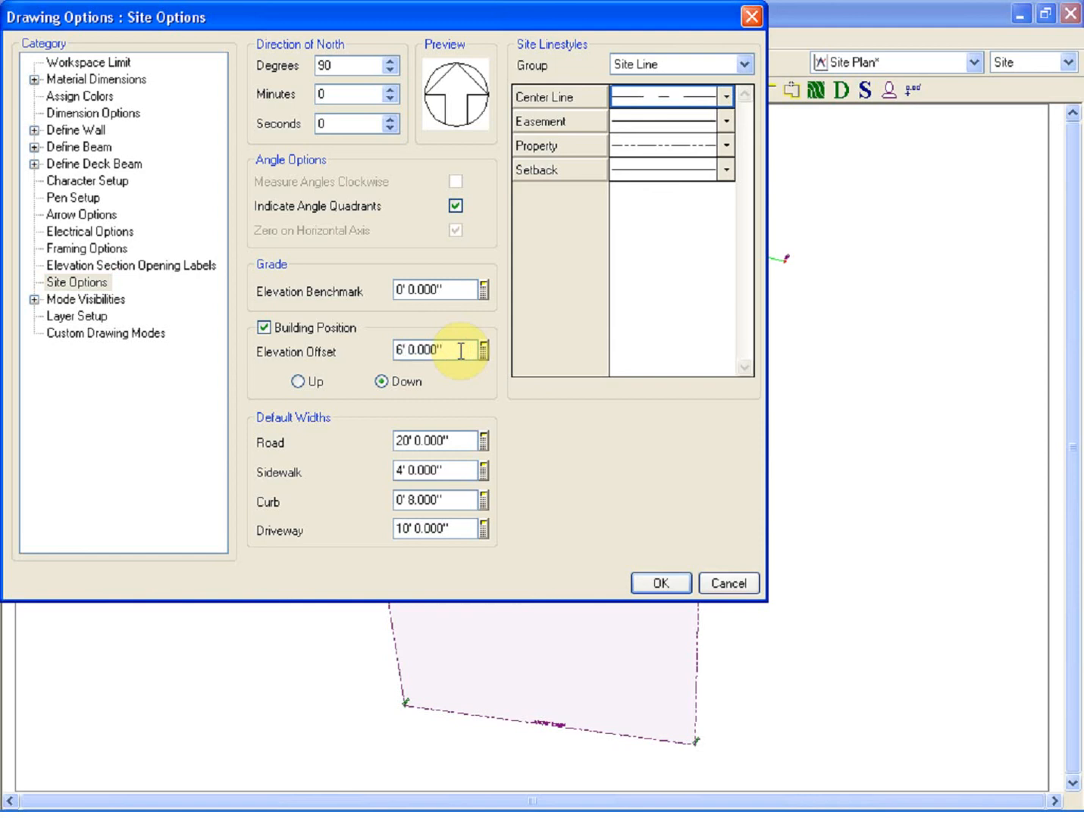
pyautogui.moveTo(515, 120)
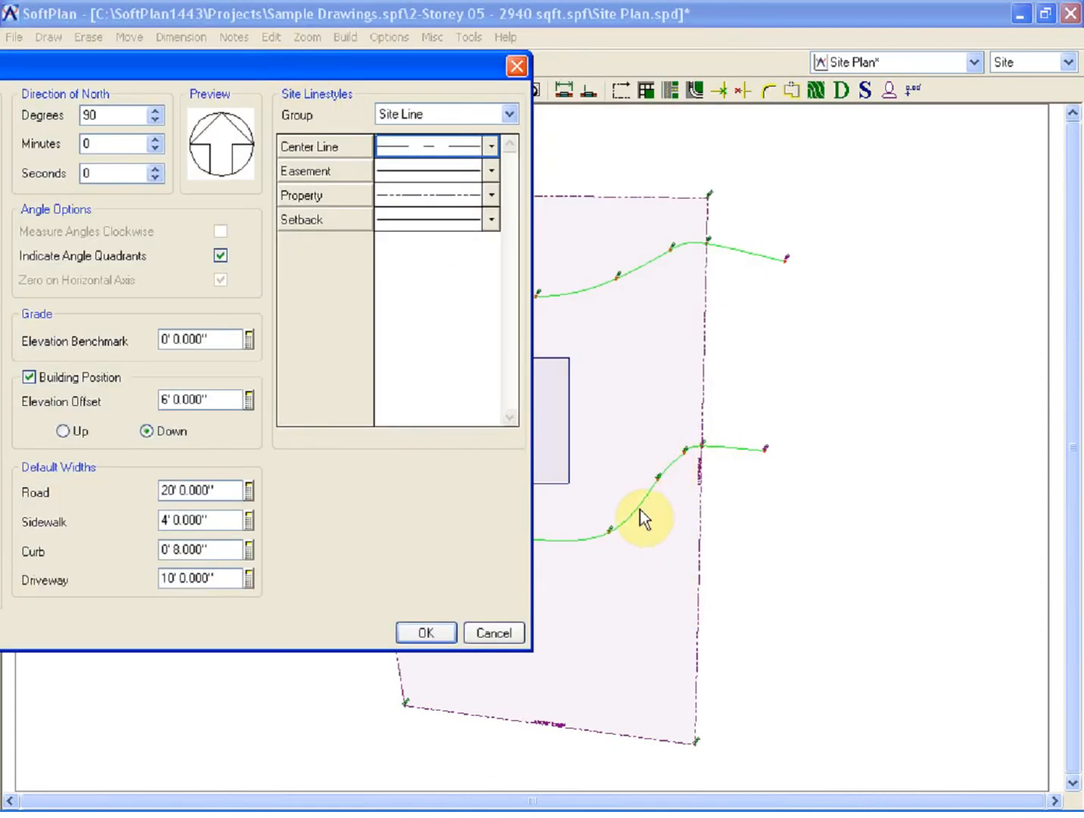
pyautogui.click(425, 633)
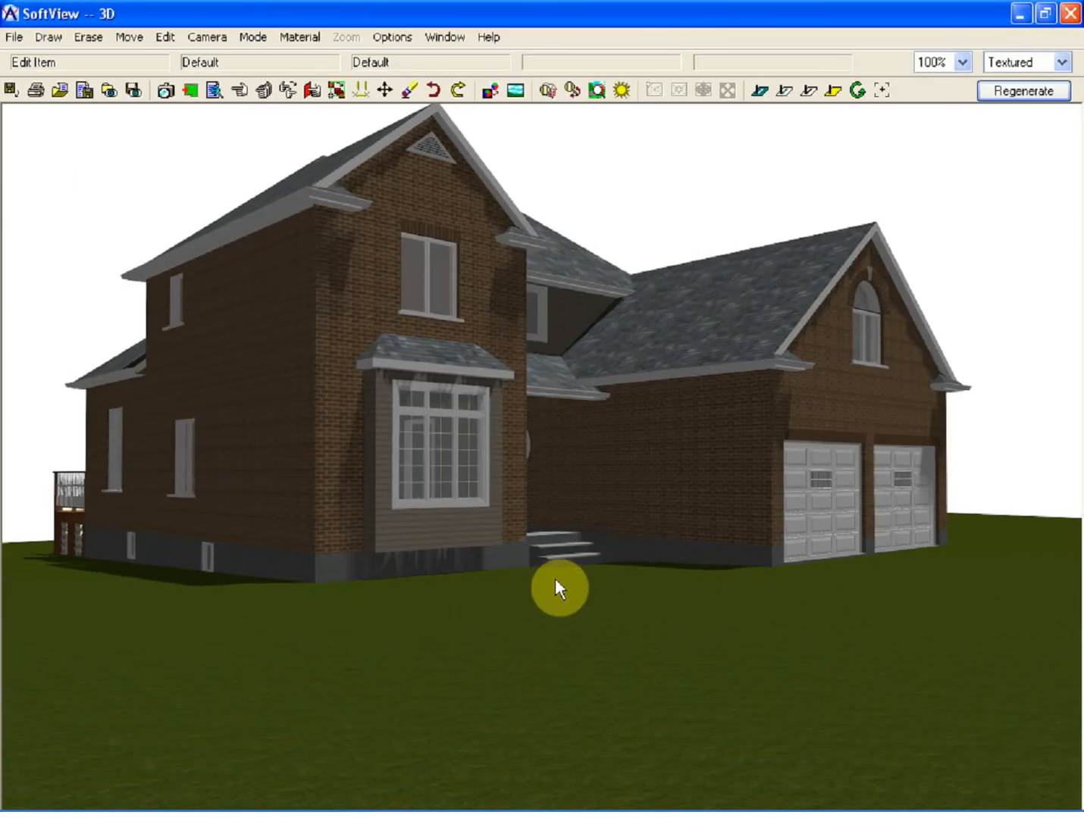
# Orbit the 3D view around the house to see its front and garages.
pyautogui.moveTo(561, 590); pyautogui.dragTo(599, 510)
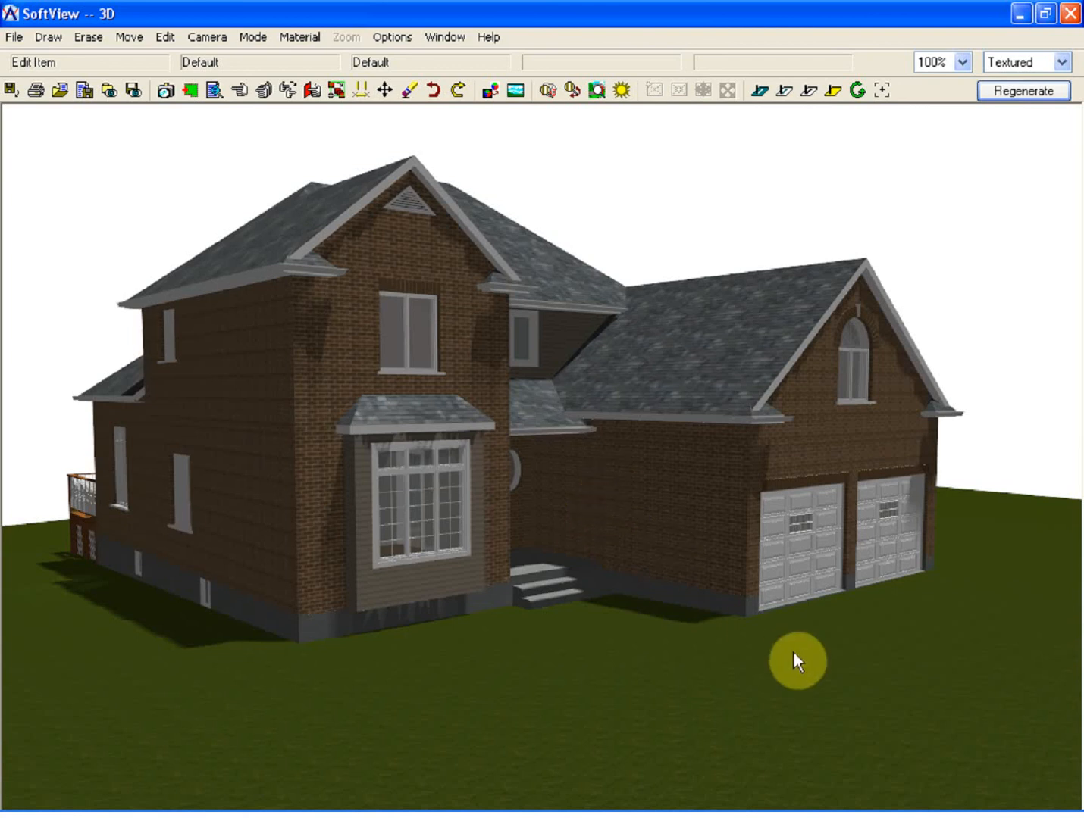
pyautogui.moveTo(205, 611)
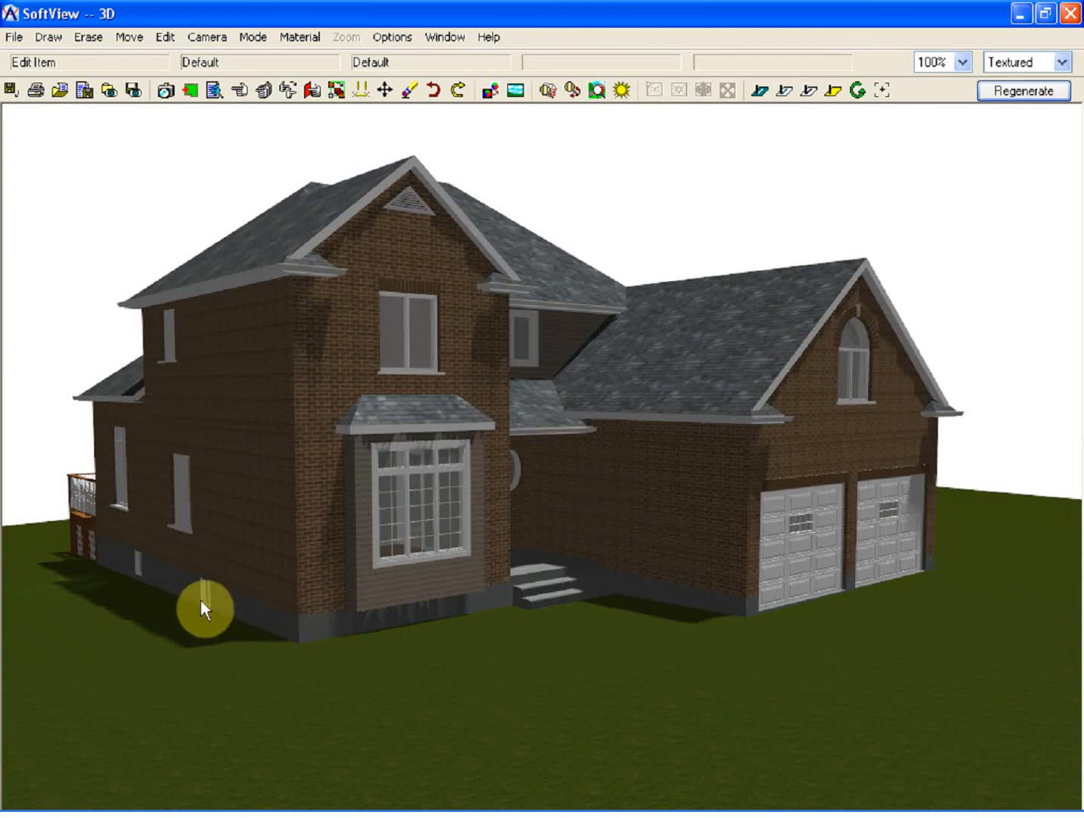
pyautogui.moveTo(71, 555)
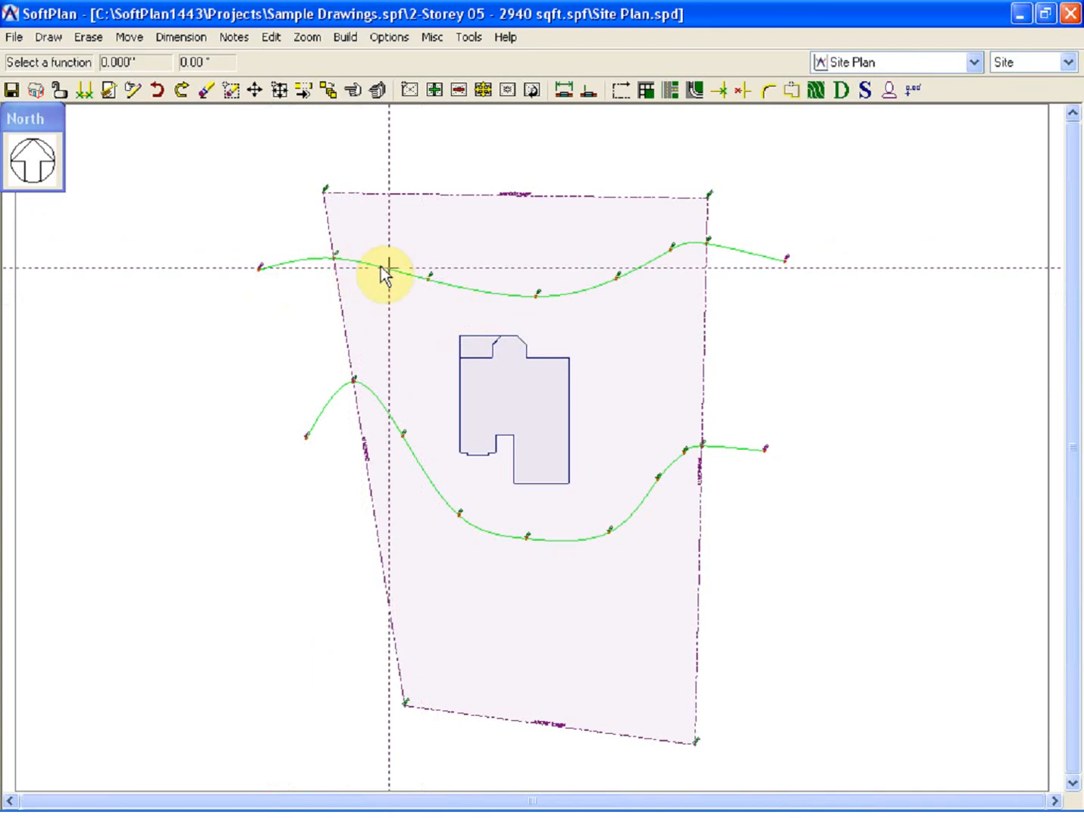
pyautogui.moveTo(587, 697)
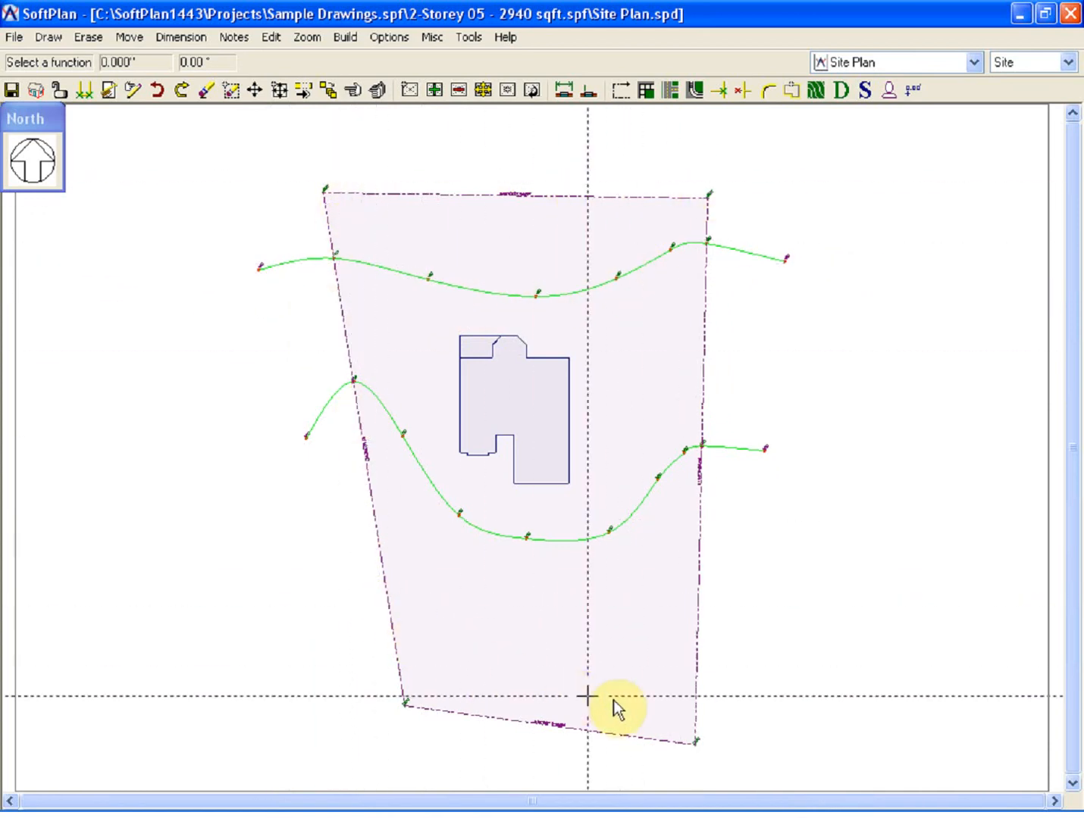
pyautogui.moveTo(620, 692)
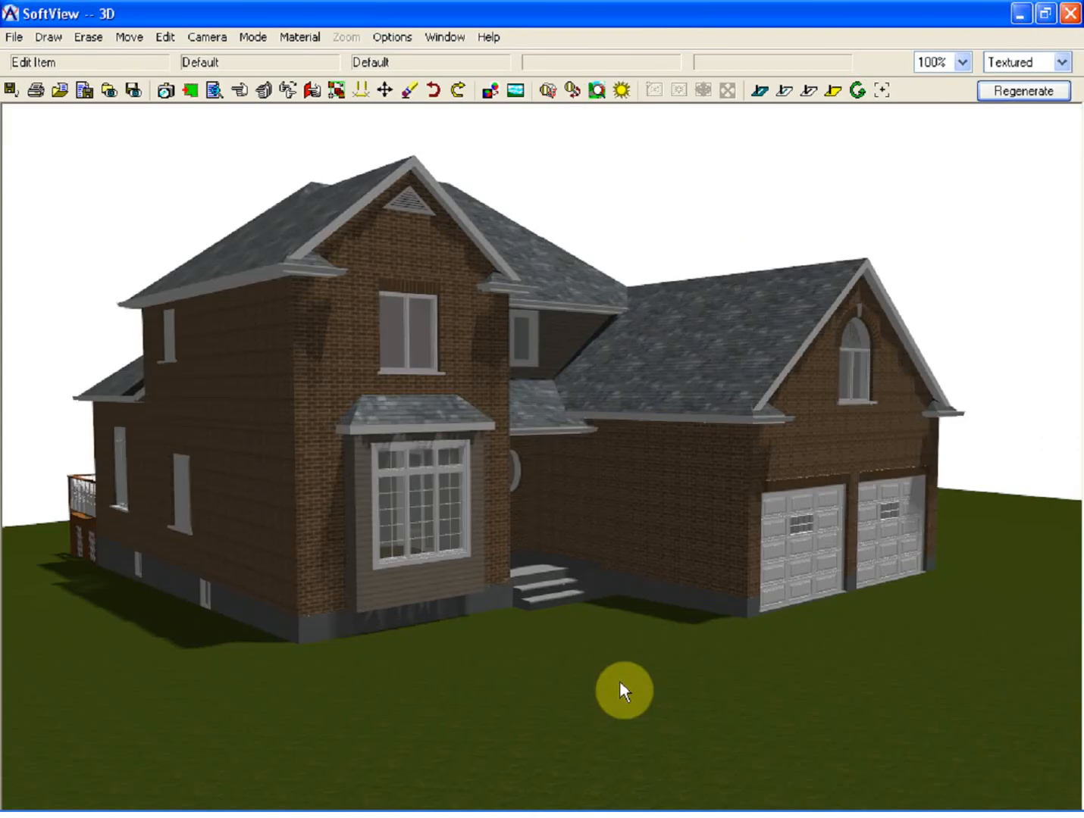
pyautogui.moveTo(477, 641)
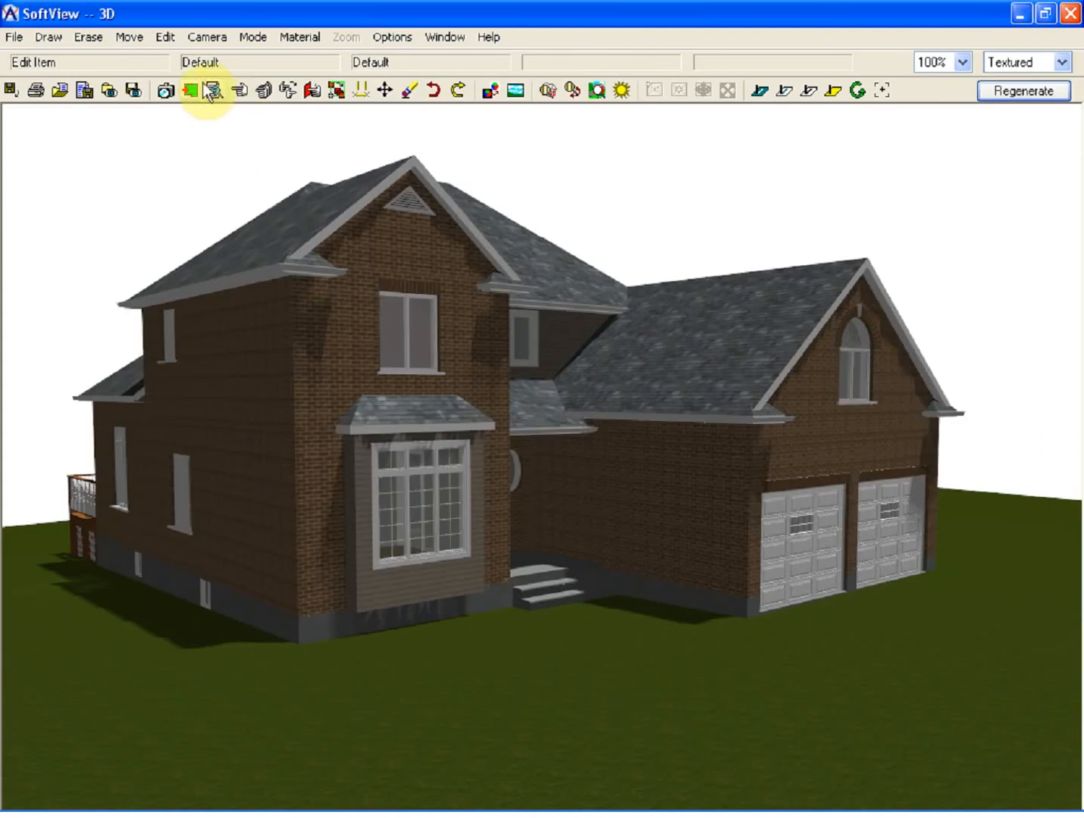
# Drag the camera far to the side in Camera Control's Plan pane.
pyautogui.click(212, 90)
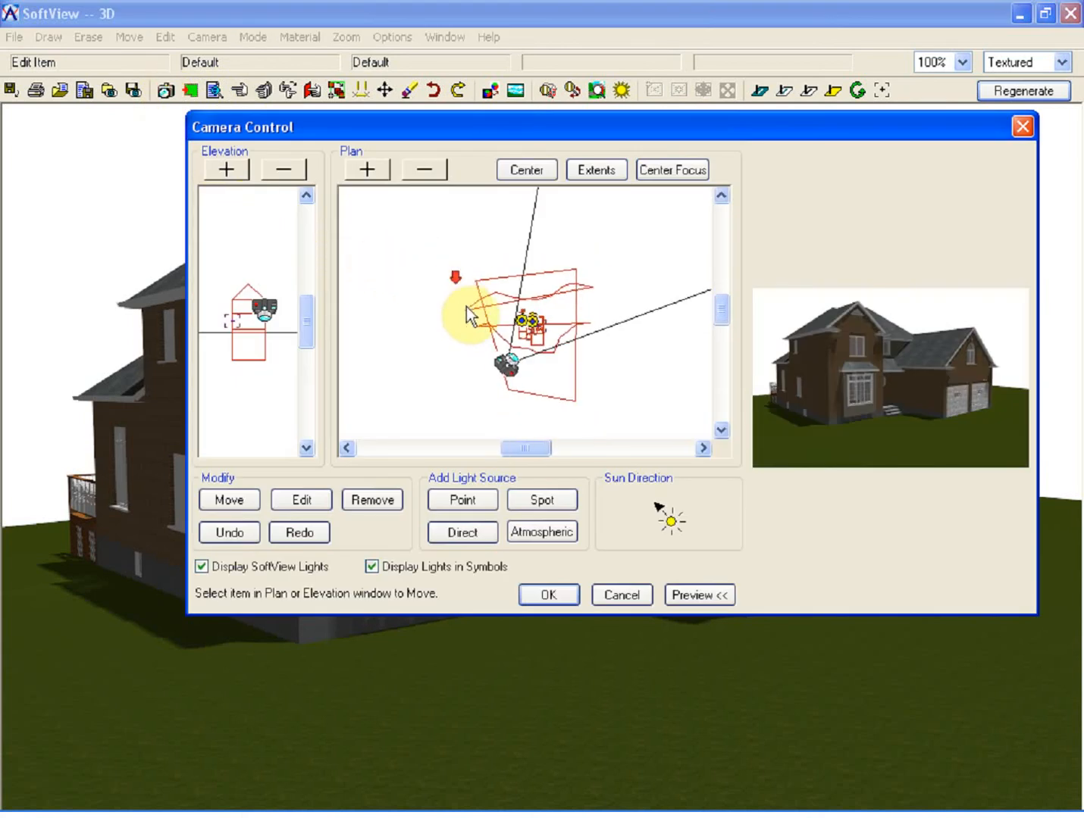
pyautogui.moveTo(466, 315); pyautogui.dragTo(364, 341)
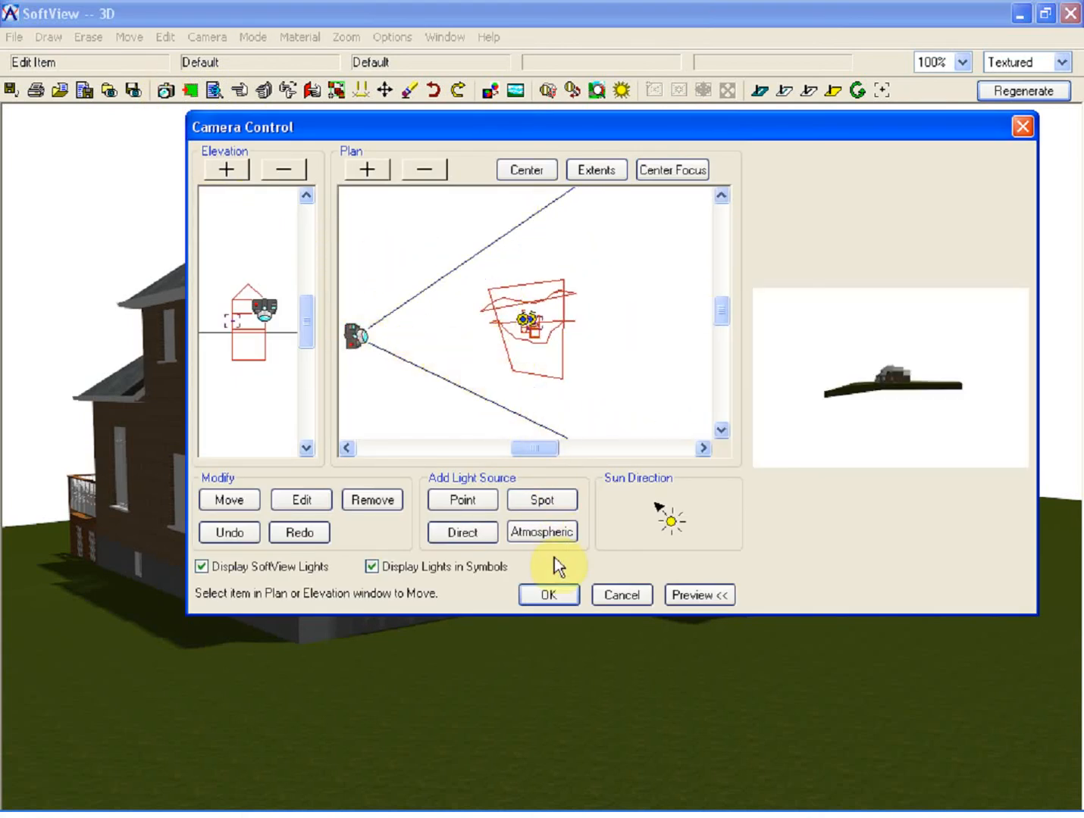
pyautogui.click(549, 595)
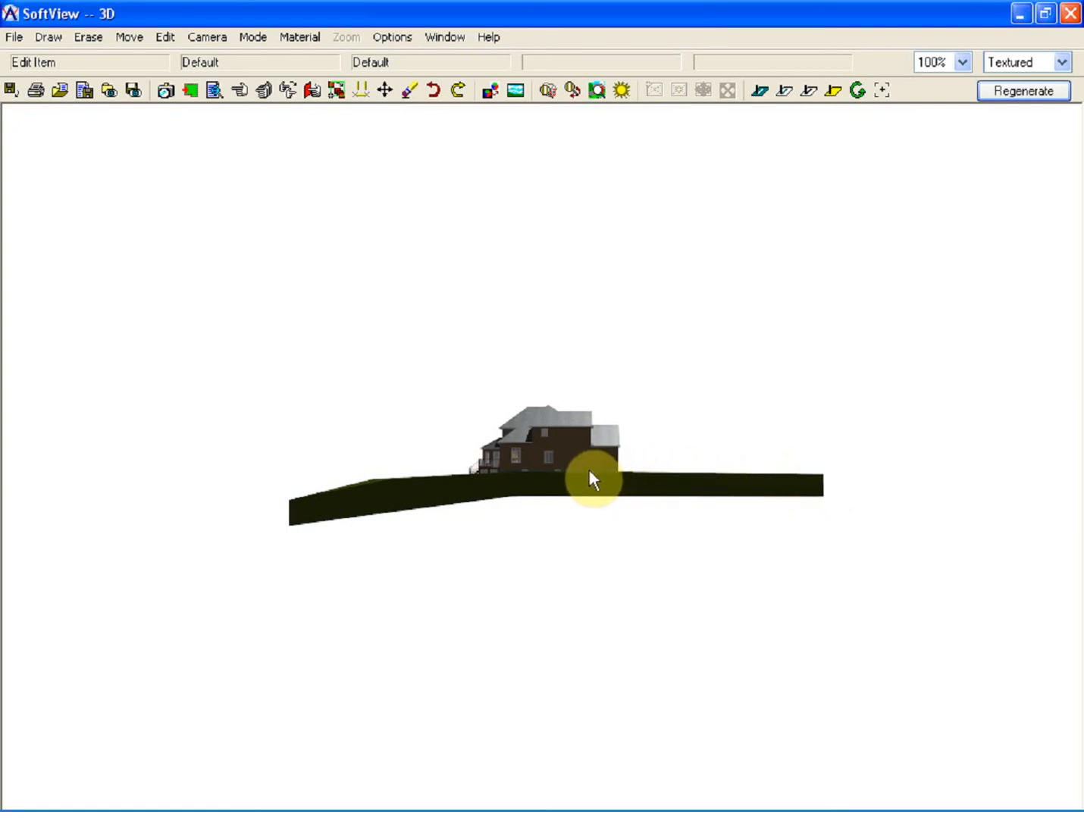
pyautogui.moveTo(400, 482)
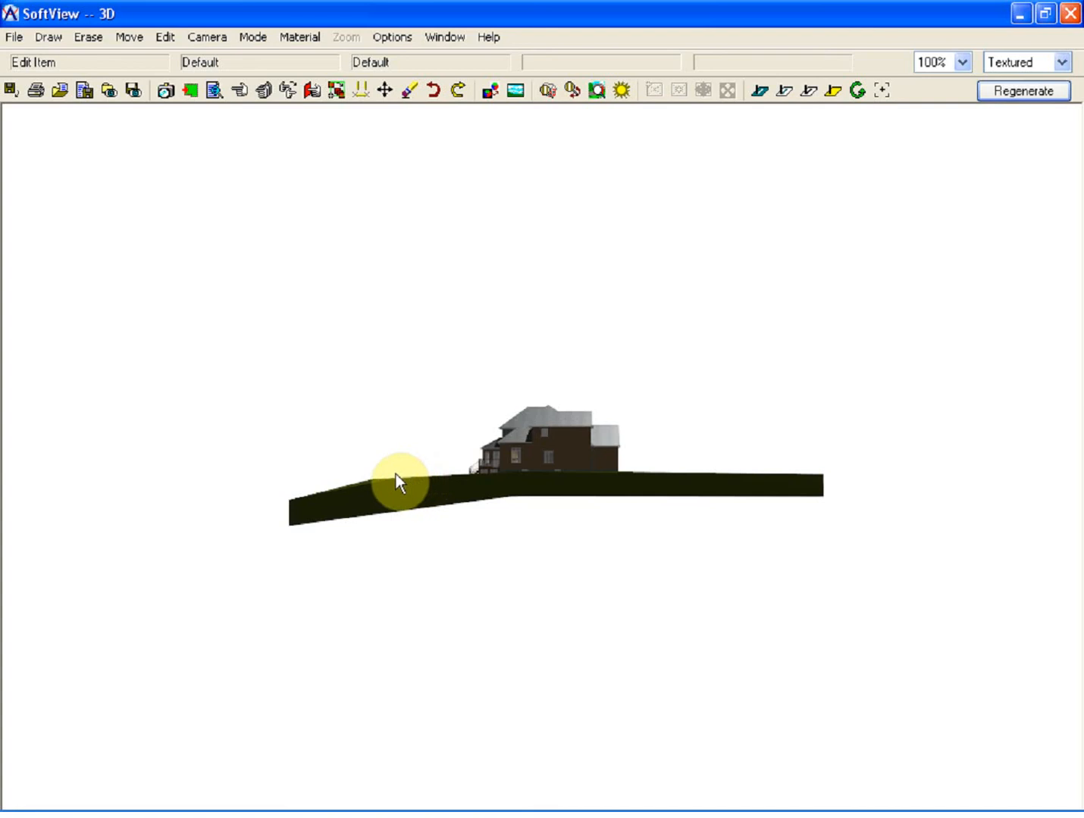
pyautogui.moveTo(373, 493)
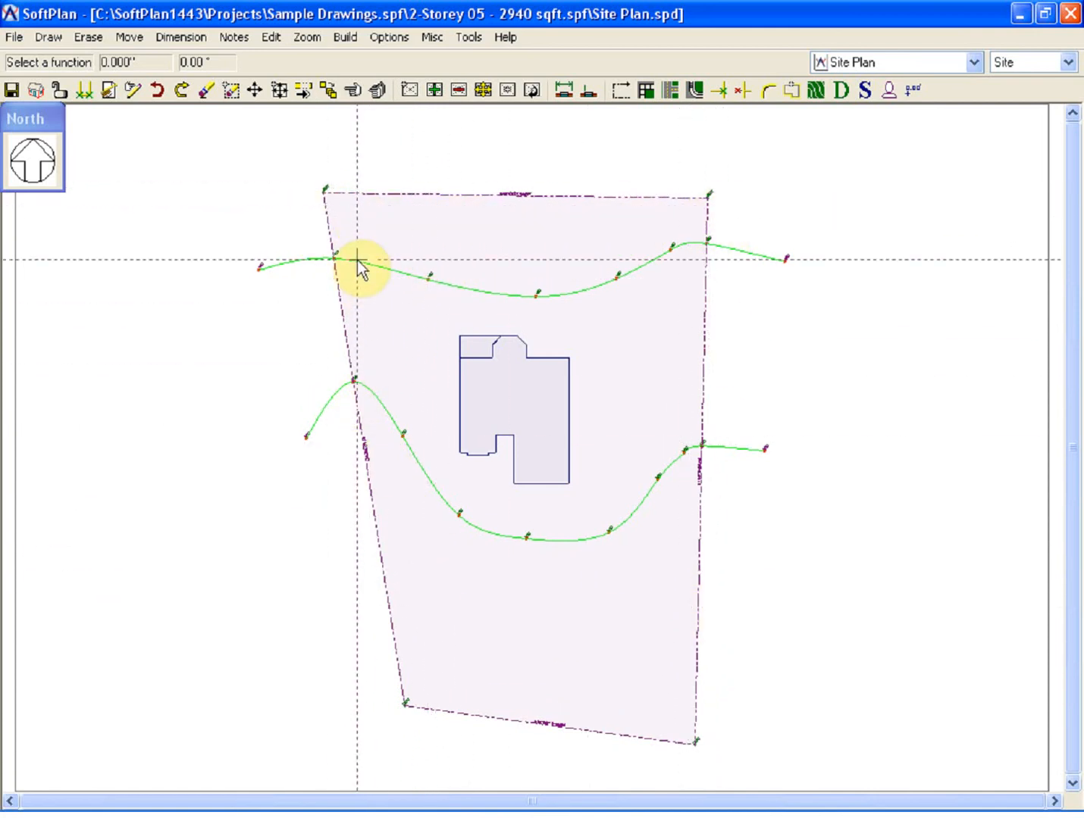
pyautogui.moveTo(648, 276)
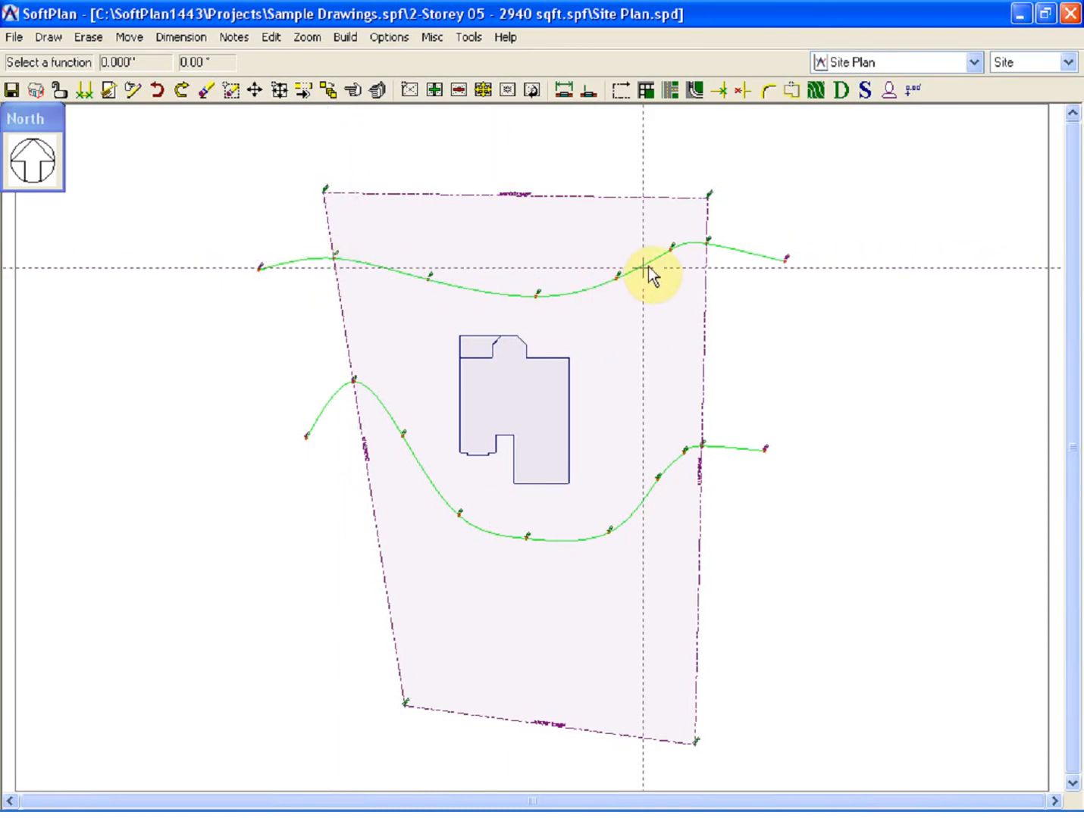
pyautogui.moveTo(193, 37)
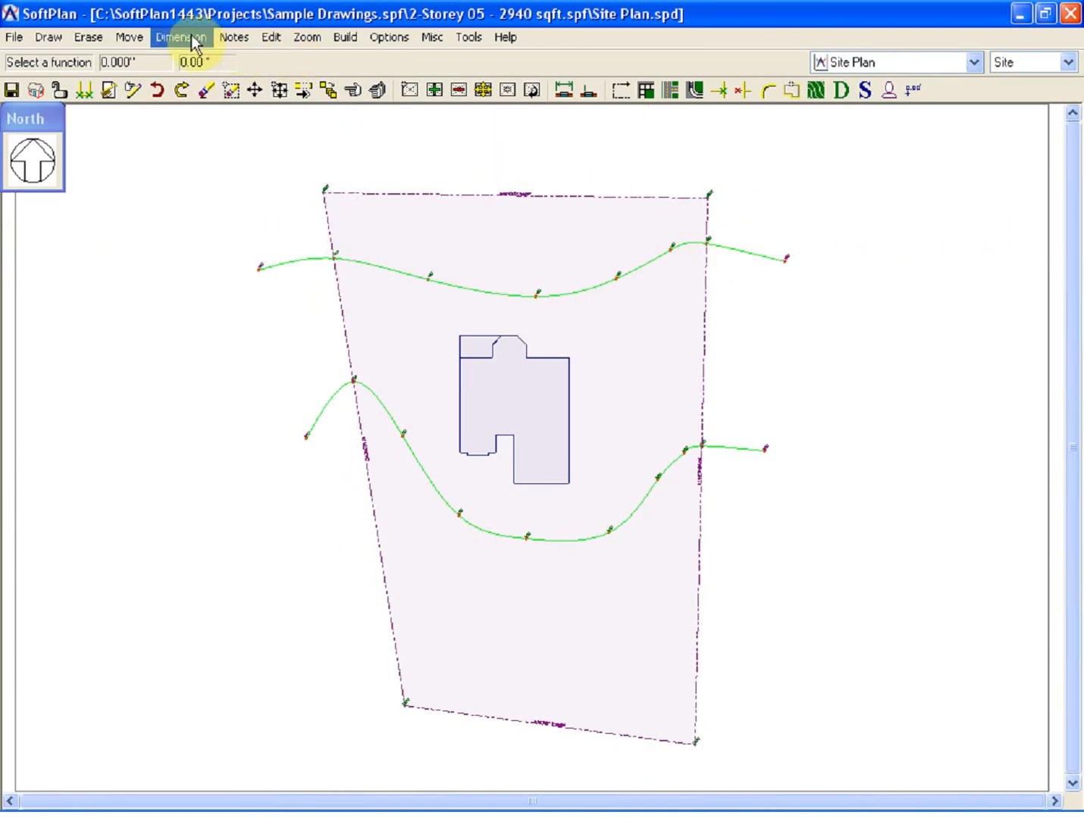
# Switch from SoftPlan to SoftView 3D to regenerate the sloping site model.
pyautogui.click(181, 37)
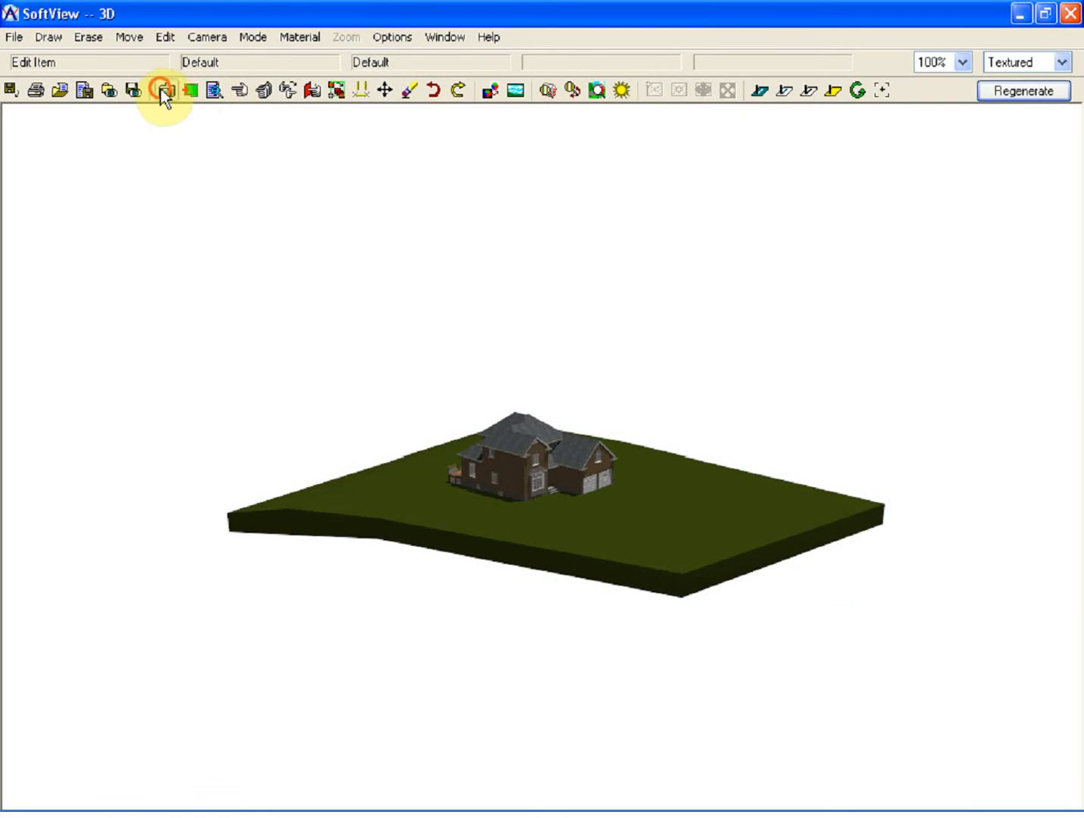
# Move the SoftView camera down beside the house to frame the rear deck corner.
pyautogui.click(165, 91)
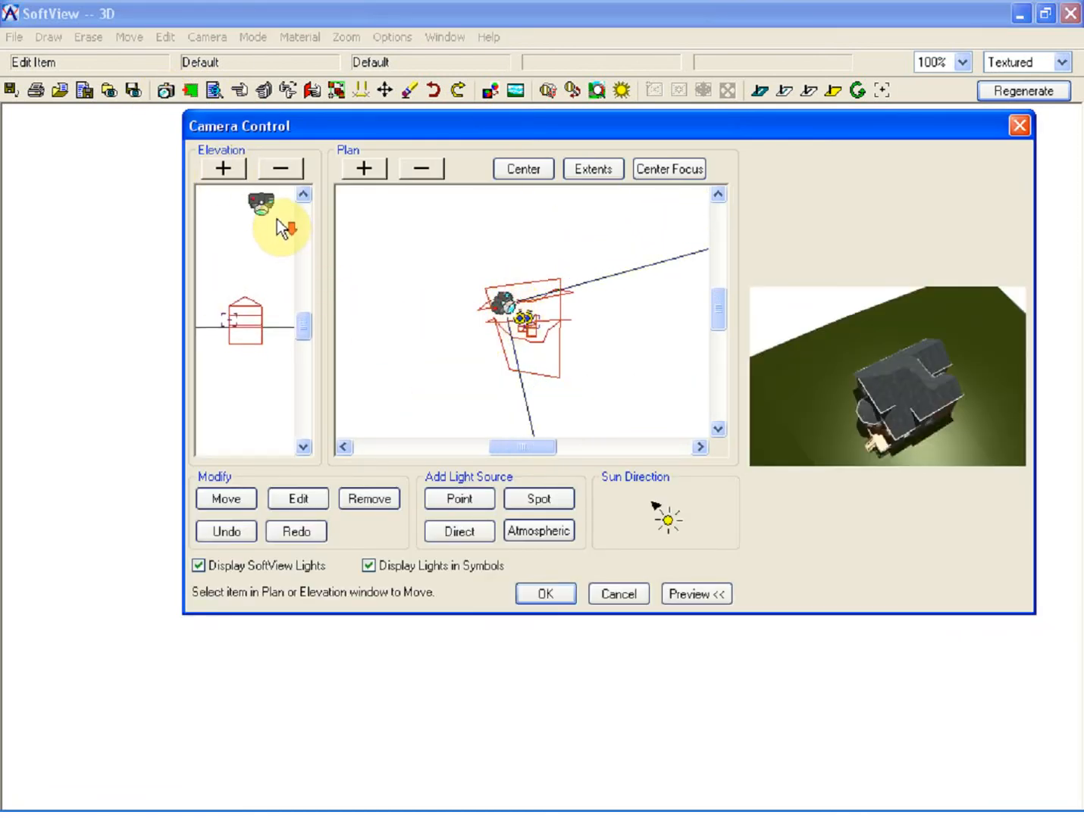
pyautogui.moveTo(265, 212); pyautogui.dragTo(258, 318)
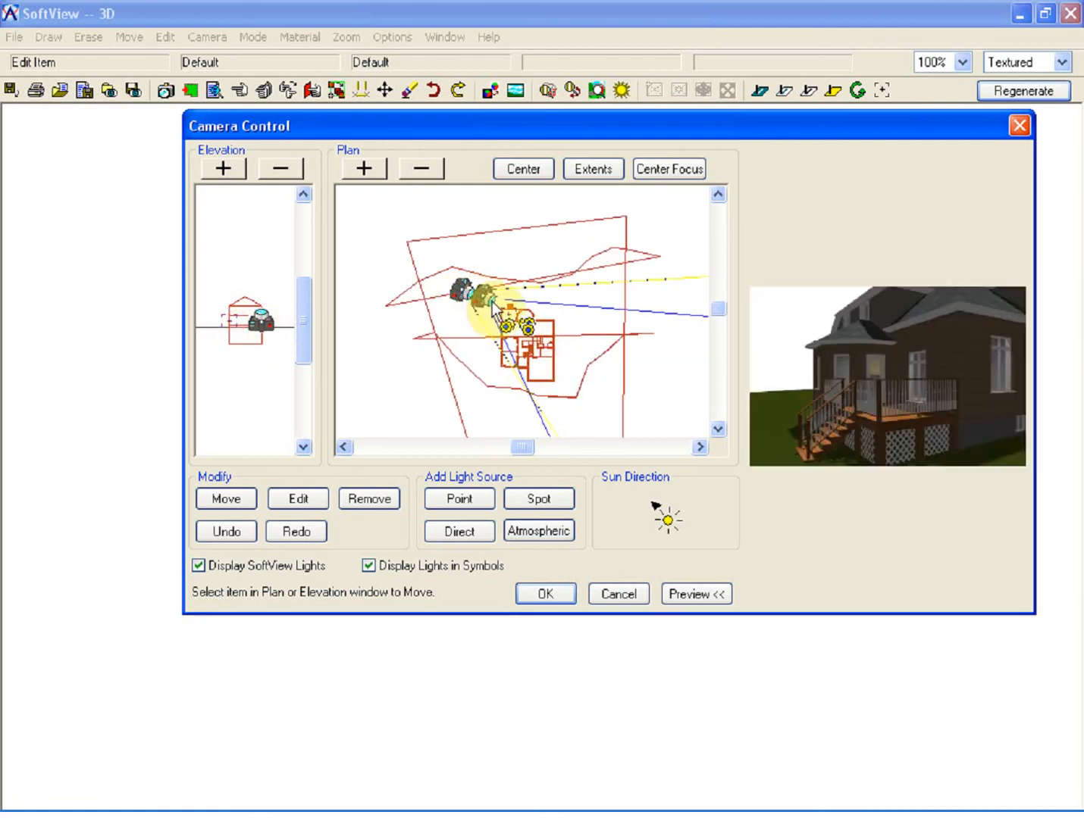
pyautogui.click(545, 593)
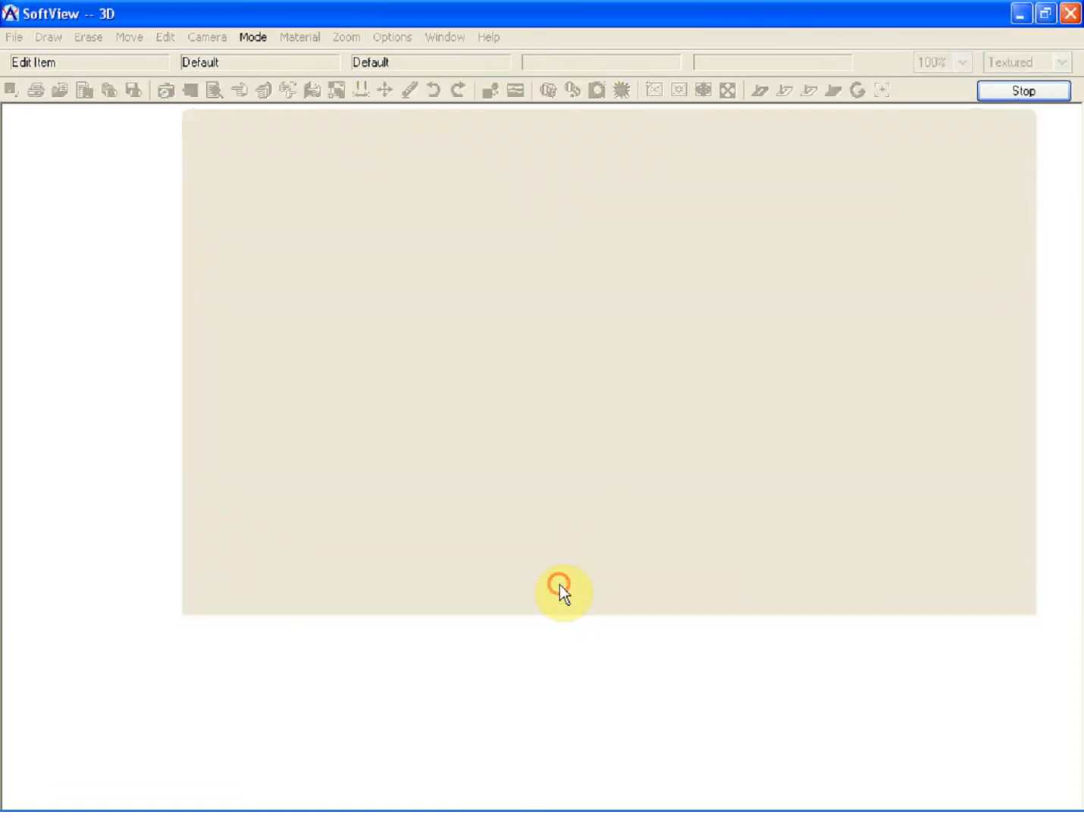